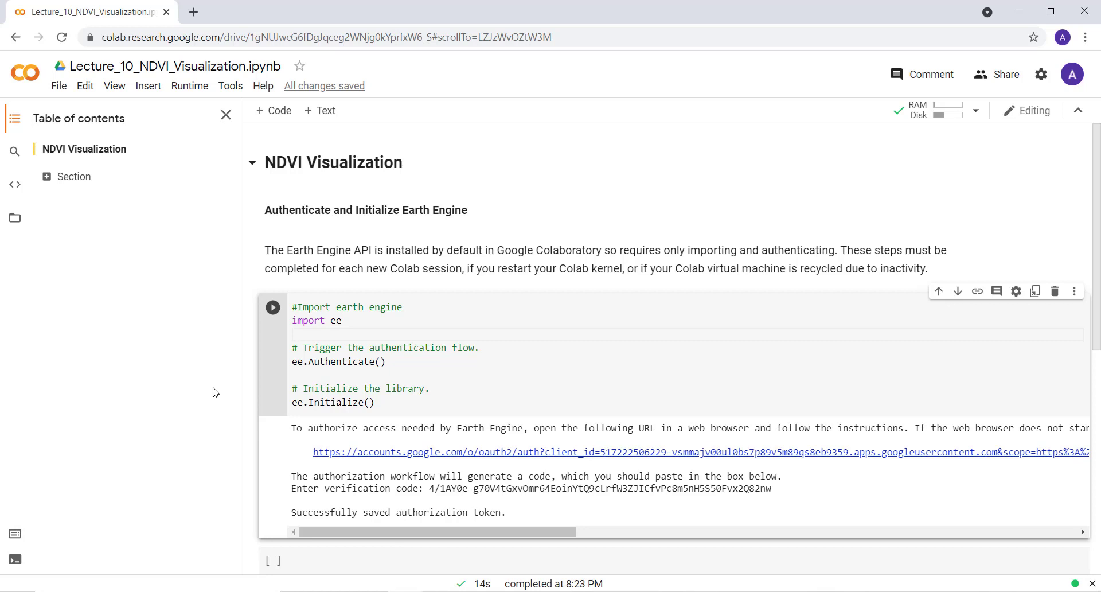
- Scroll to the empty cell and start the def getNDVI(image): function header
{"action": "left_click", "coordinate": [298, 334]}
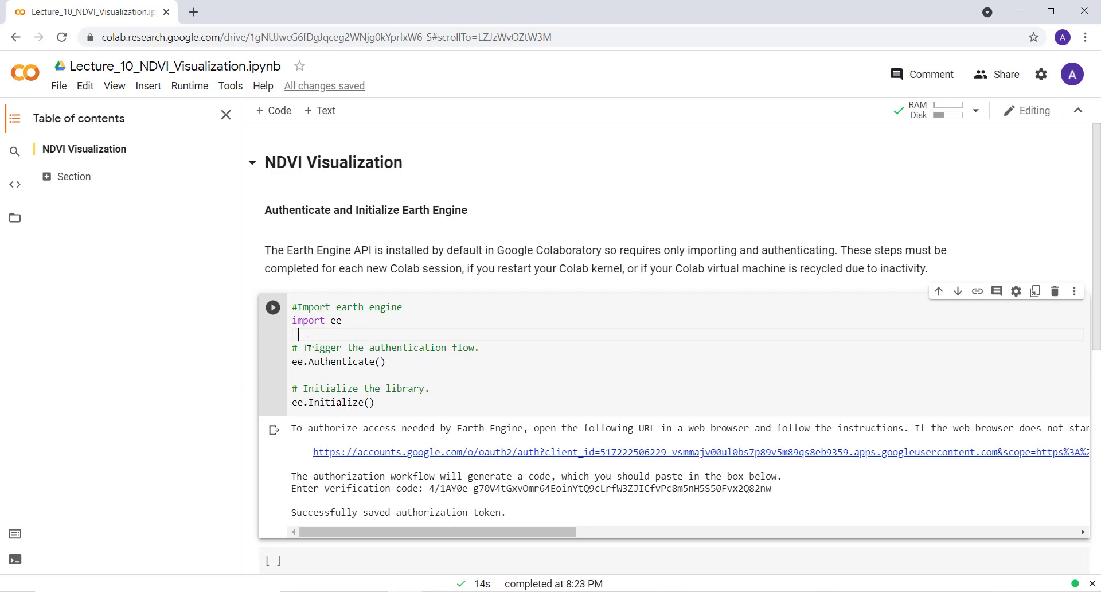
{"action": "scroll", "scroll_direction": "down", "scroll_amount": 3}
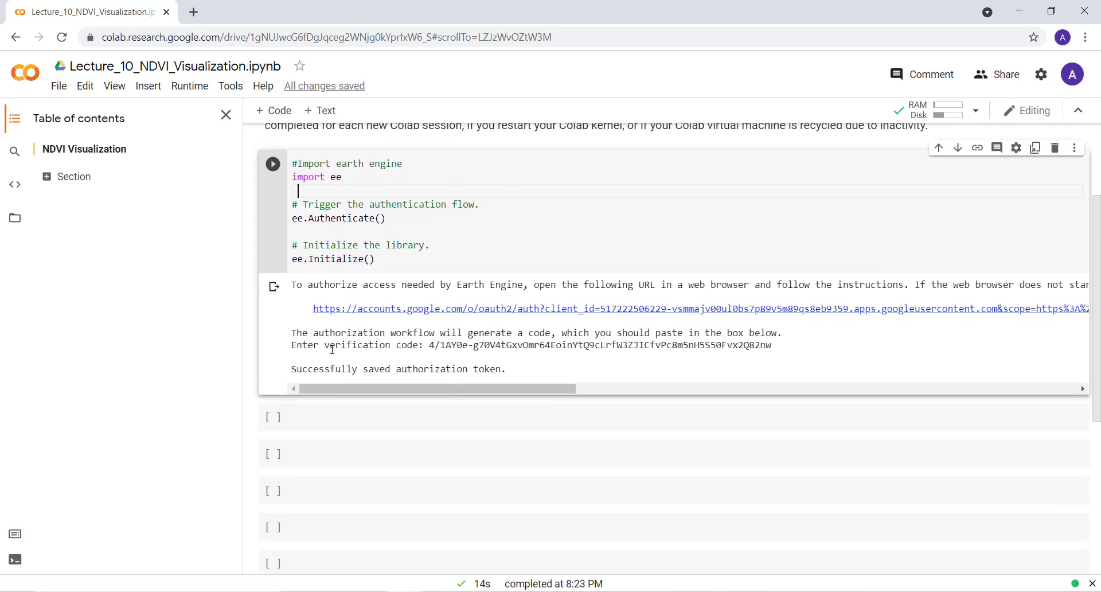
{"action": "scroll", "scroll_direction": "down", "scroll_amount": 3}
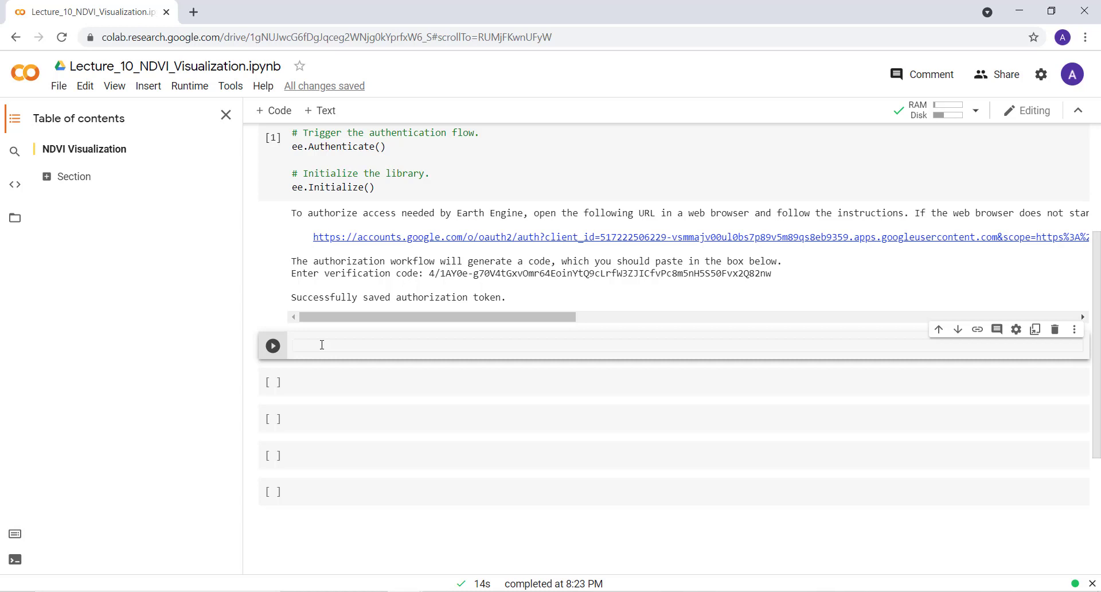
{"action": "type", "text": "de"}
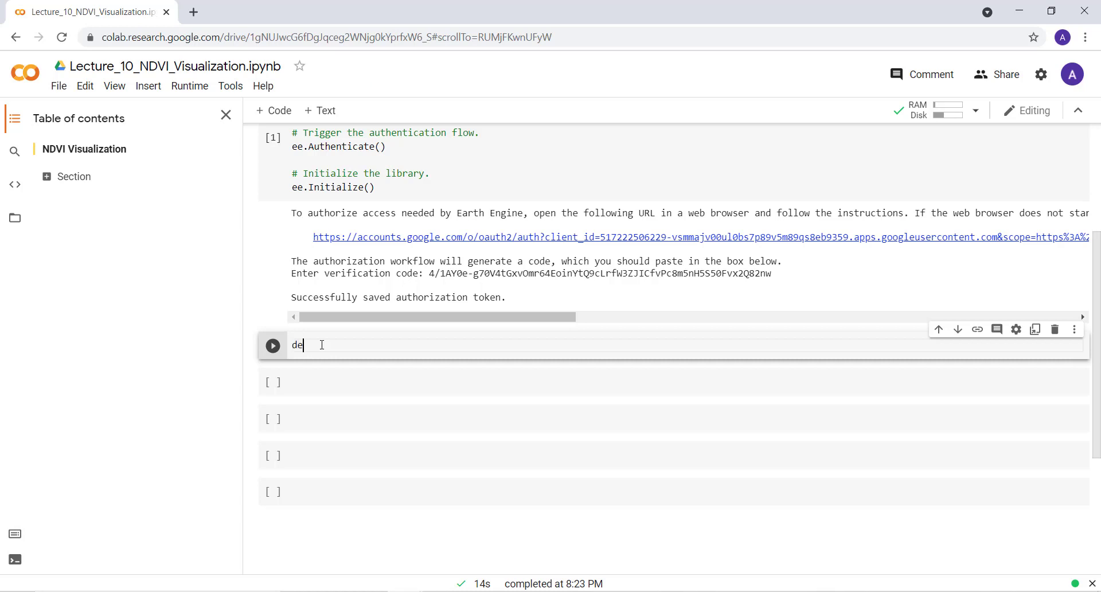
{"action": "type", "text": "f"}
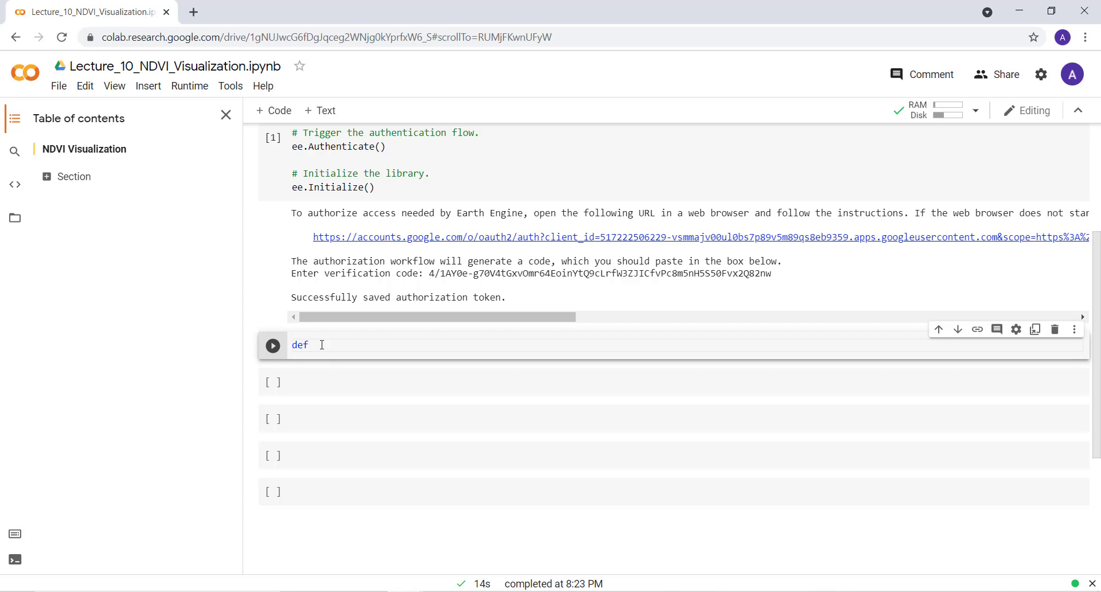
{"action": "type", "text": "get"}
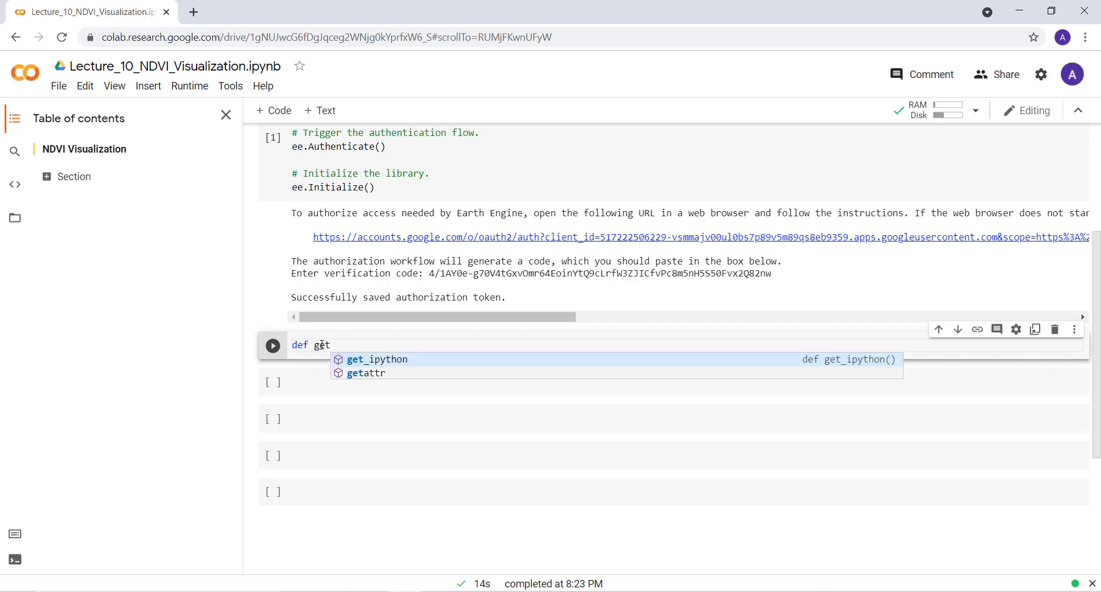
{"action": "type", "text": "NDVI"}
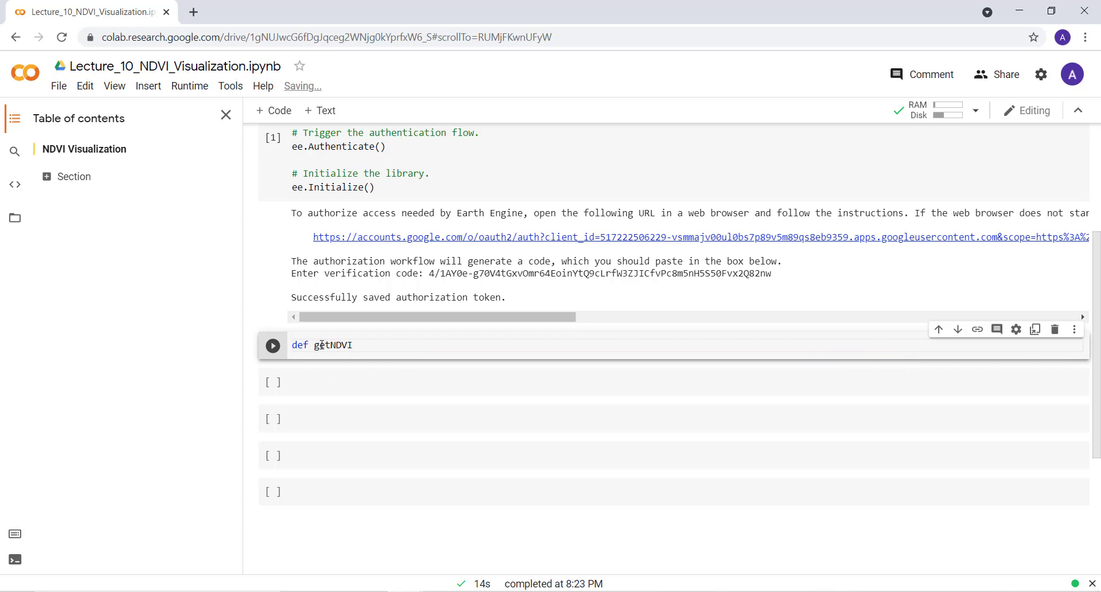
{"action": "type", "text": "()"}
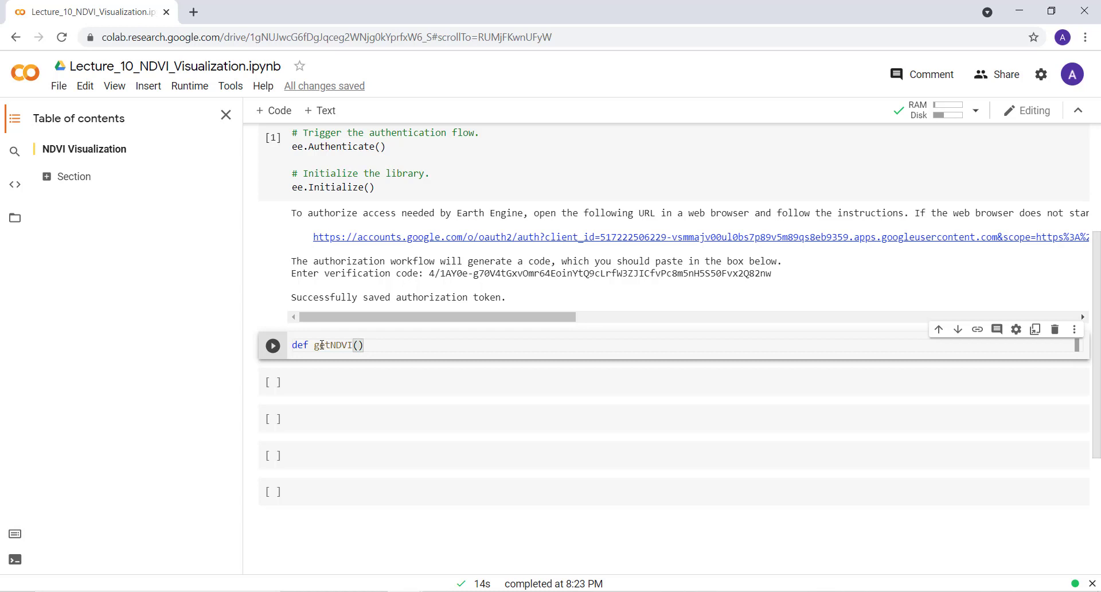
{"action": "type", "text": ":"}
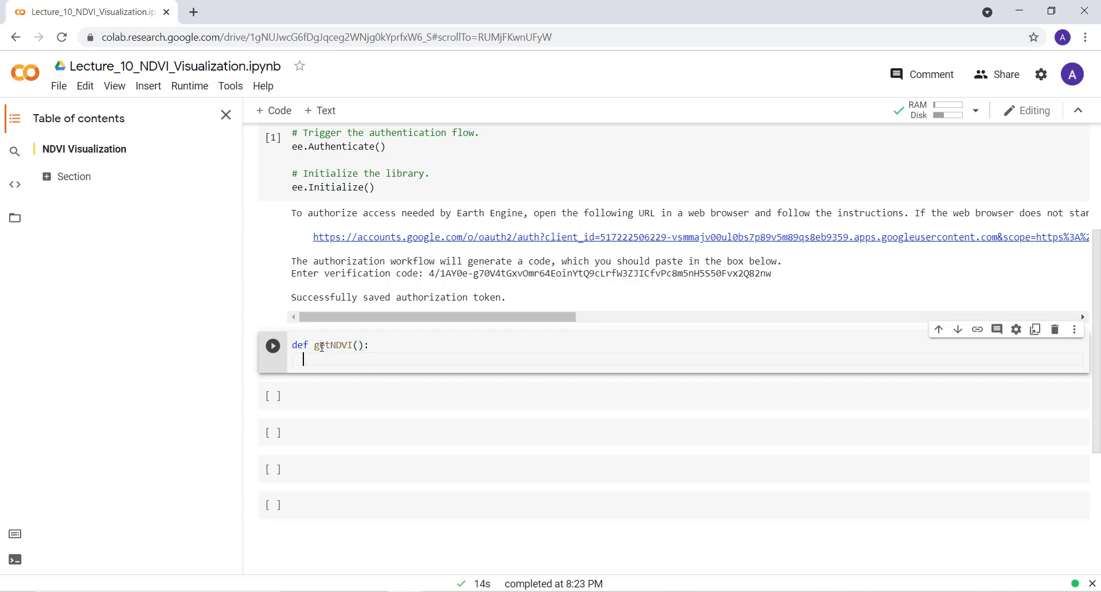
- Write the body returning image.normalizedDifference(['B4', 'B3'])
{"action": "type", "text": "return"}
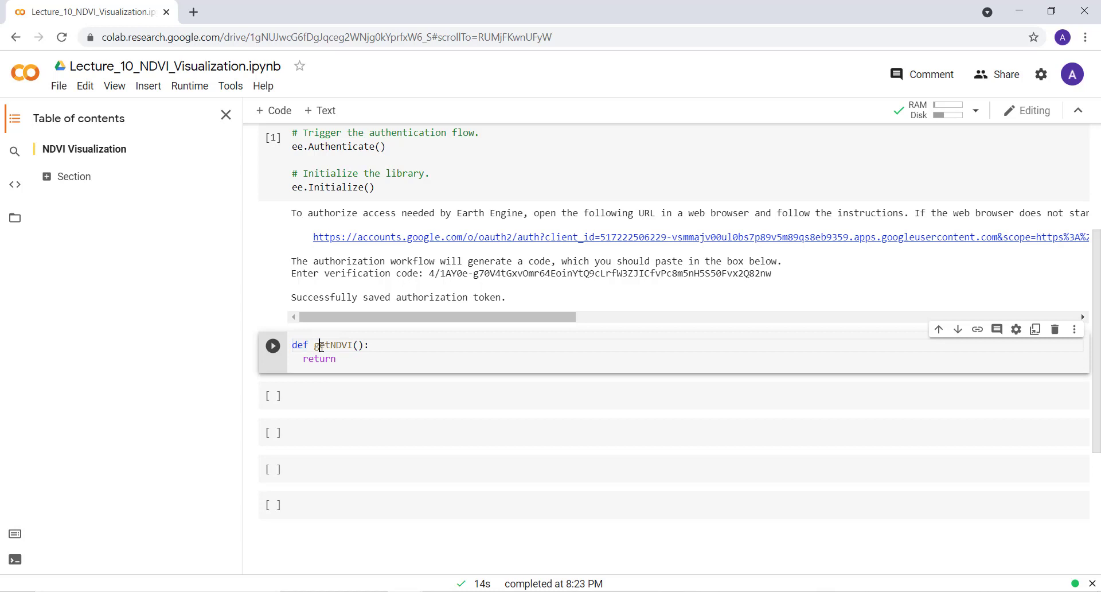
{"action": "type", "text": "ima"}
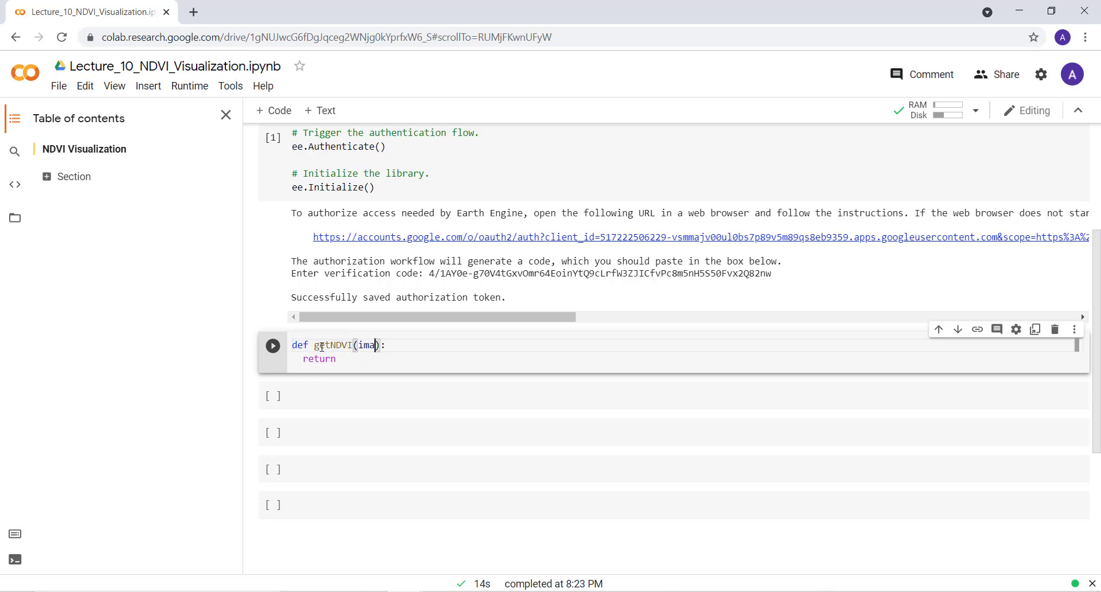
{"action": "type", "text": "ge"}
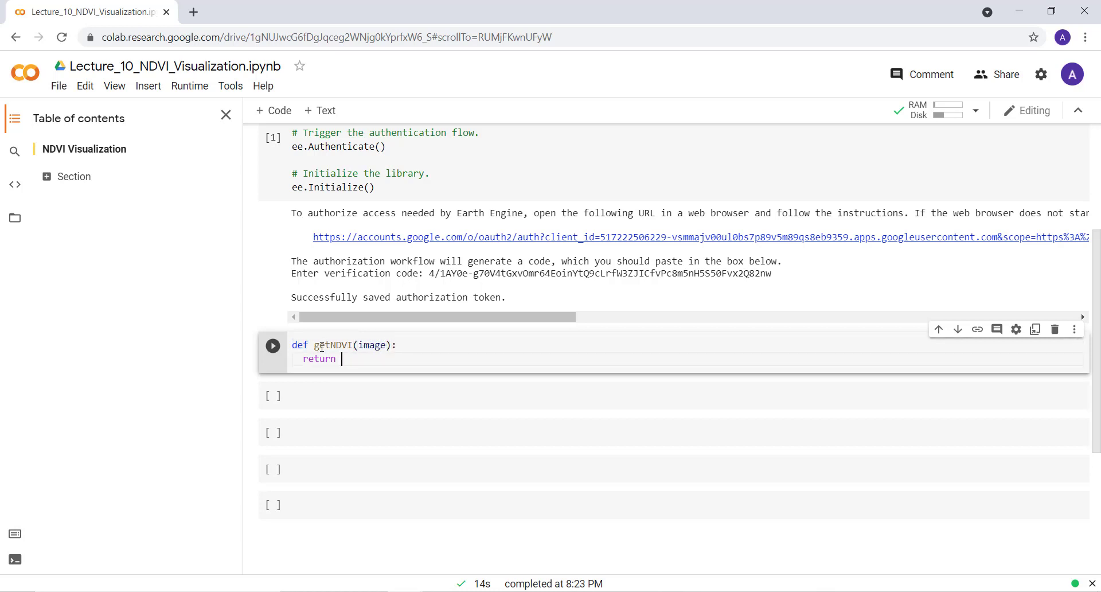
{"action": "type", "text": "image"}
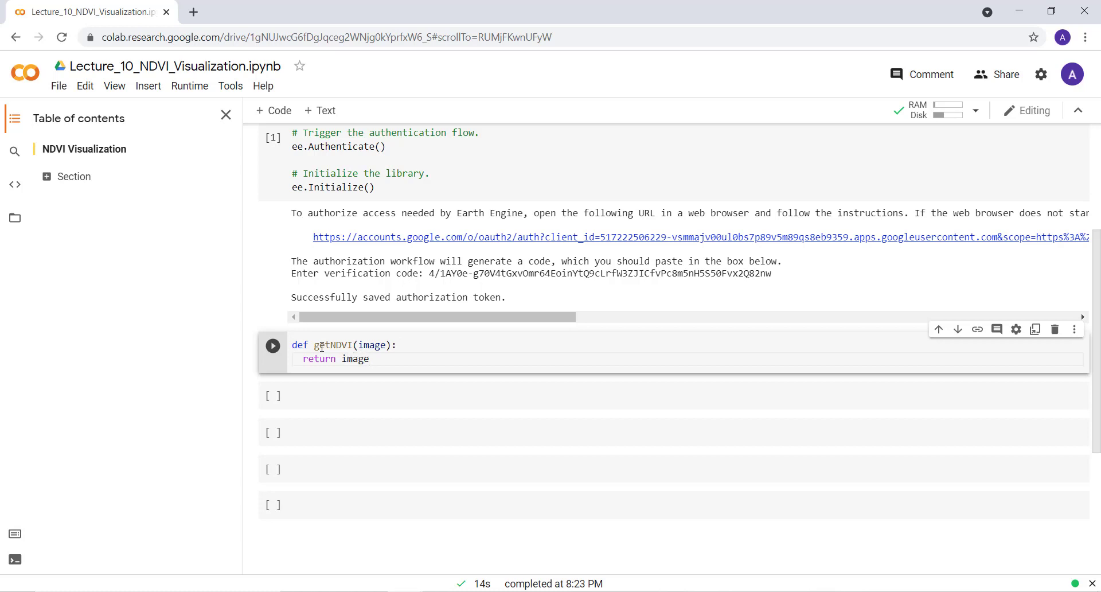
{"action": "type", "text": "."}
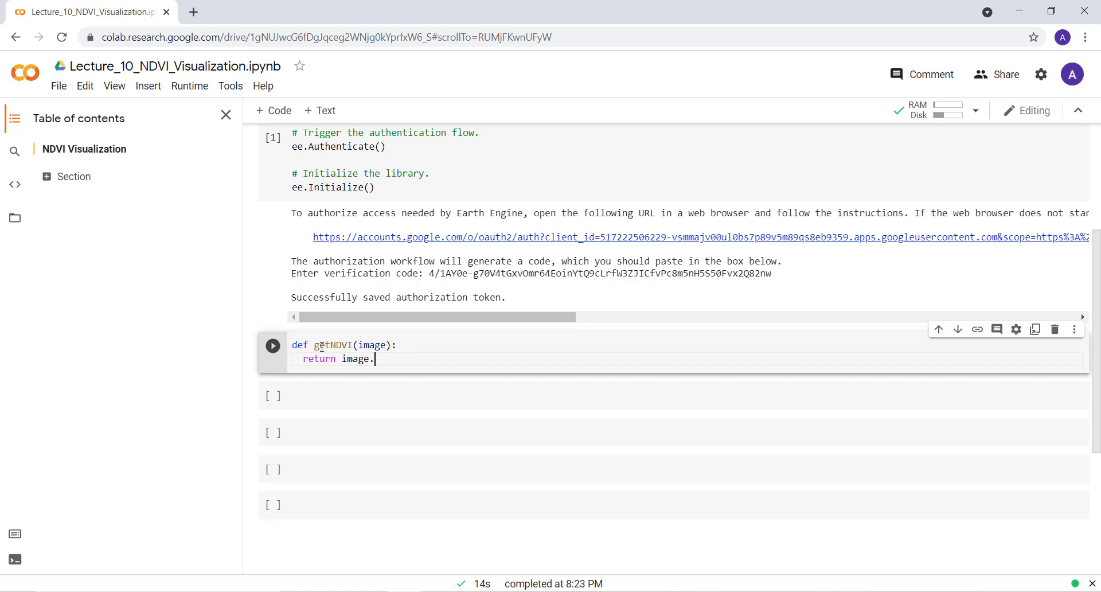
{"action": "type", "text": "m"}
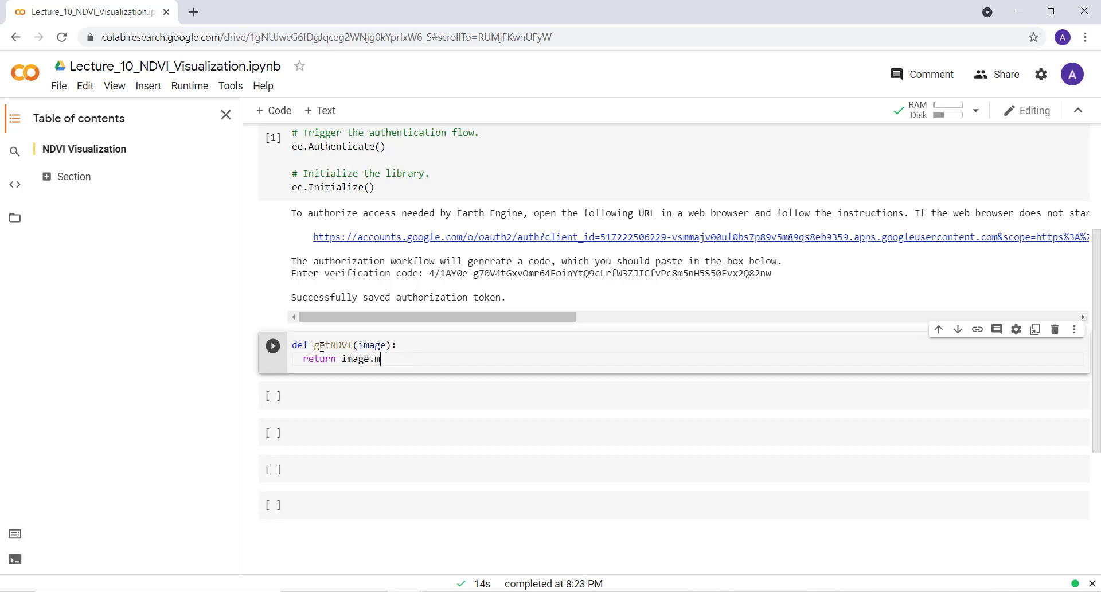
{"action": "type", "text": "or"}
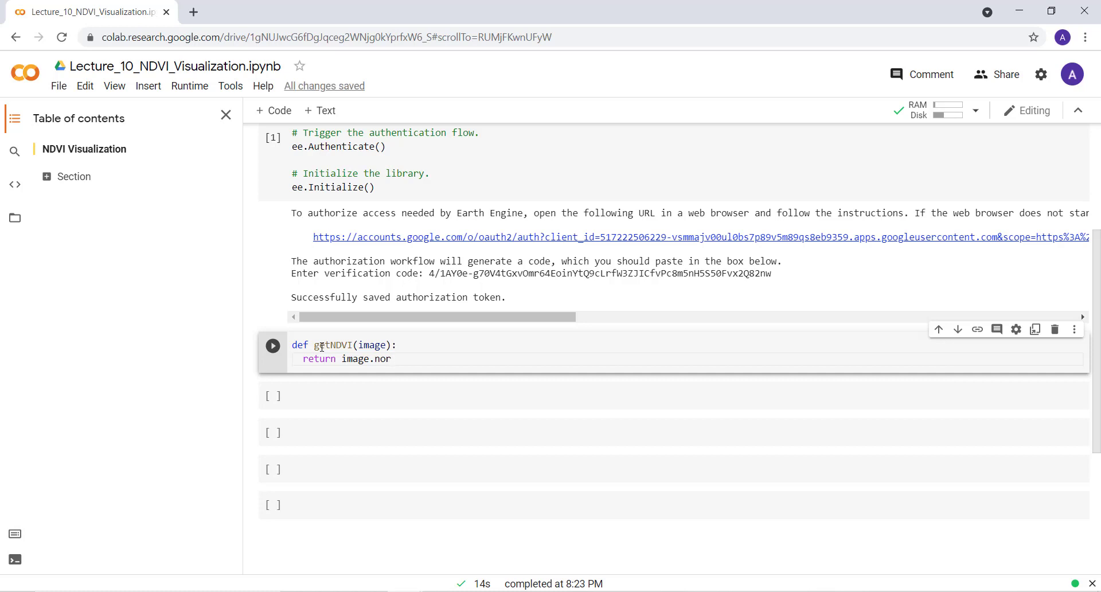
{"action": "type", "text": "malized"}
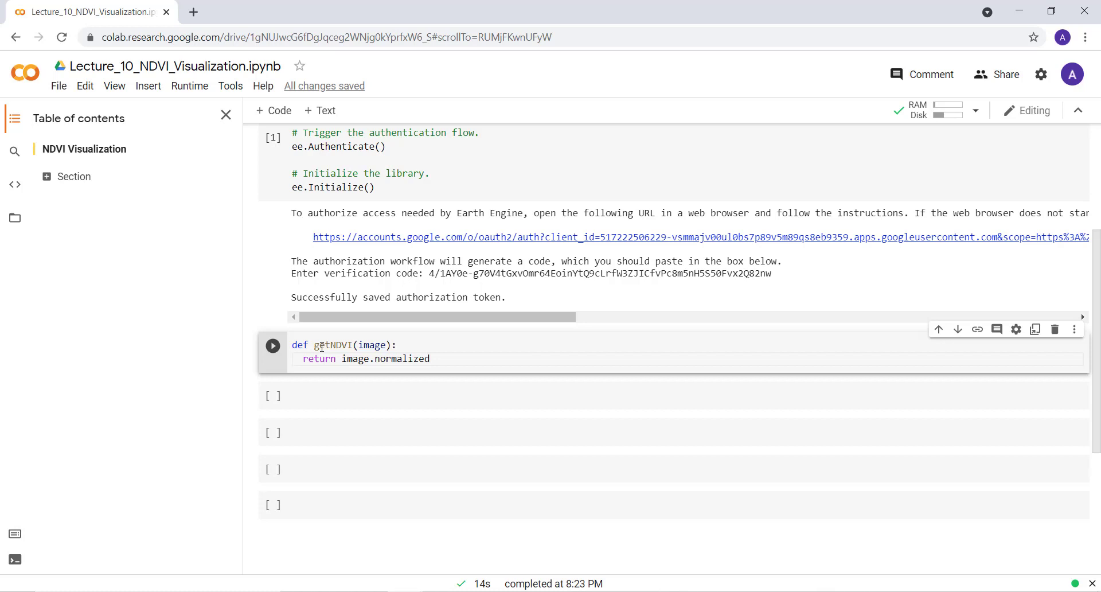
{"action": "type", "text": "Difference("}
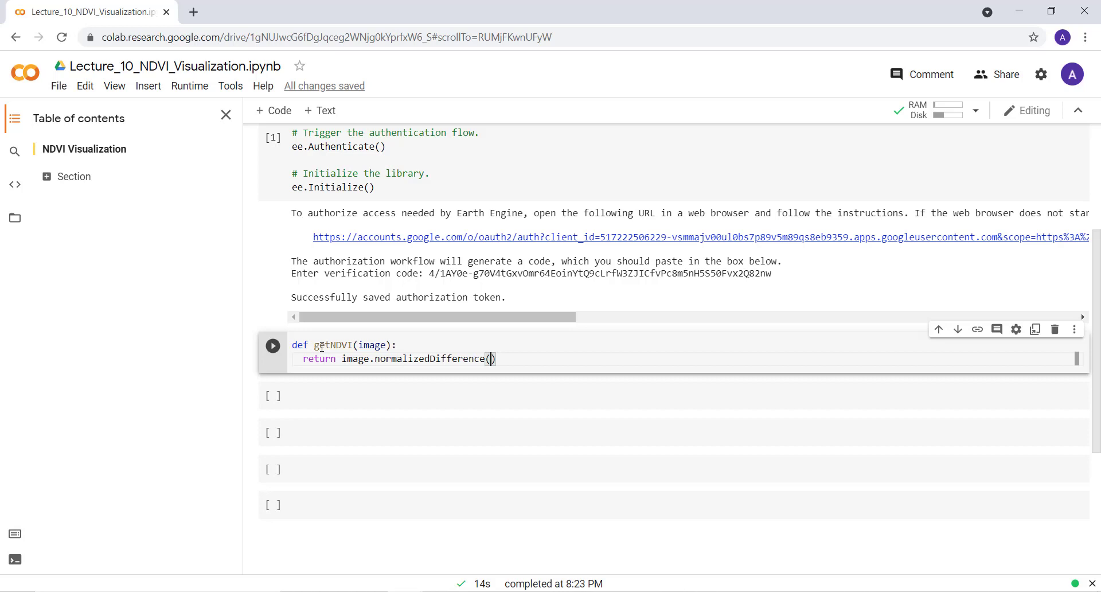
{"action": "type", "text": "[]"}
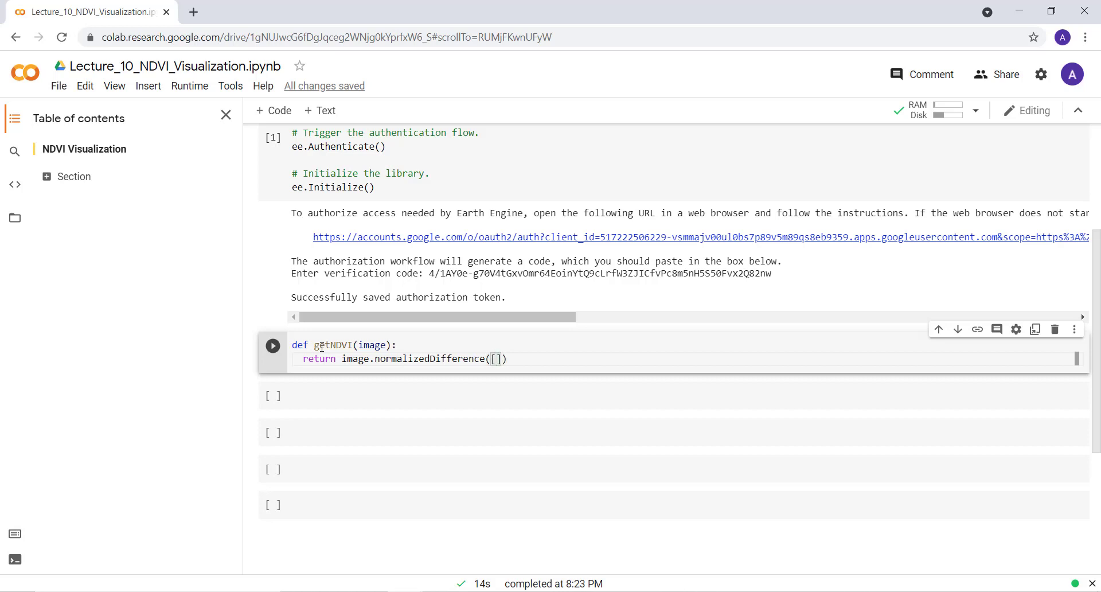
{"action": "left_click", "coordinate": [499, 359]}
{"action": "type", "text": "'b"}
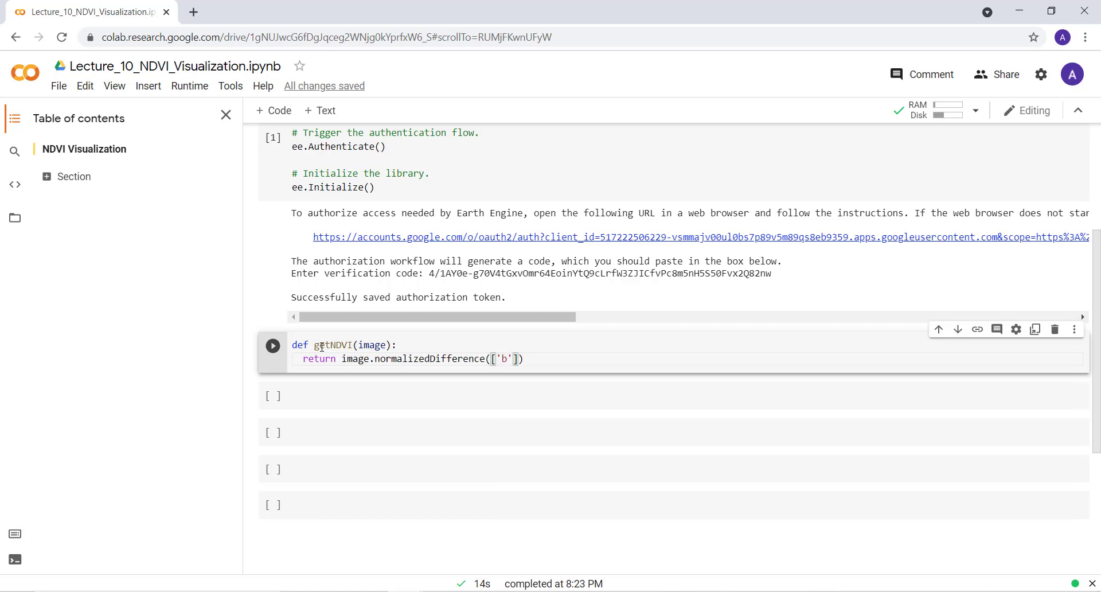
{"action": "type", "text": "4"}
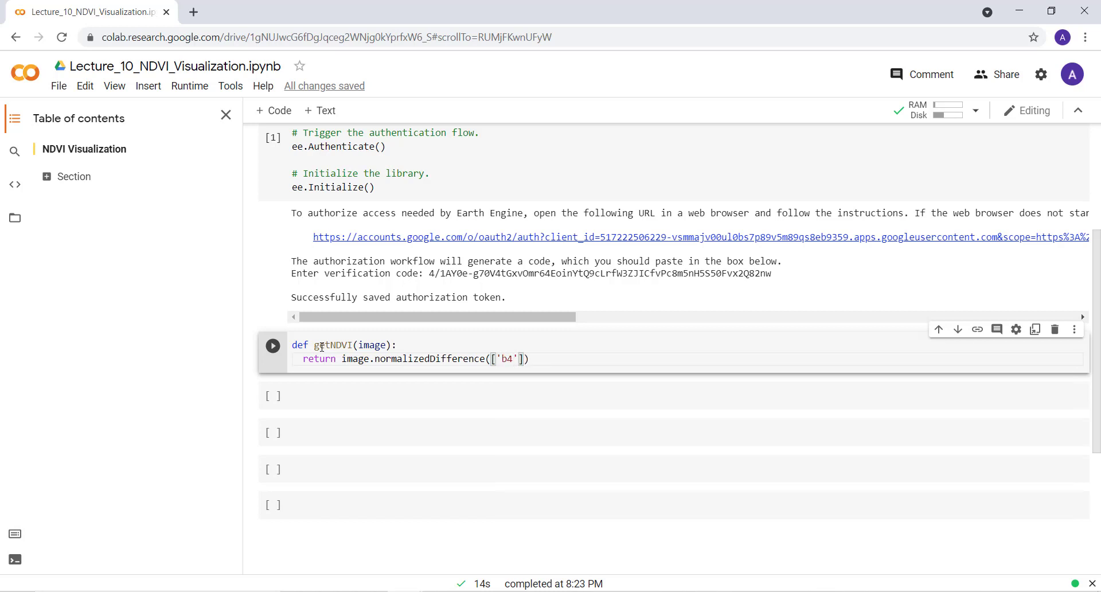
{"action": "type", "text": "B"}
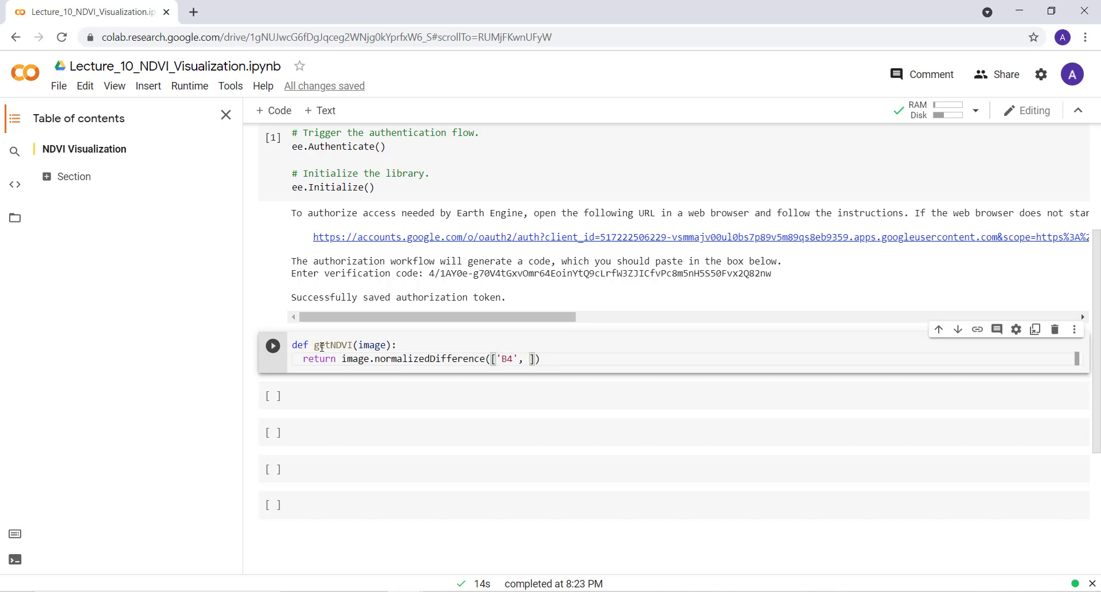
{"action": "type", "text": "B3"}
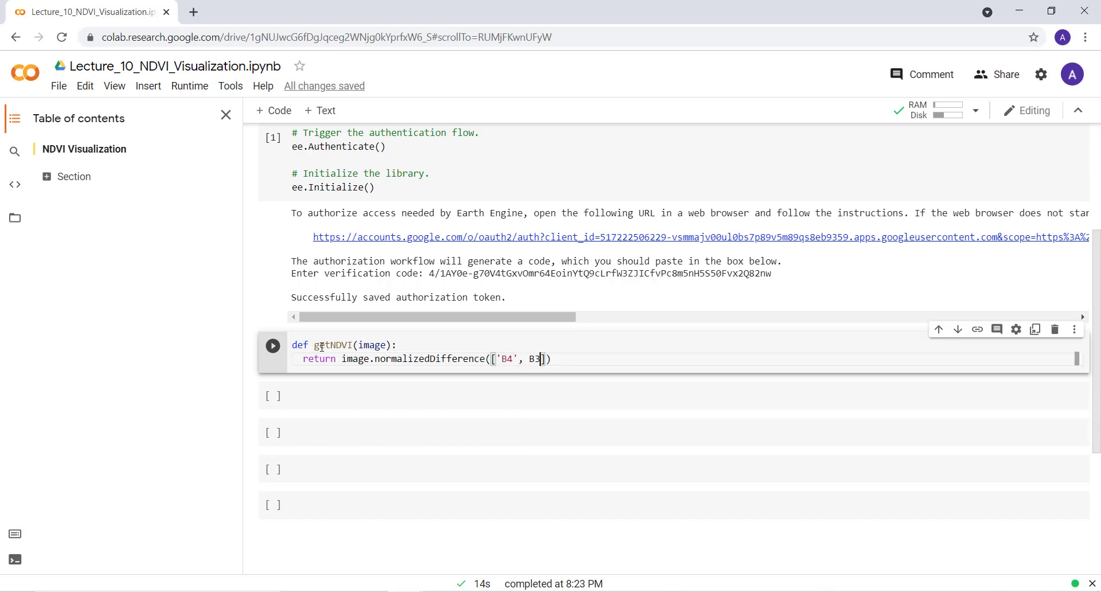
{"action": "type", "text": "'B3"}
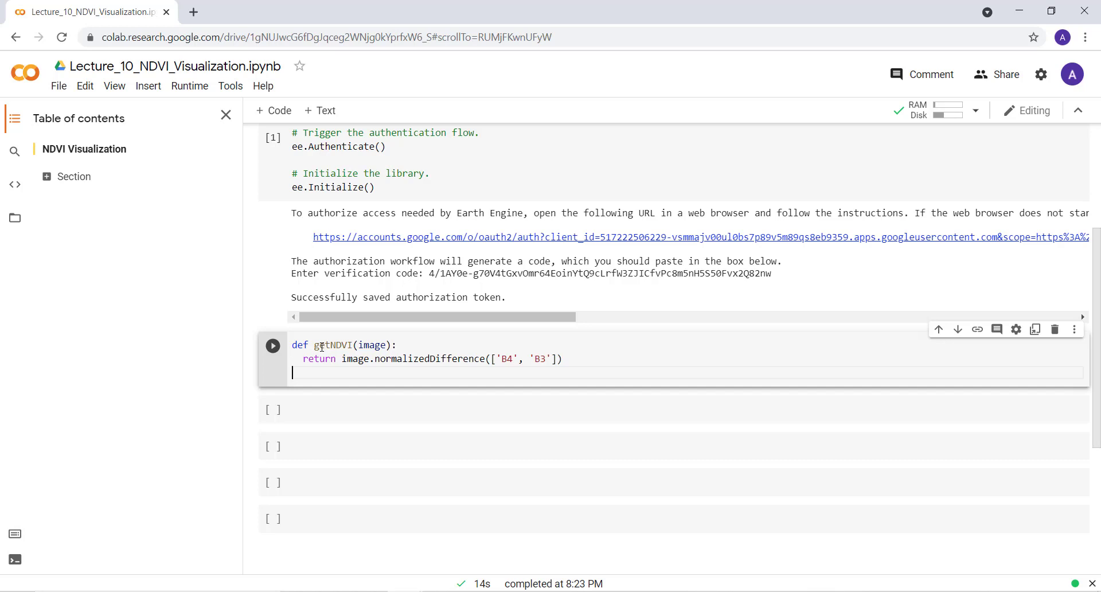
- Assign image1 = ee.Image('LANDSAT/LT05/C01/T1_TOA/LT05_044034_19900604') and move to a new line
{"action": "type", "text": "image1 ="}
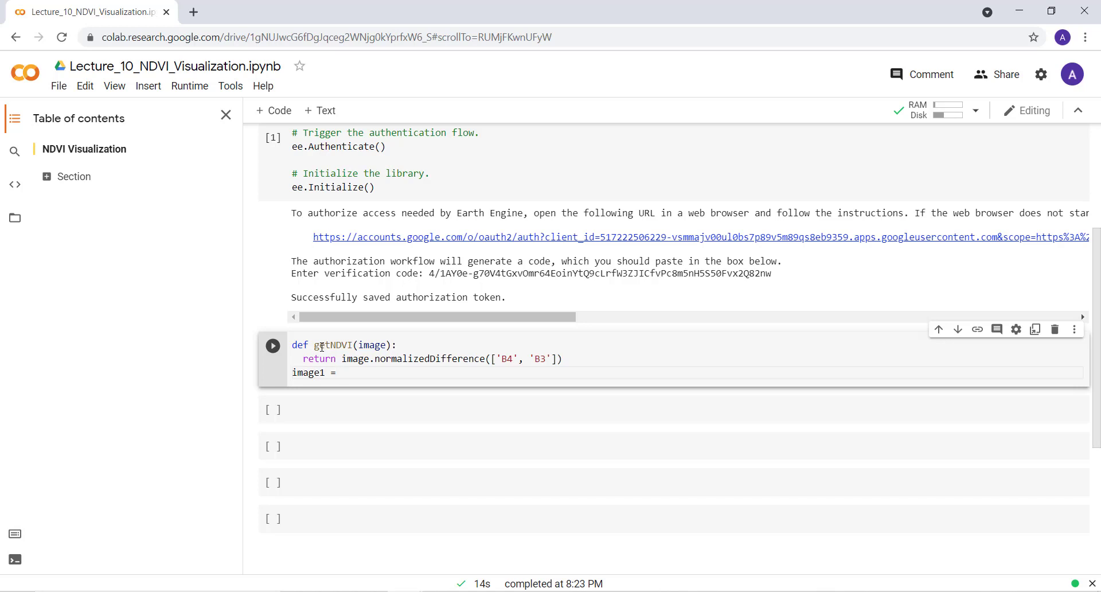
{"action": "type", "text": "ee.Image(''"}
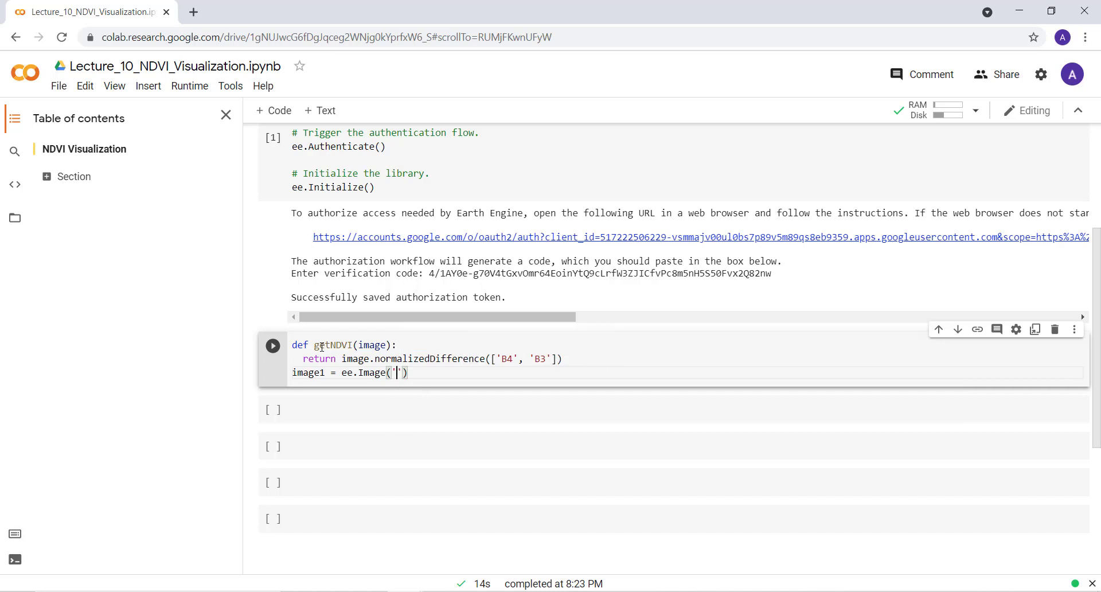
{"action": "type", "text": "L"}
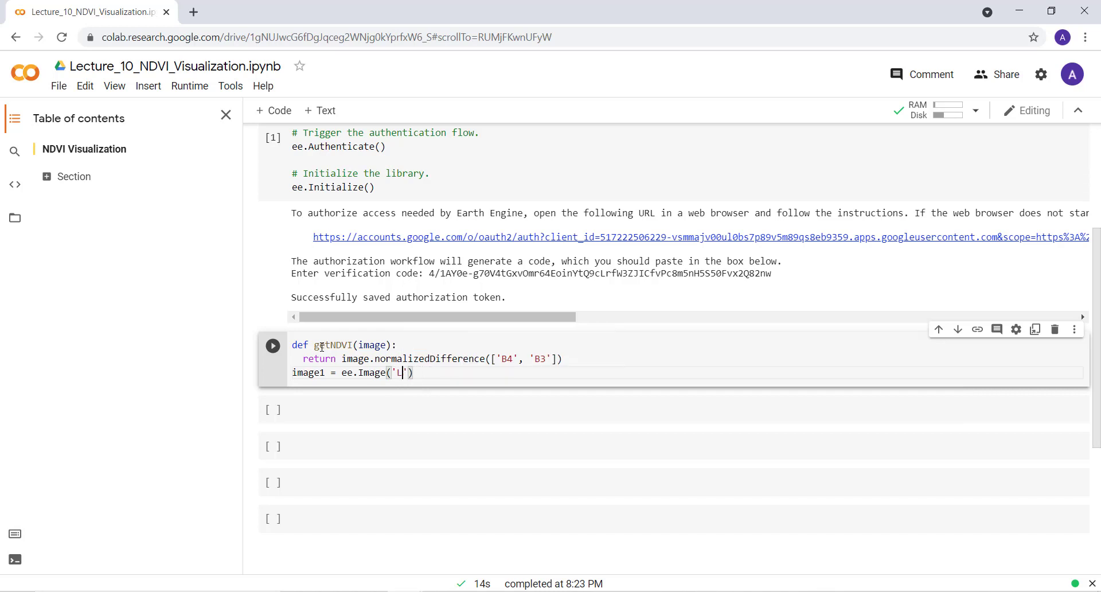
{"action": "type", "text": "ANDSAT"}
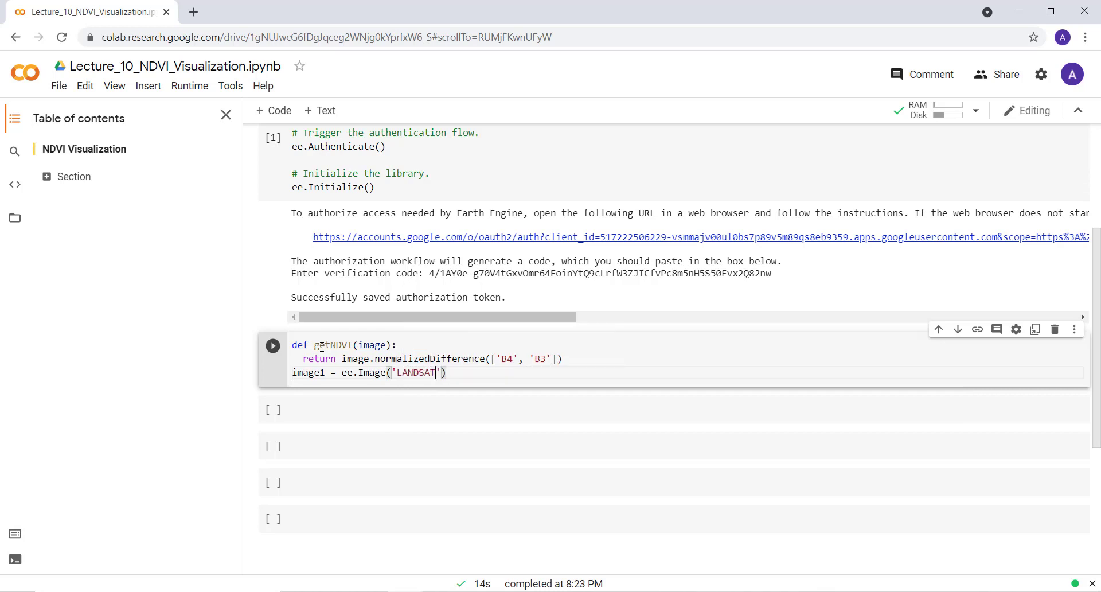
{"action": "type", "text": "/"}
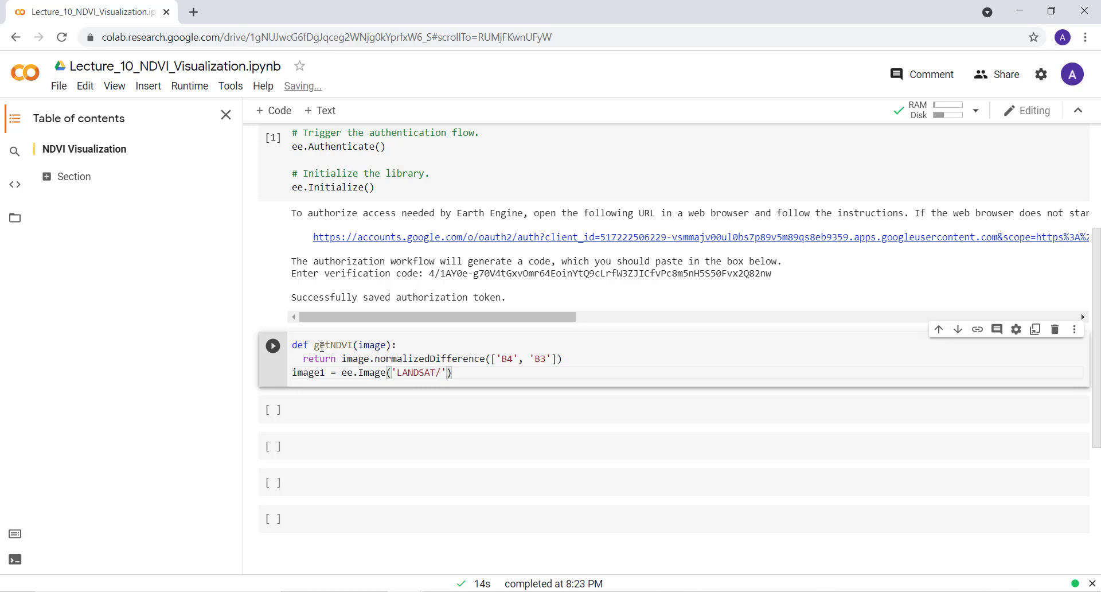
{"action": "type", "text": "LT"}
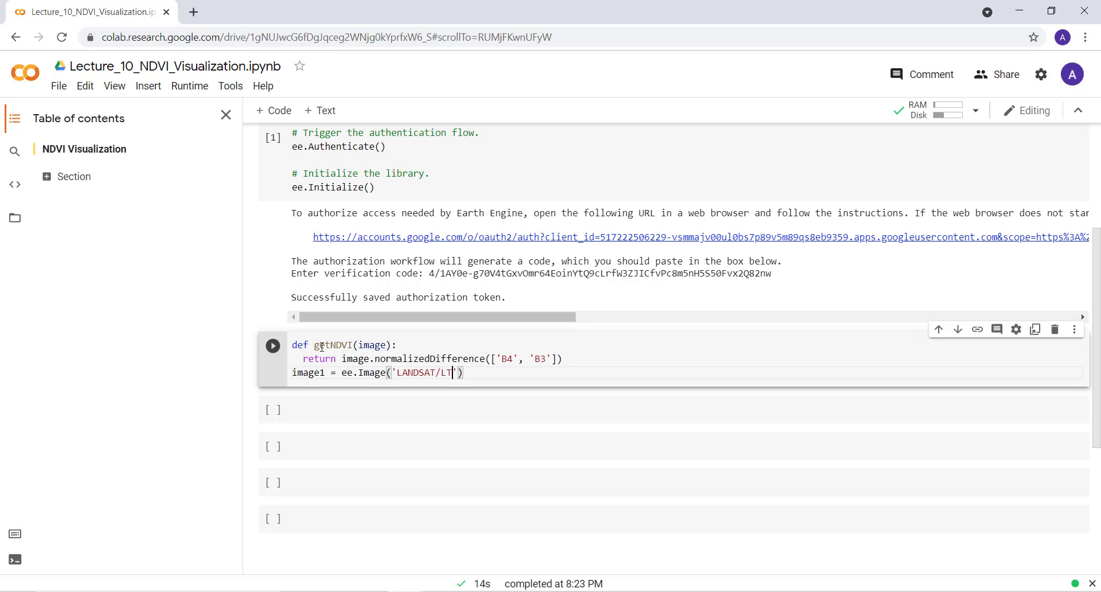
{"action": "type", "text": "05"}
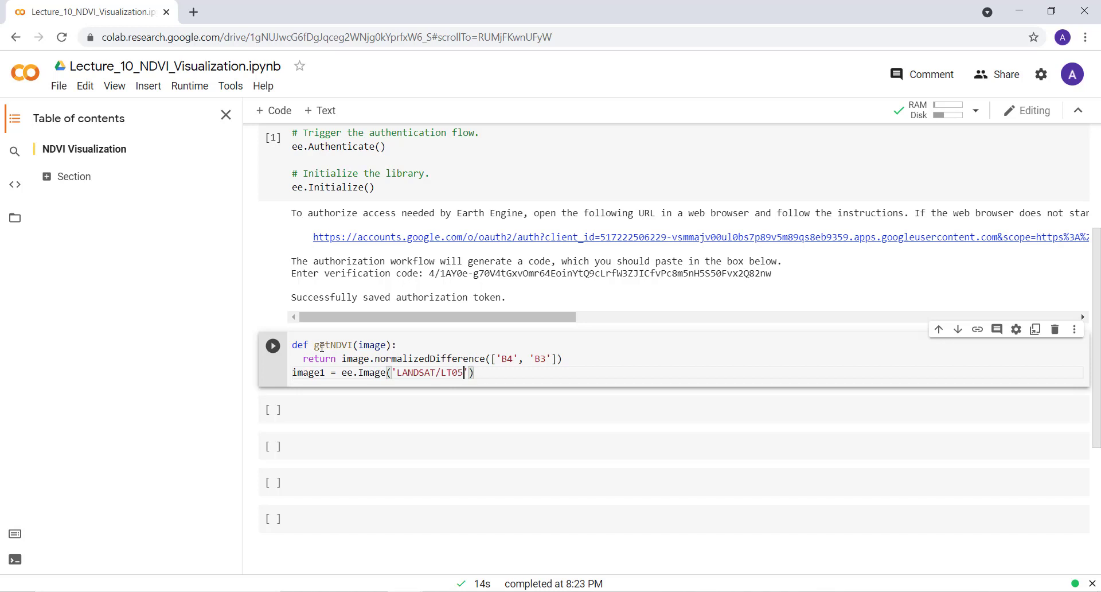
{"action": "type", "text": "/"}
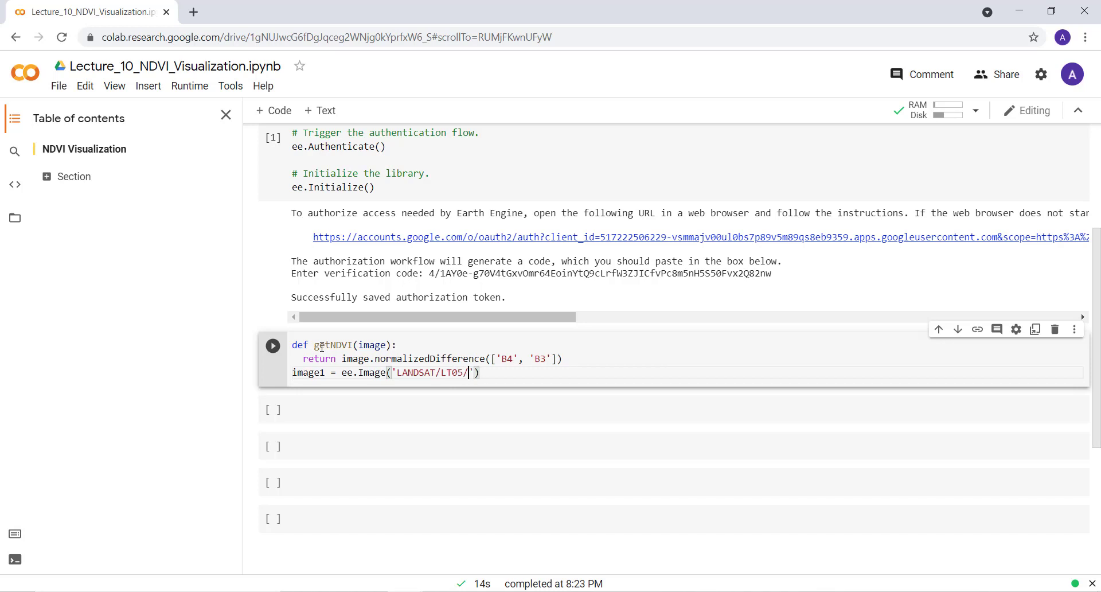
{"action": "type", "text": "C01"}
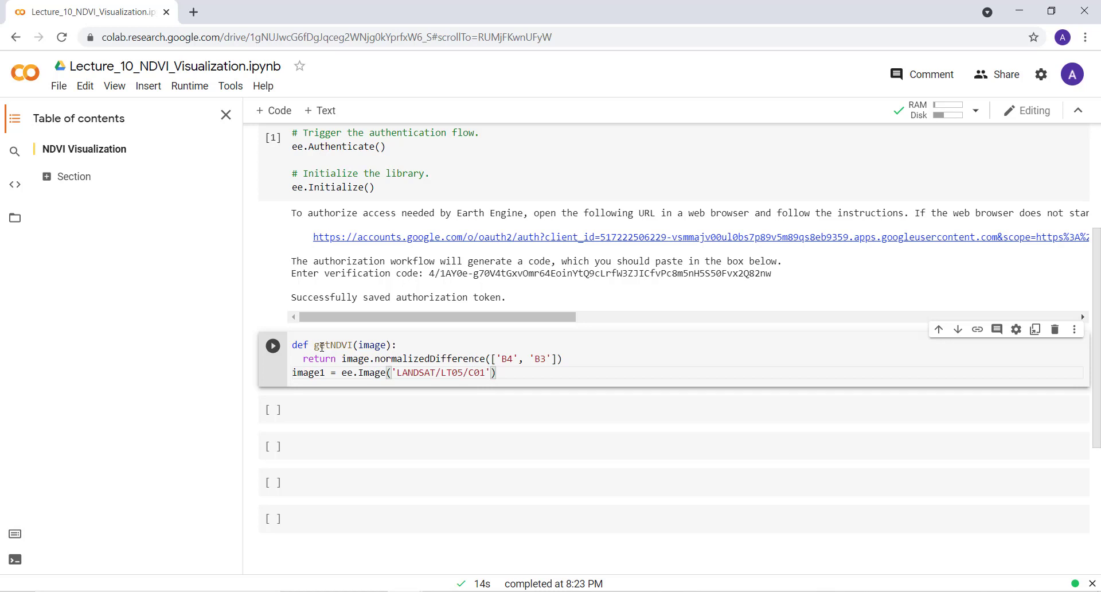
{"action": "type", "text": "/T1"}
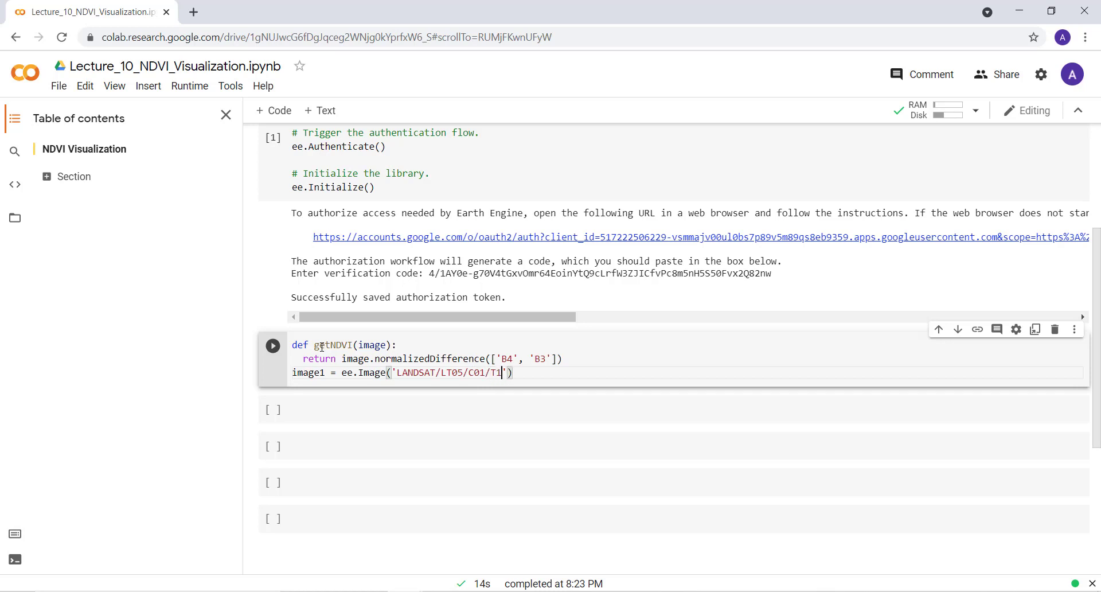
{"action": "type", "text": "_"}
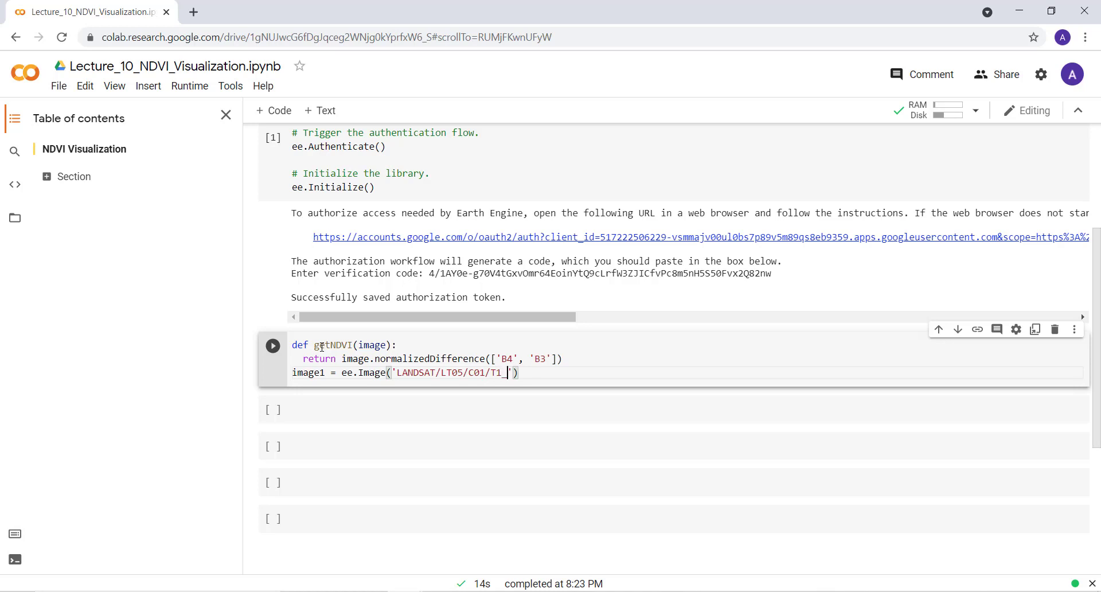
{"action": "type", "text": "_TOA"}
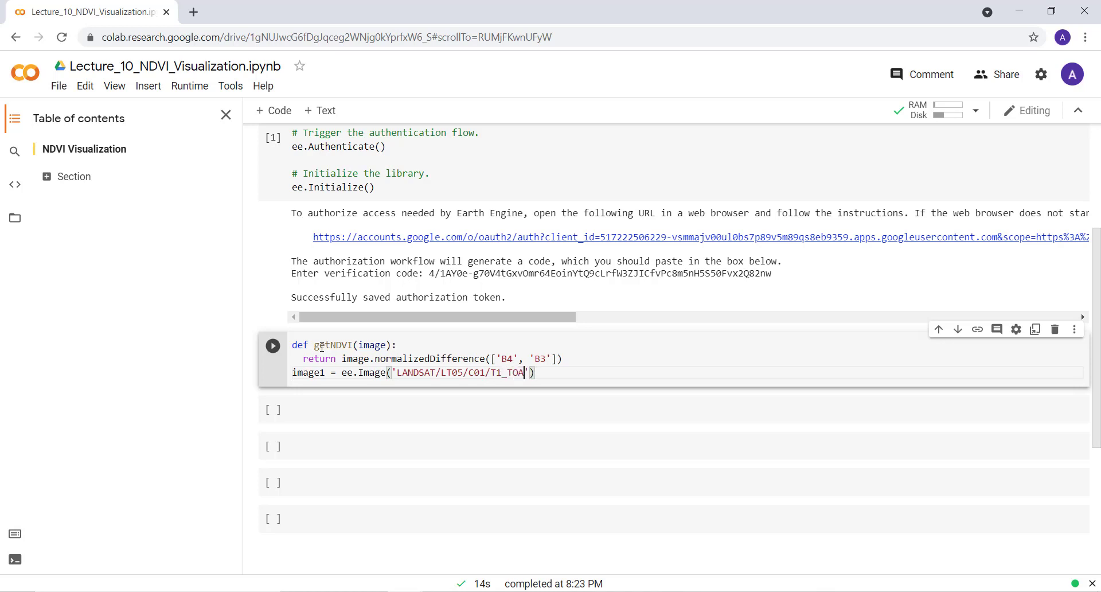
{"action": "type", "text": "/L"}
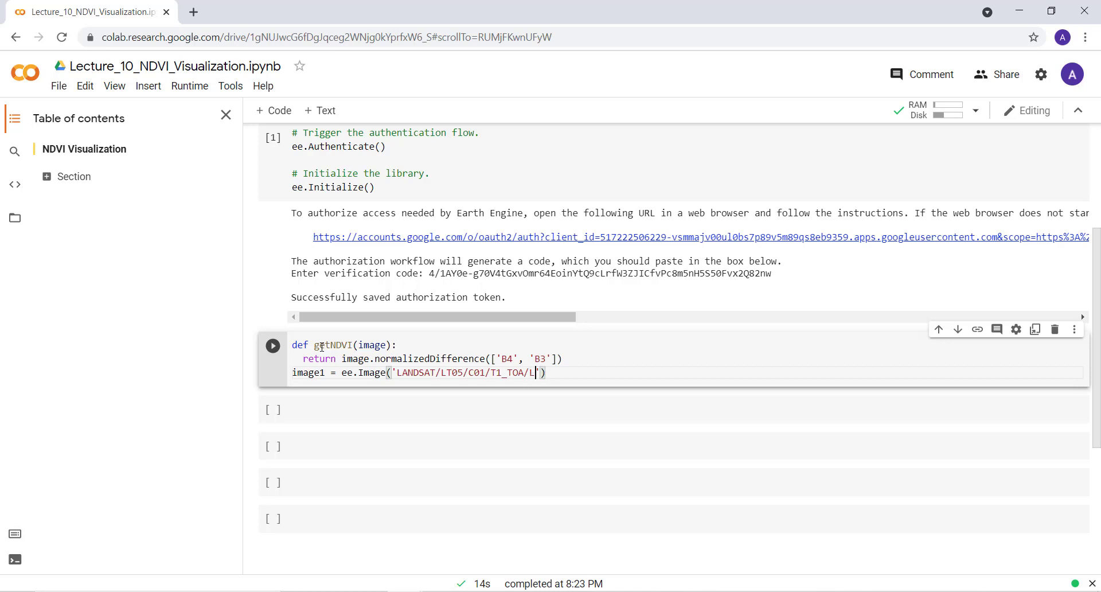
{"action": "type", "text": "T05"}
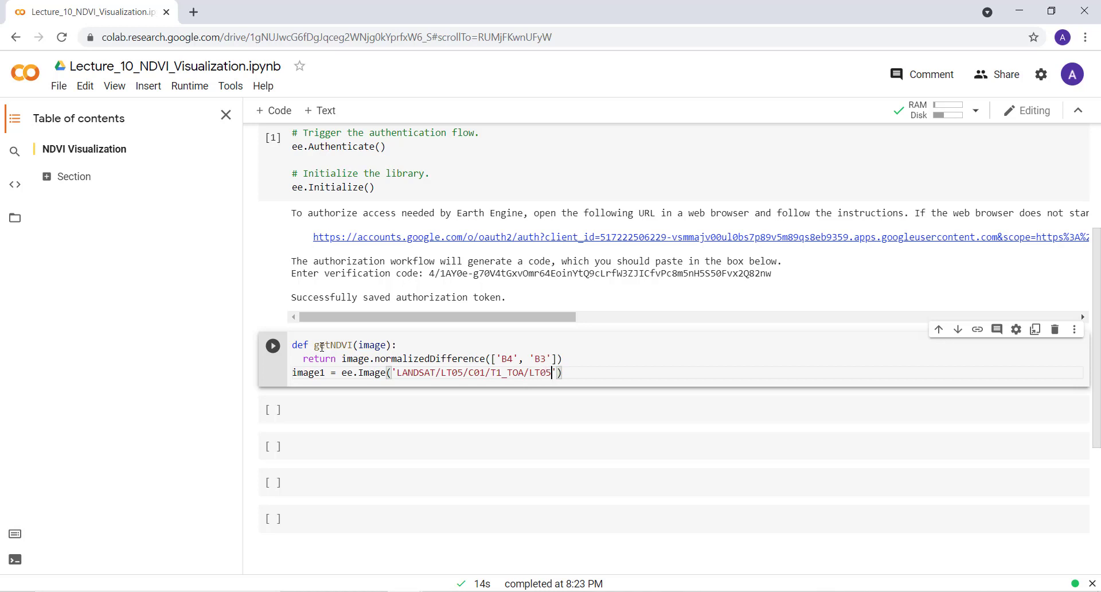
{"action": "type", "text": "_"}
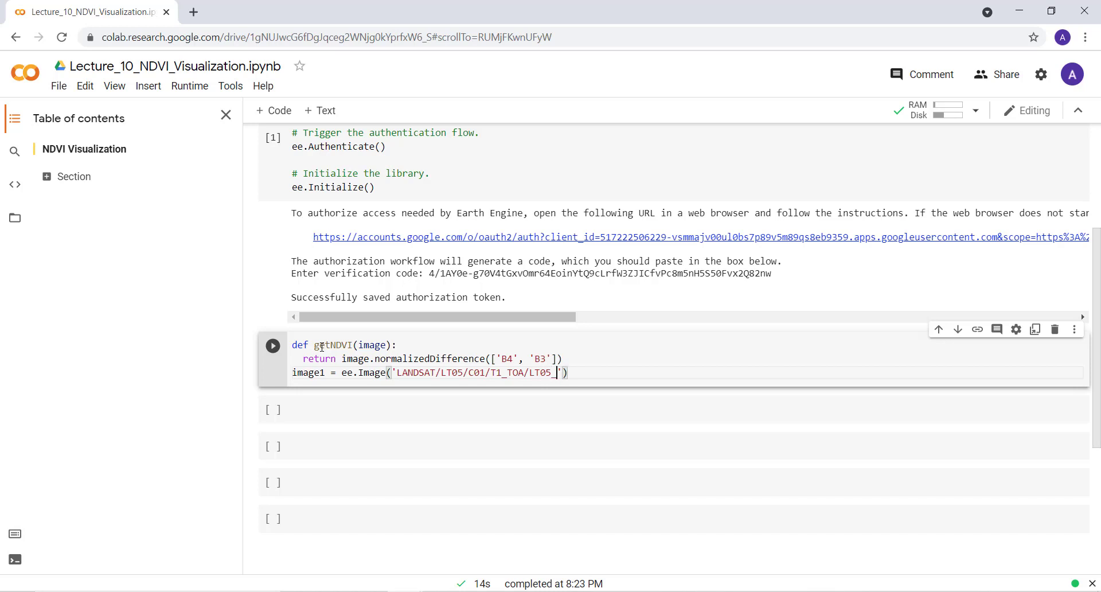
{"action": "type", "text": "0"}
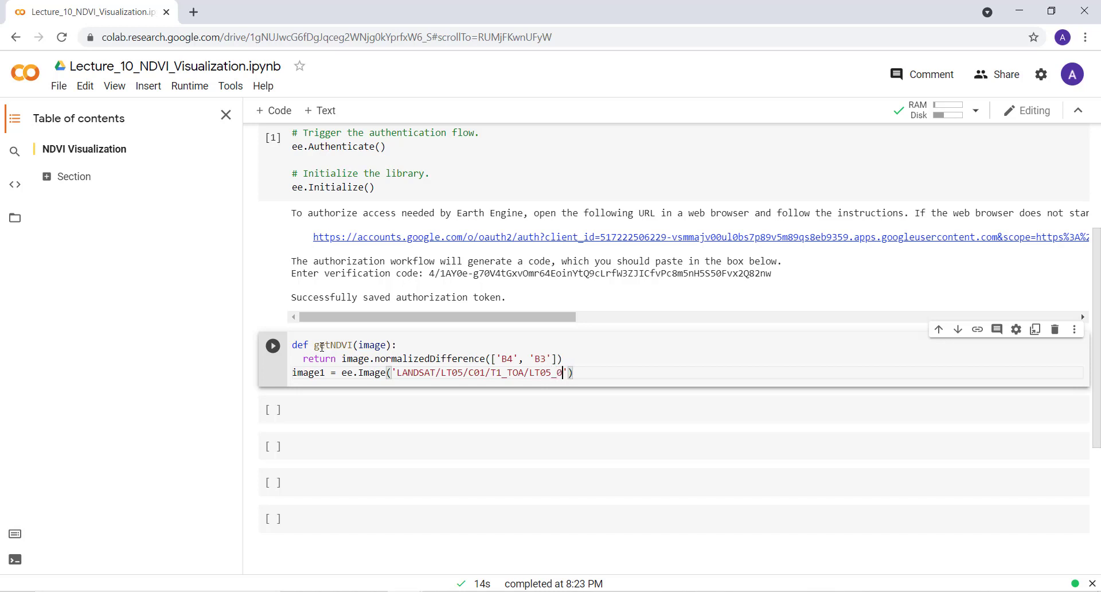
{"action": "type", "text": "44"}
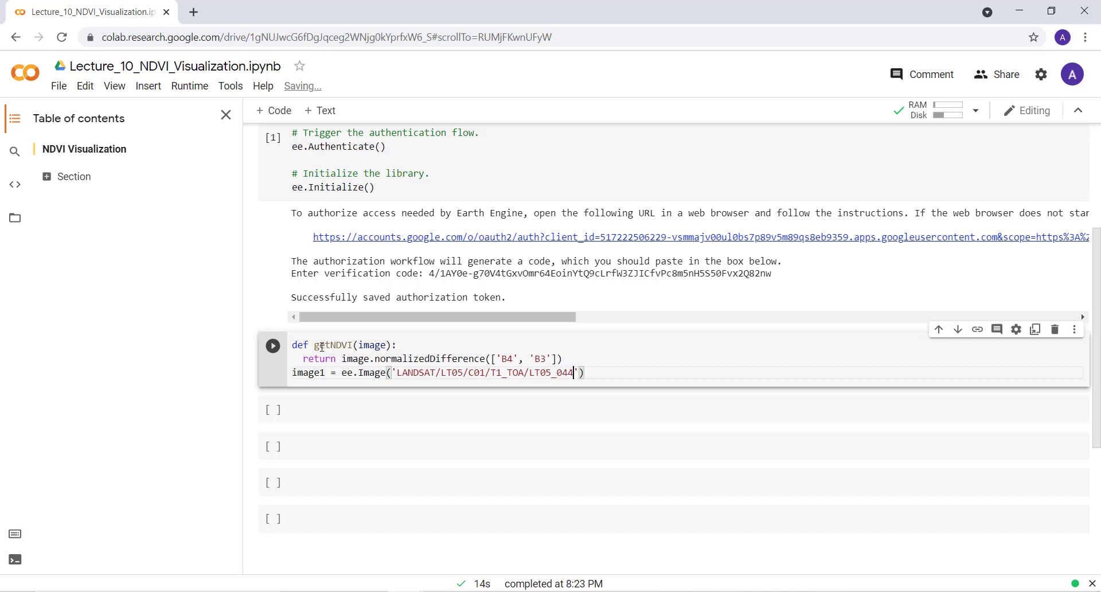
{"action": "type", "text": "034"}
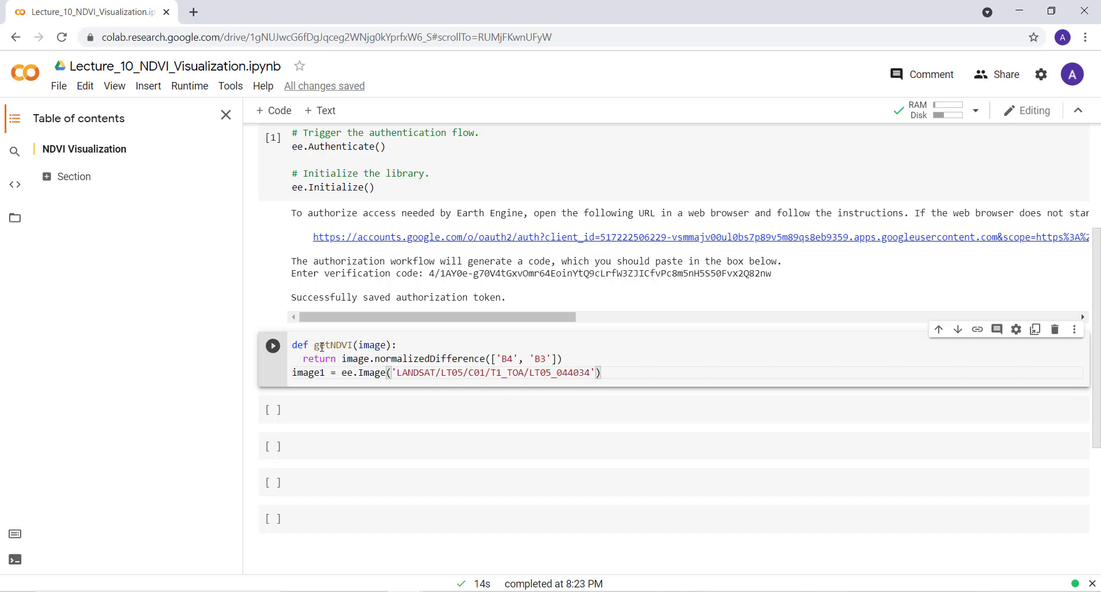
{"action": "type", "text": "_1"}
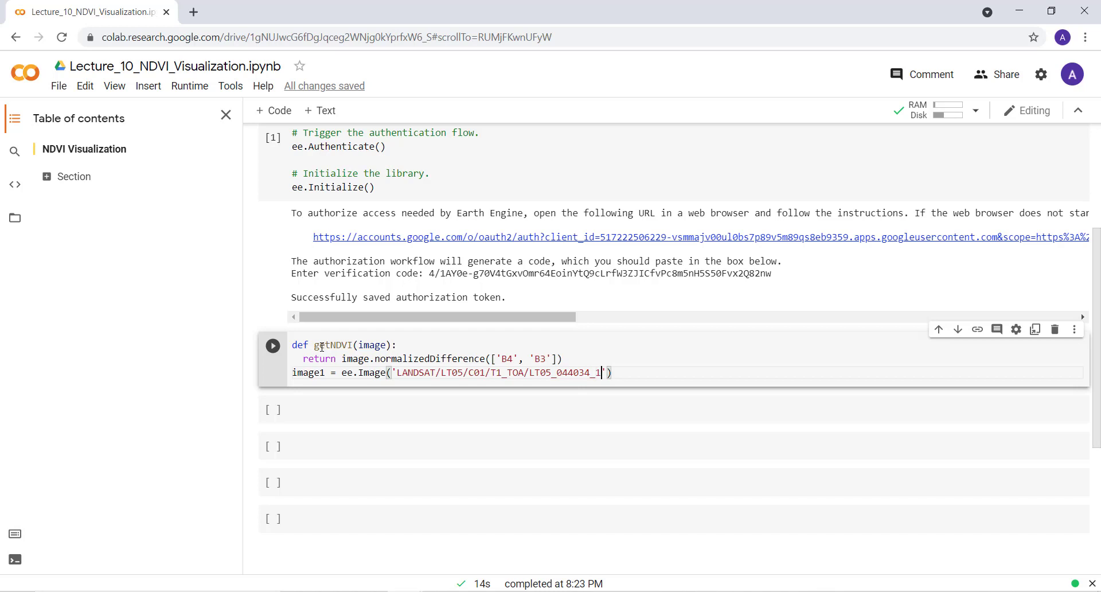
{"action": "type", "text": "99006"}
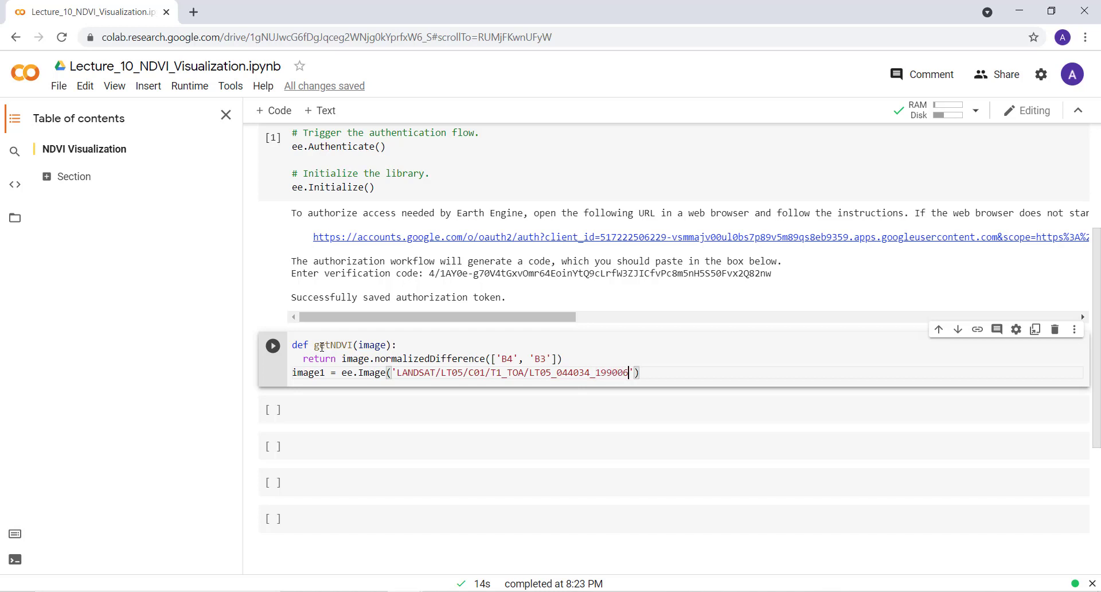
{"action": "type", "text": "4"}
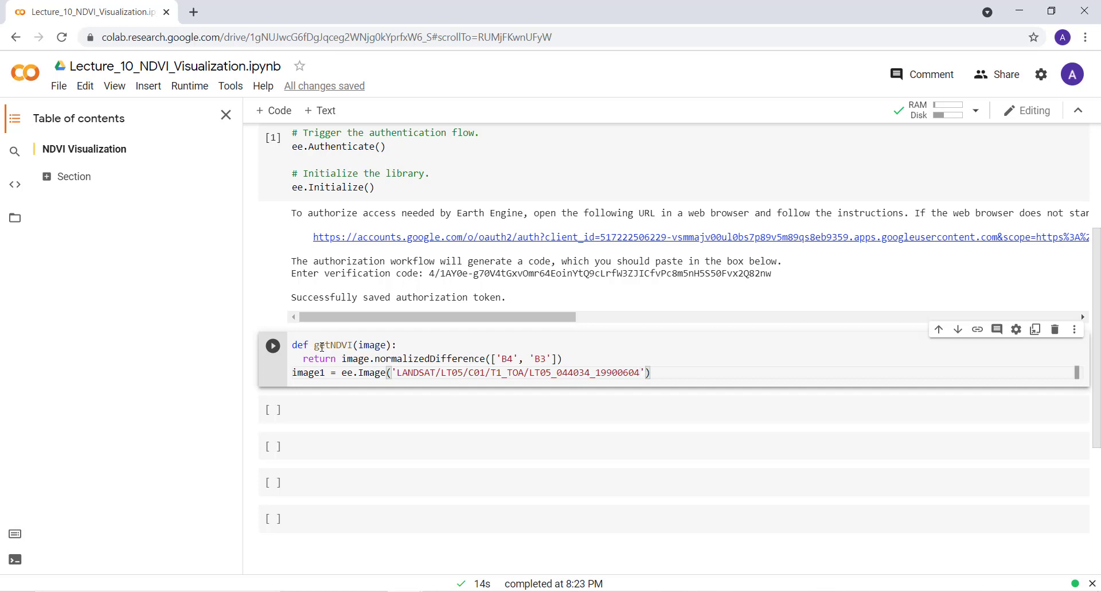
{"action": "left_click", "coordinate": [649, 372]}
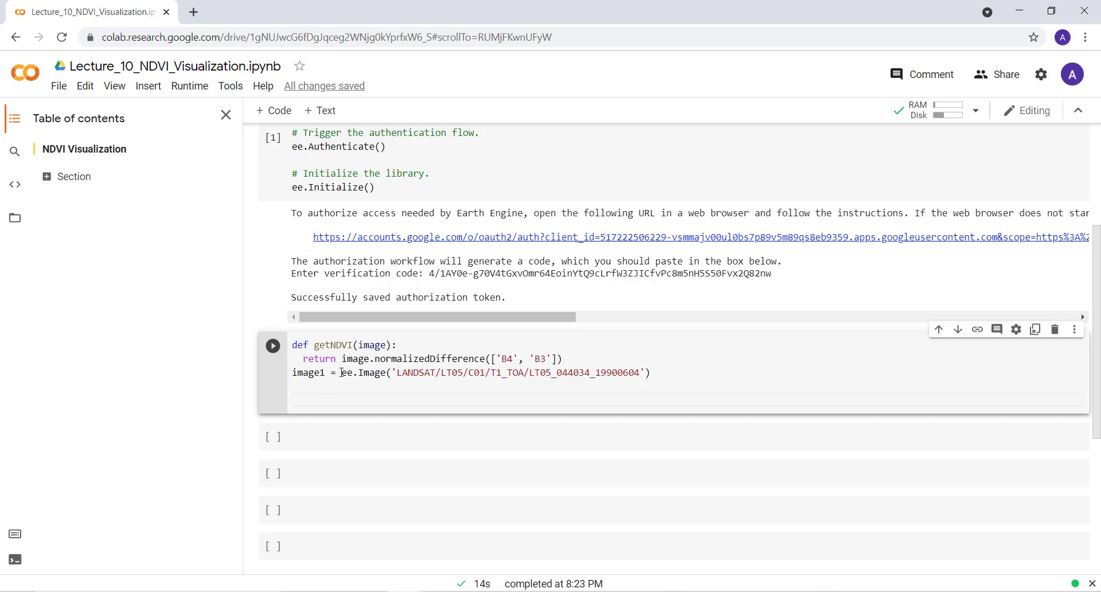
- Add the comment '#Compute NDVI from the scene.' on the new line
{"action": "left_click", "coordinate": [308, 402]}
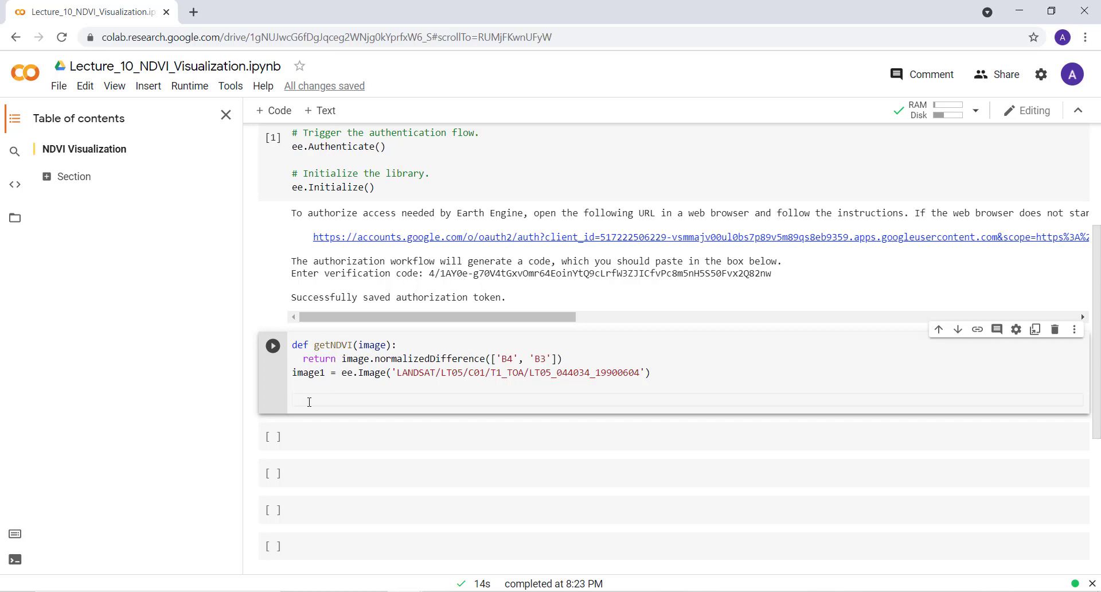
{"action": "type", "text": "#"}
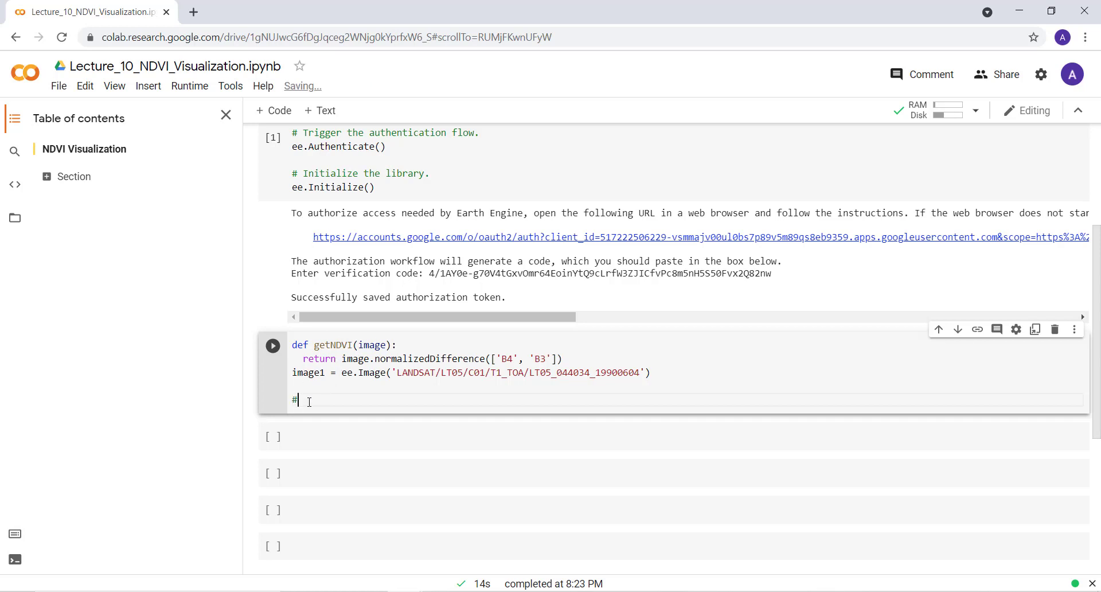
{"action": "type", "text": "C"}
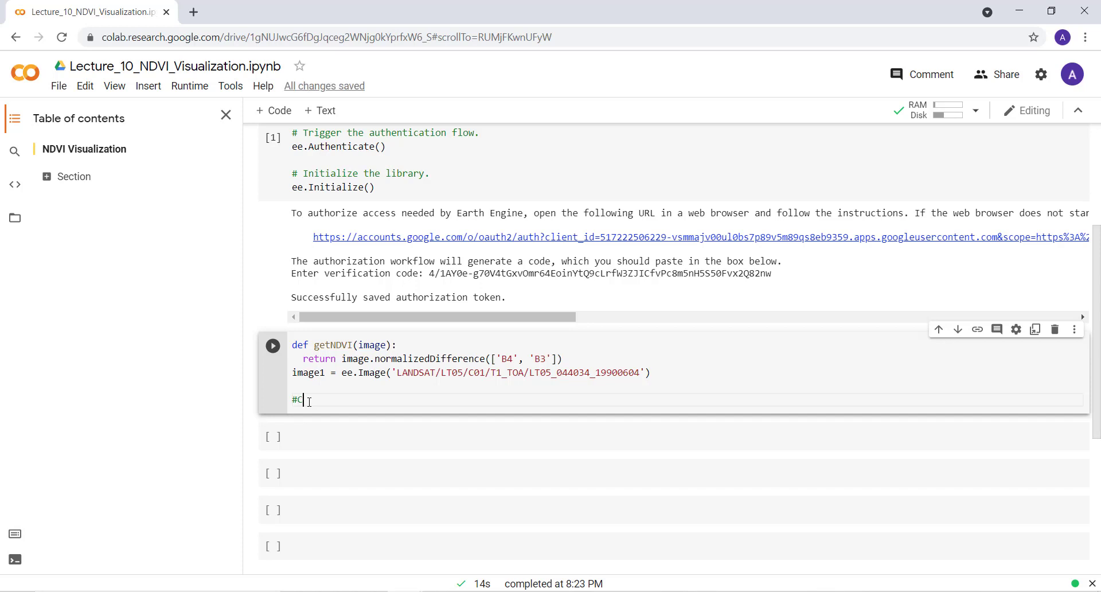
{"action": "type", "text": "om"}
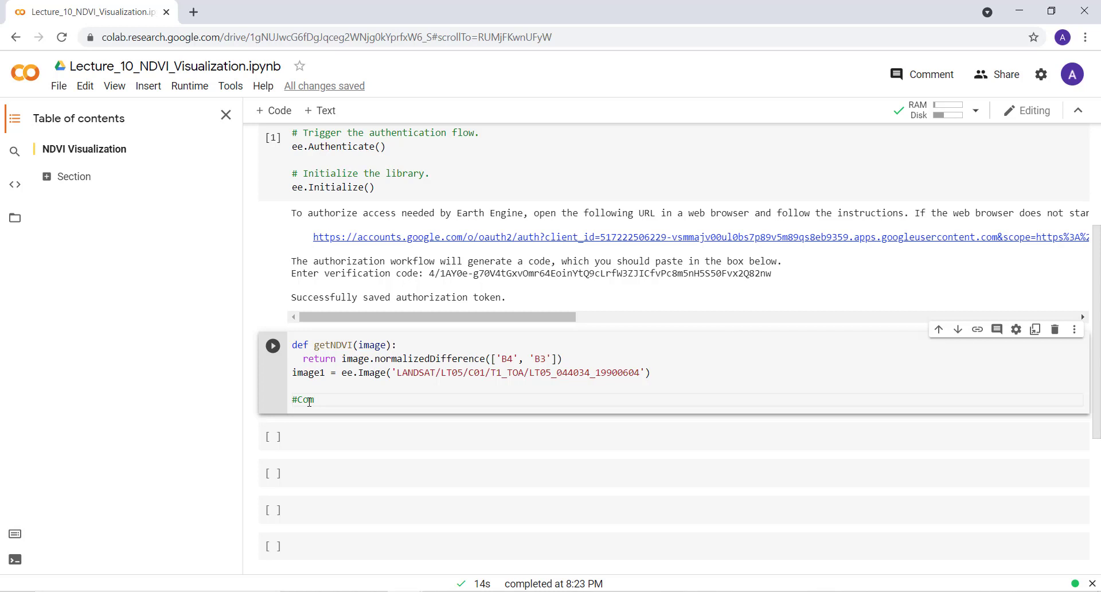
{"action": "type", "text": "pute"}
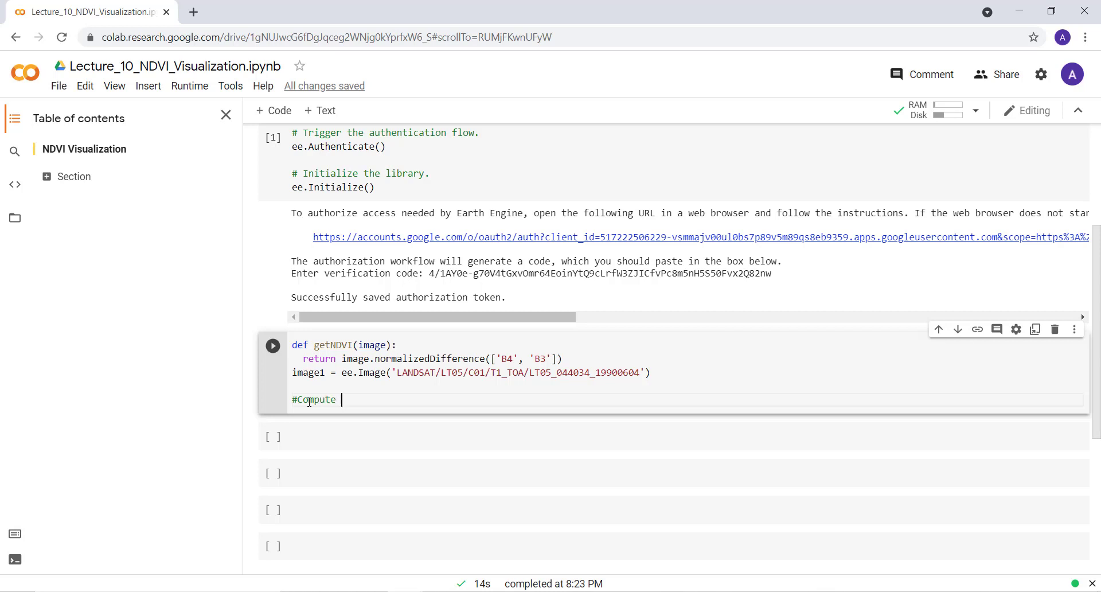
{"action": "type", "text": "NDVI"}
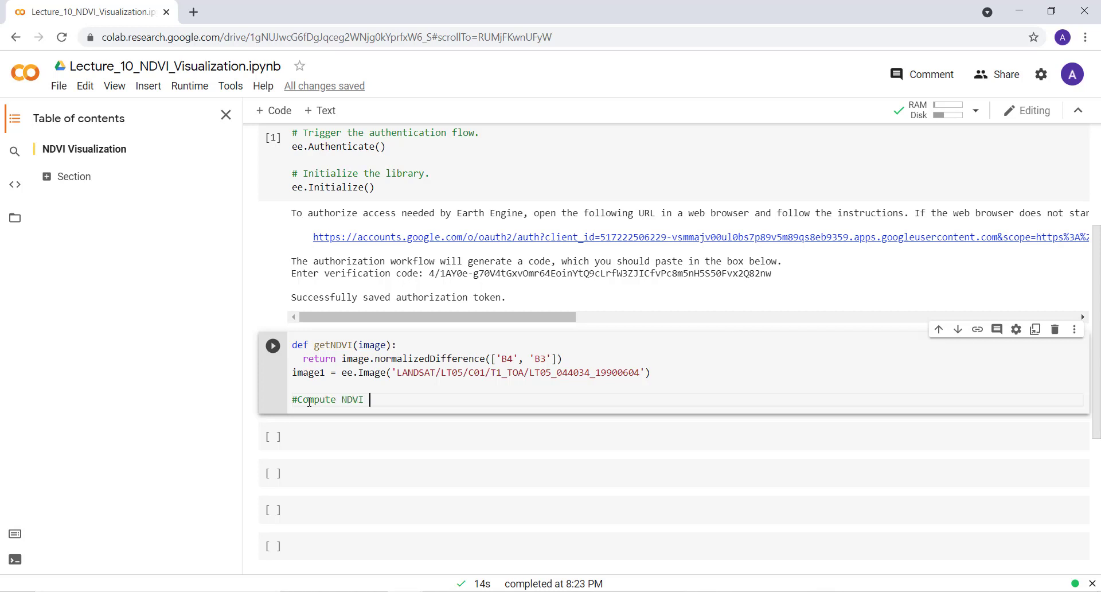
{"action": "type", "text": "fro"}
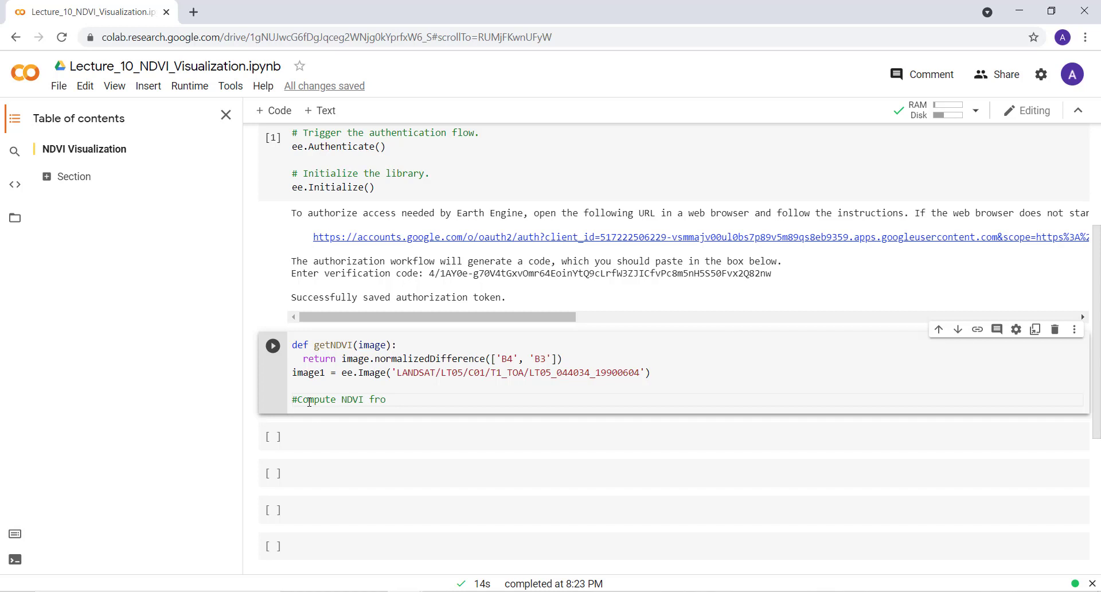
{"action": "type", "text": "m the scene."}
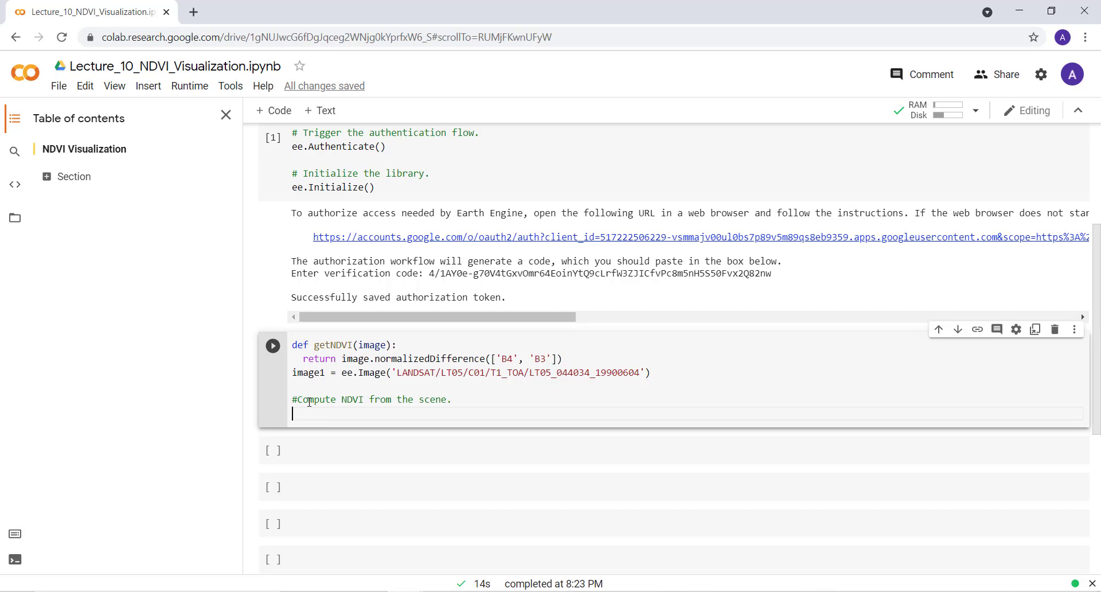
- Write ndvi1 = getNDVI(image1), filling image1 into the parentheses
{"action": "type", "text": "n"}
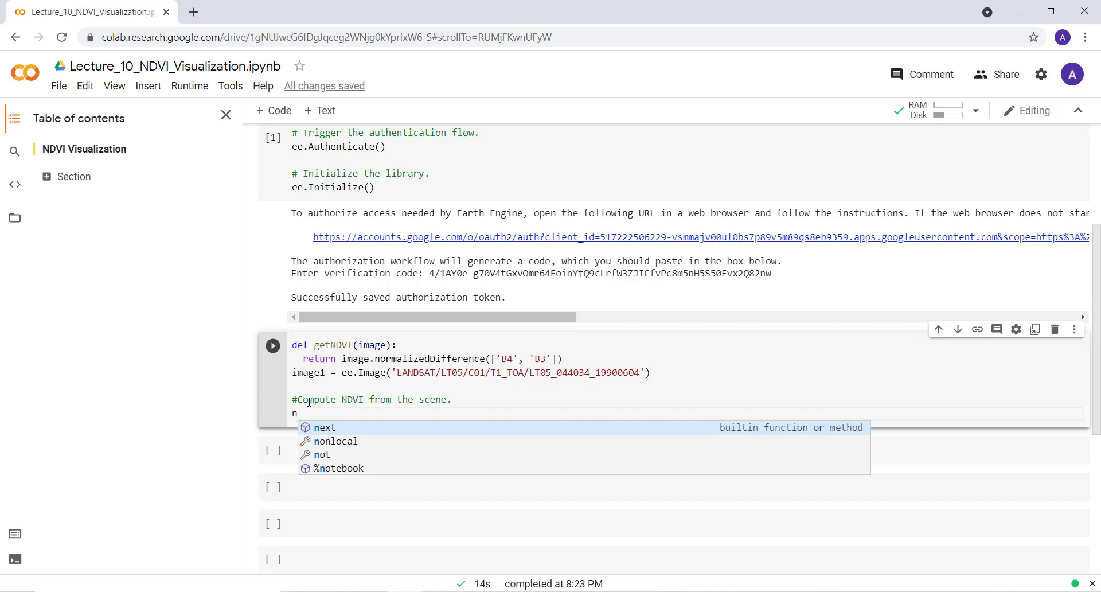
{"action": "type", "text": "dvi1 ="}
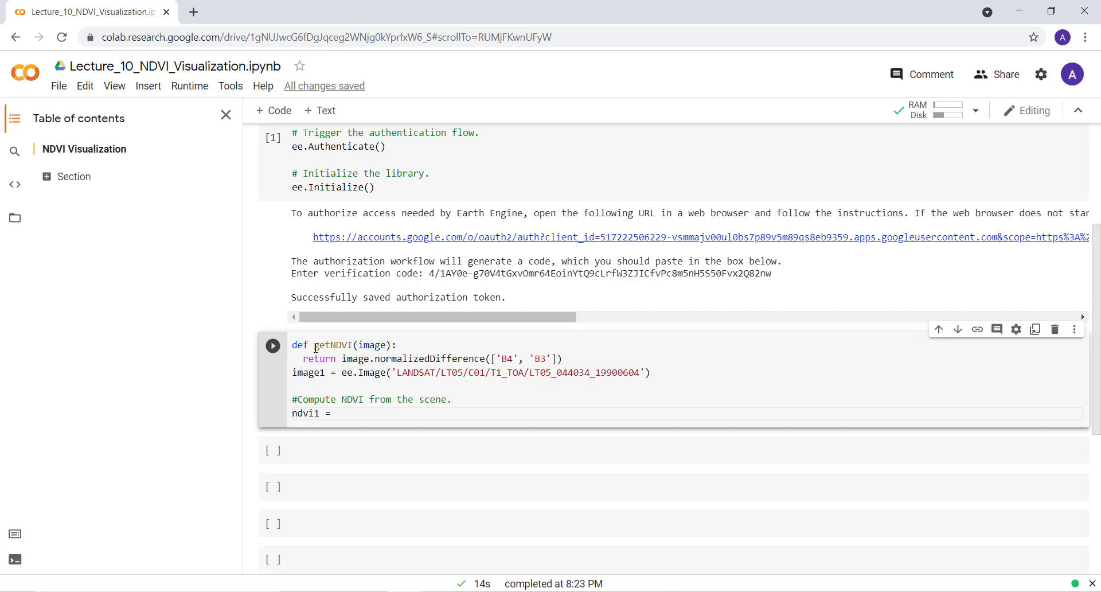
{"action": "left_click", "coordinate": [339, 412]}
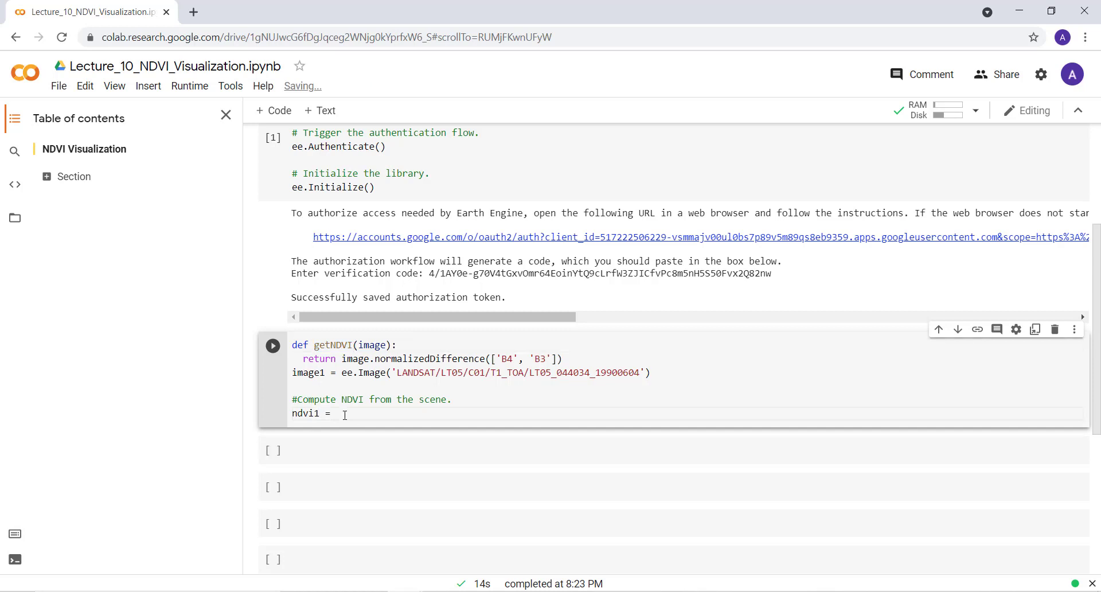
{"action": "type", "text": "ge"}
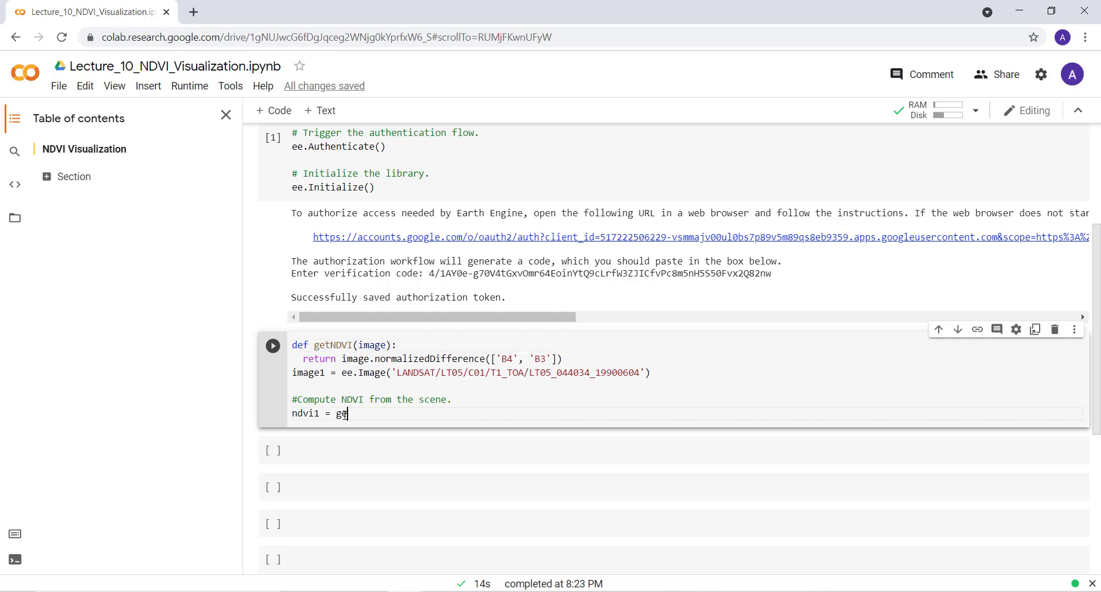
{"action": "type", "text": "tNDVI("}
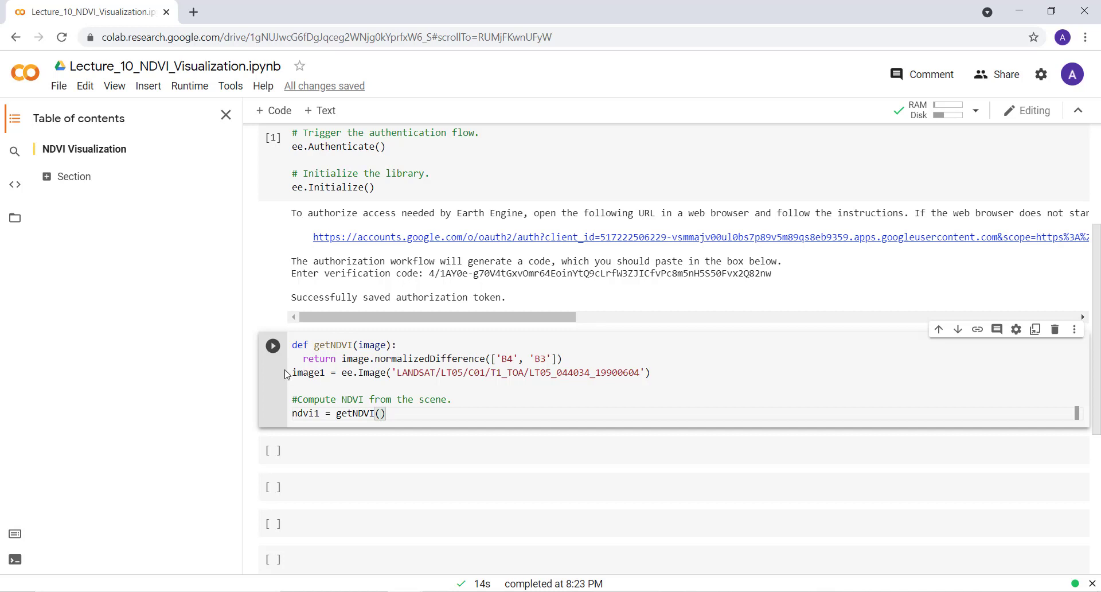
{"action": "triple_click", "coordinate": [470, 372]}
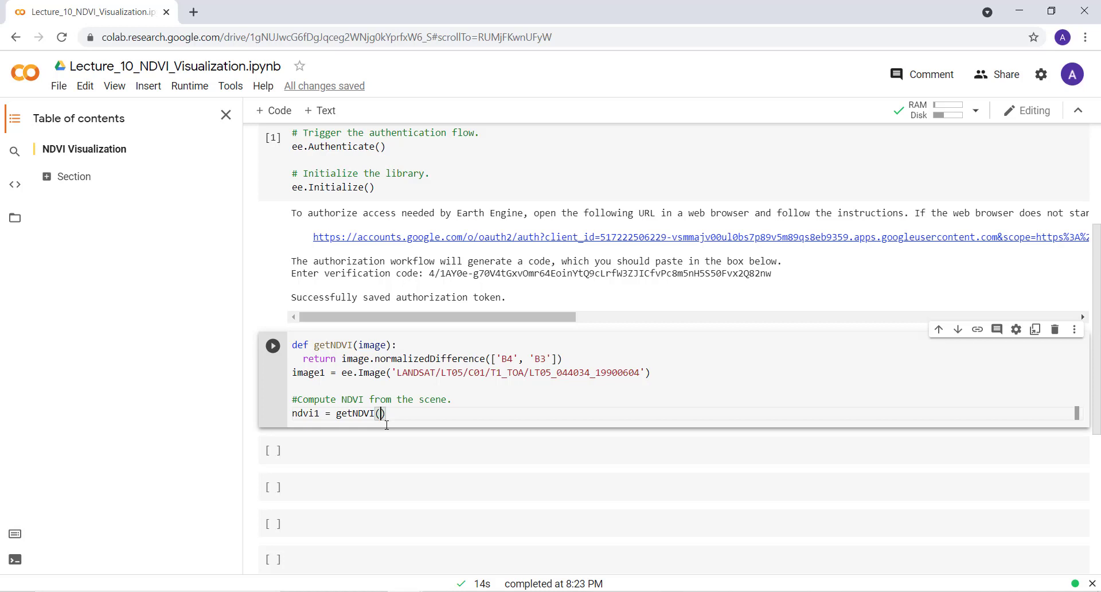
{"action": "type", "text": "image1"}
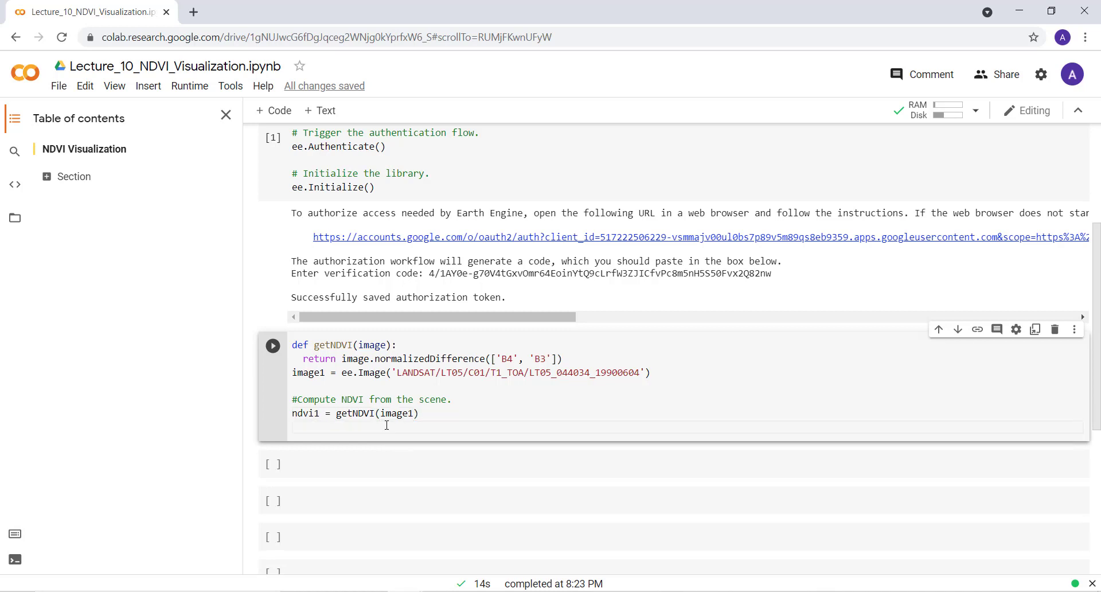
{"action": "mouse_move", "coordinate": [314, 394]}
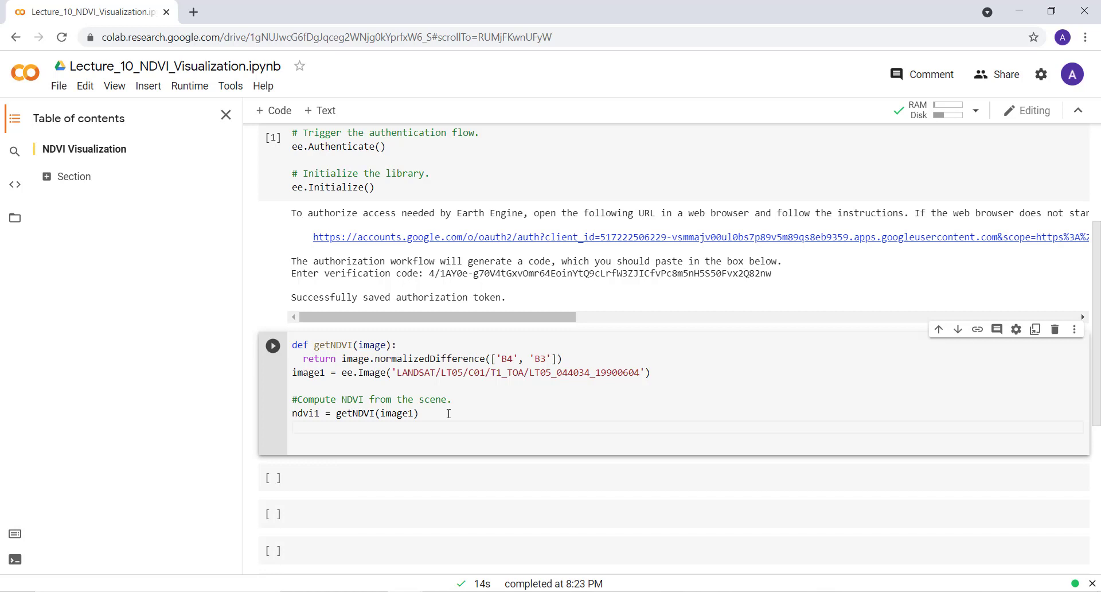
- Start ndviParams = {'palette': ['#f46d43', ]} with the first palette colour
{"action": "type", "text": "ndvi"}
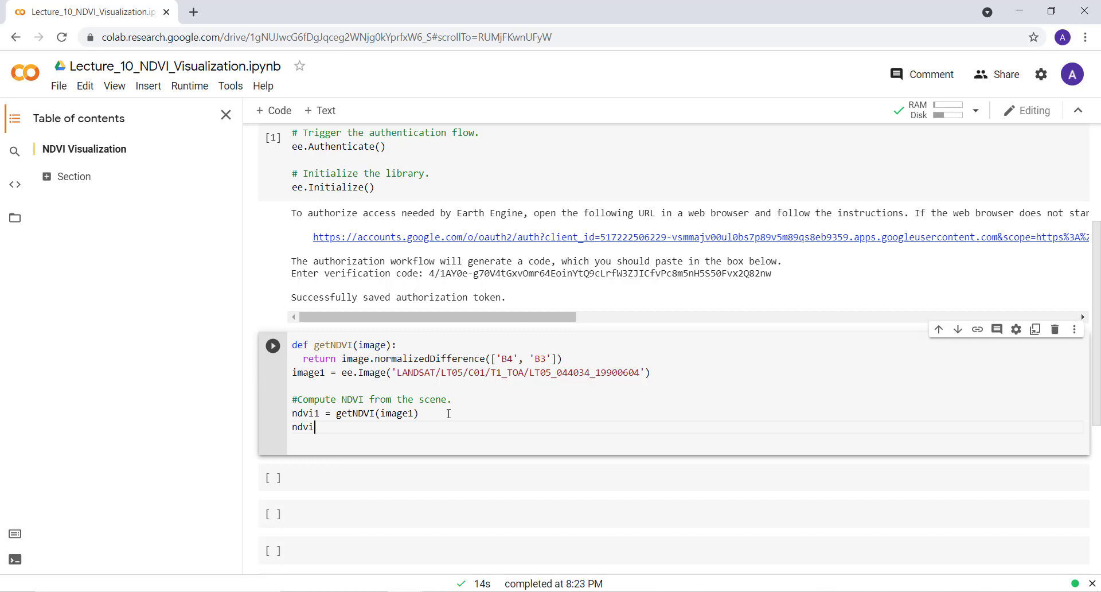
{"action": "type", "text": "Par"}
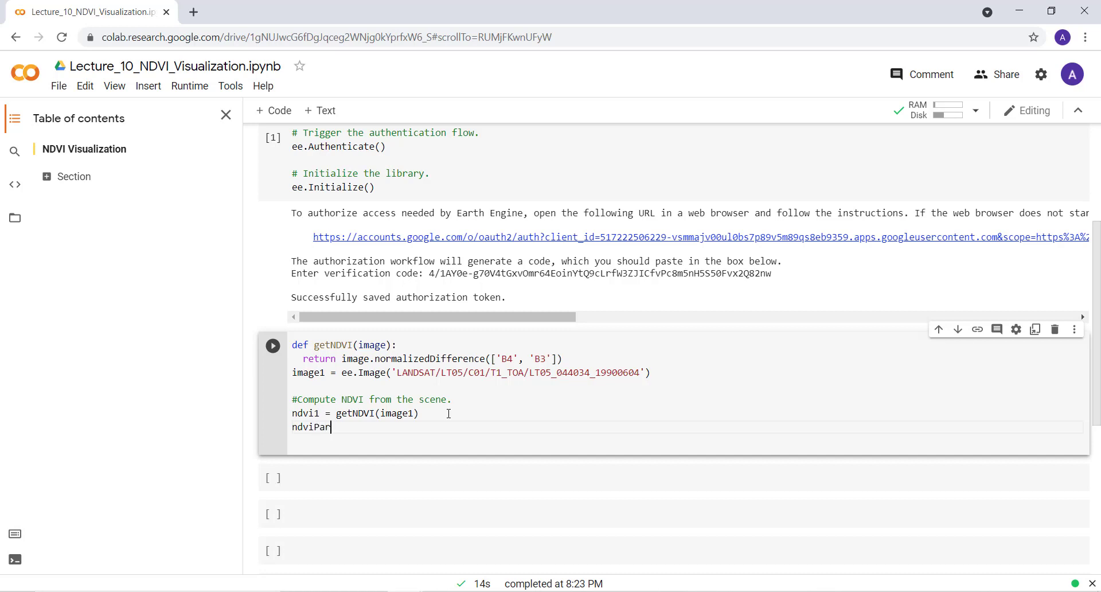
{"action": "type", "text": "ams ="}
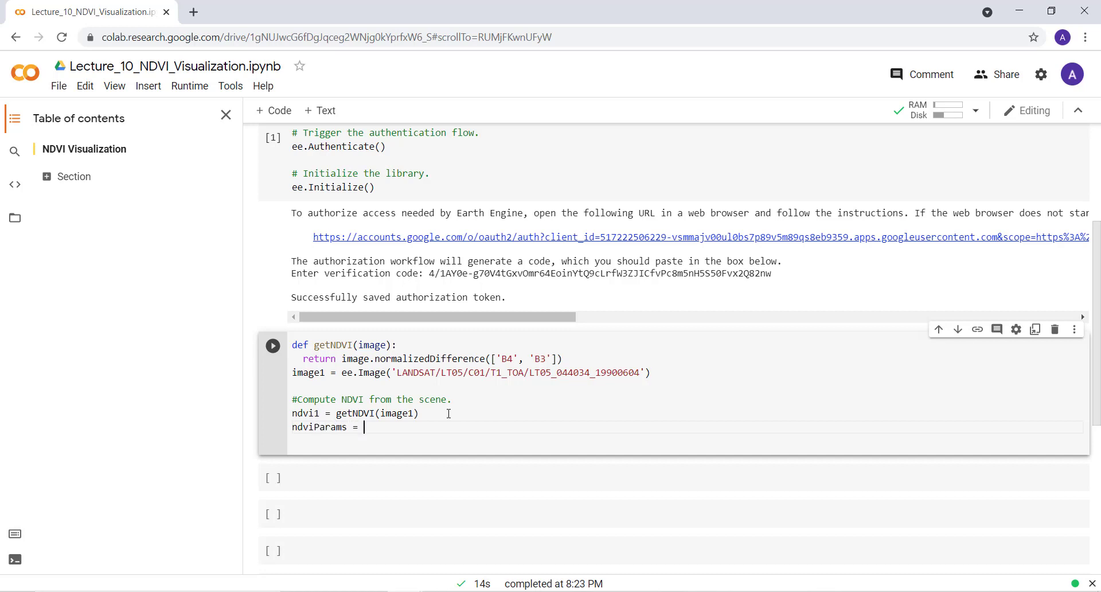
{"action": "type", "text": "{}"}
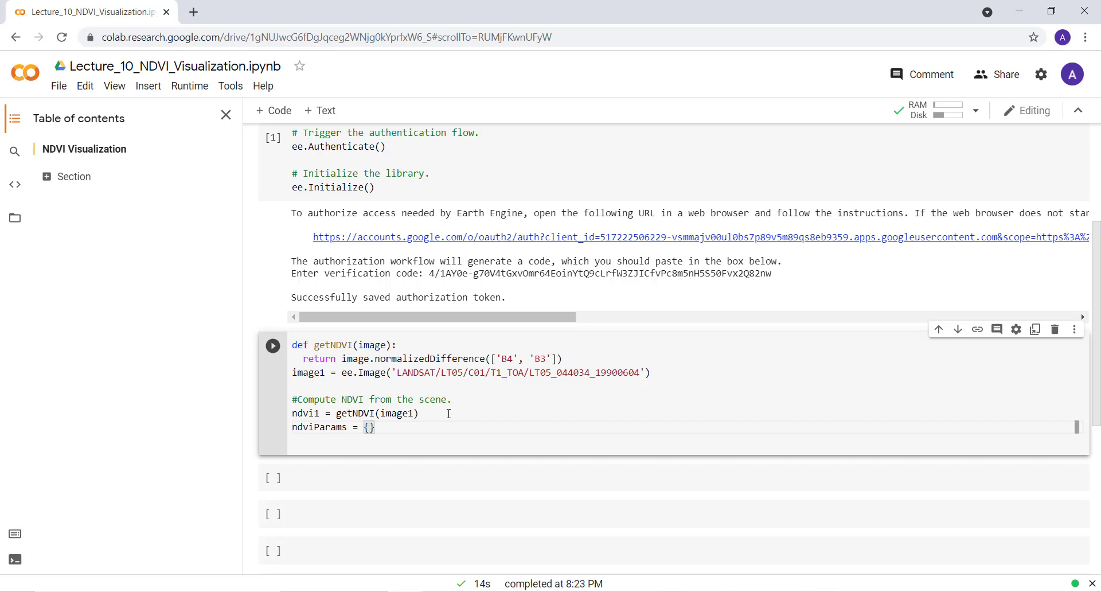
{"action": "type", "text": "pa'"}
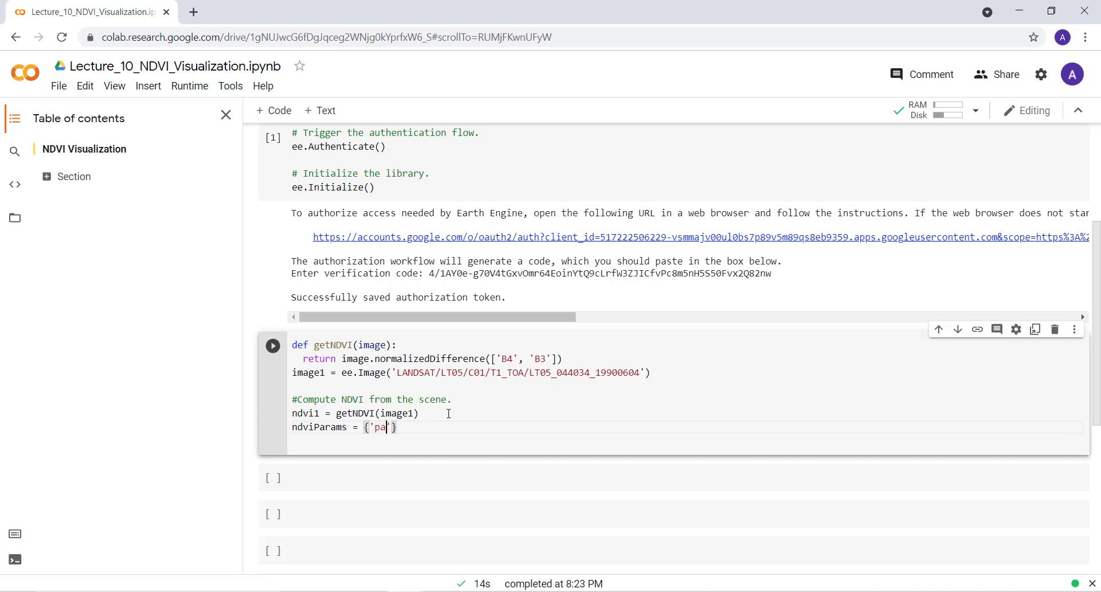
{"action": "type", "text": "lette"}
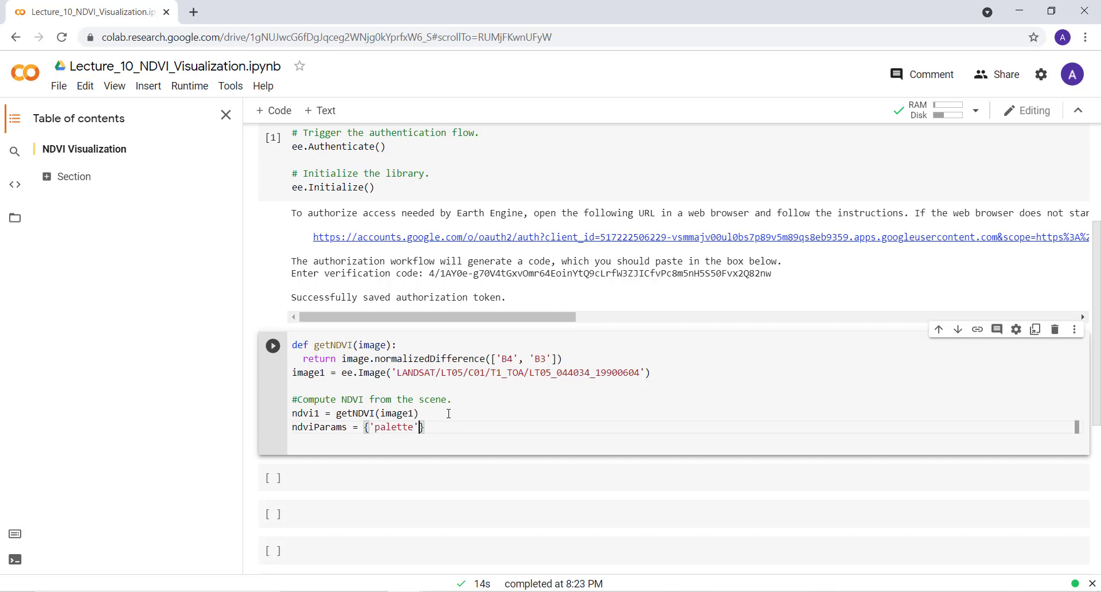
{"action": "type", "text": ": []"}
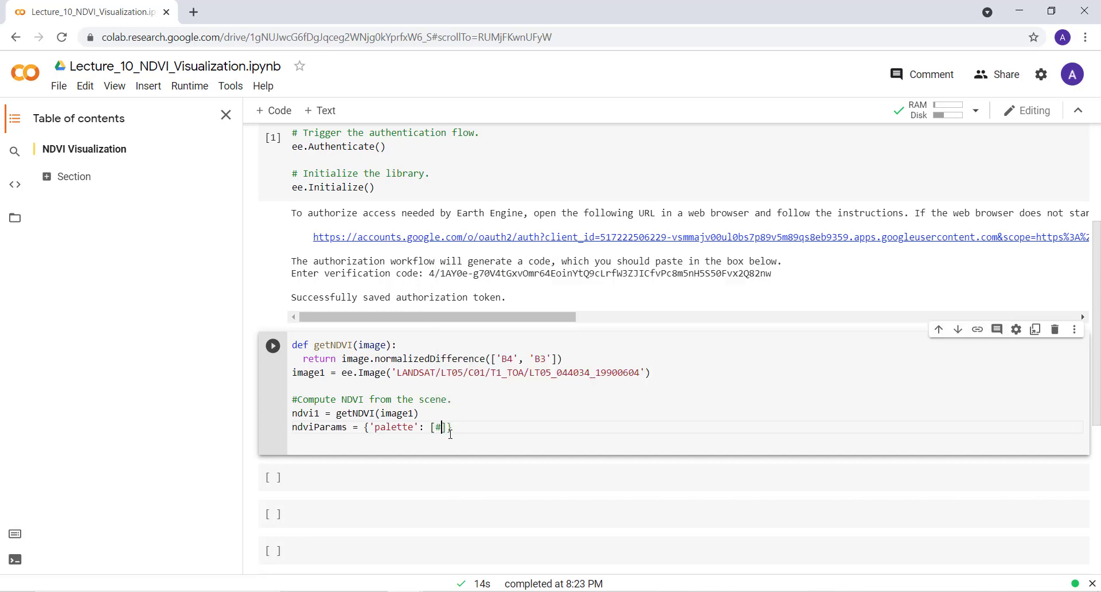
{"action": "type", "text": "f4"}
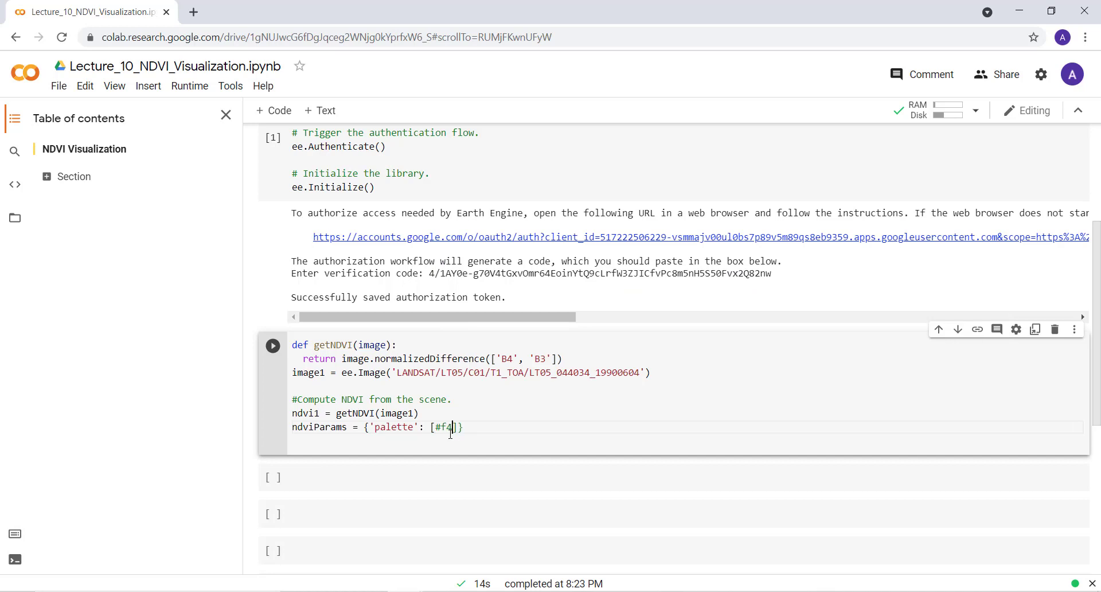
{"action": "type", "text": "6"}
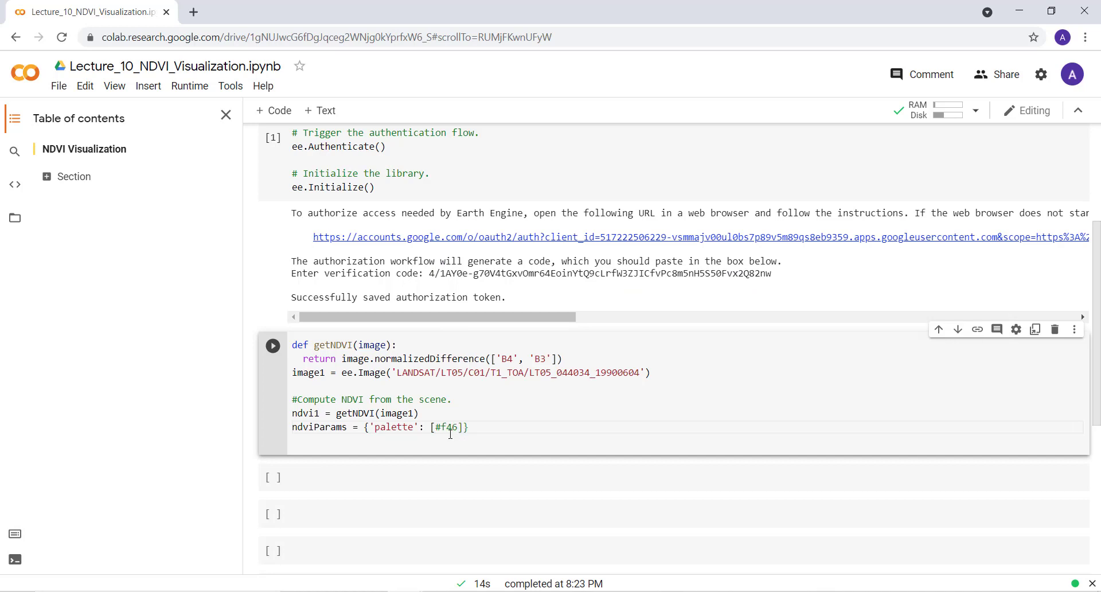
{"action": "type", "text": "d43"}
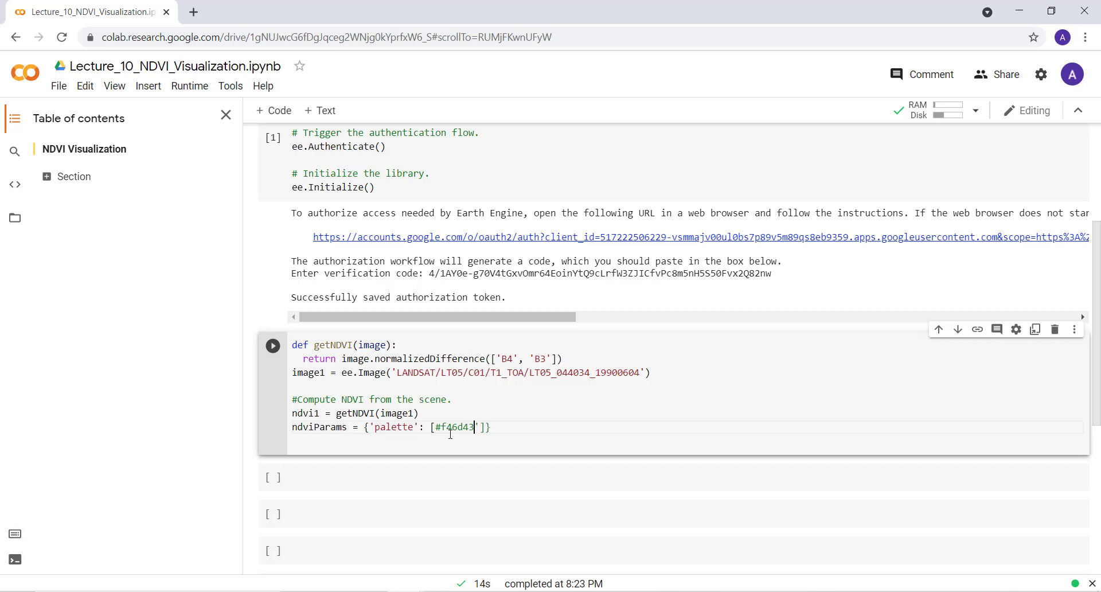
{"action": "type", "text": "'"}
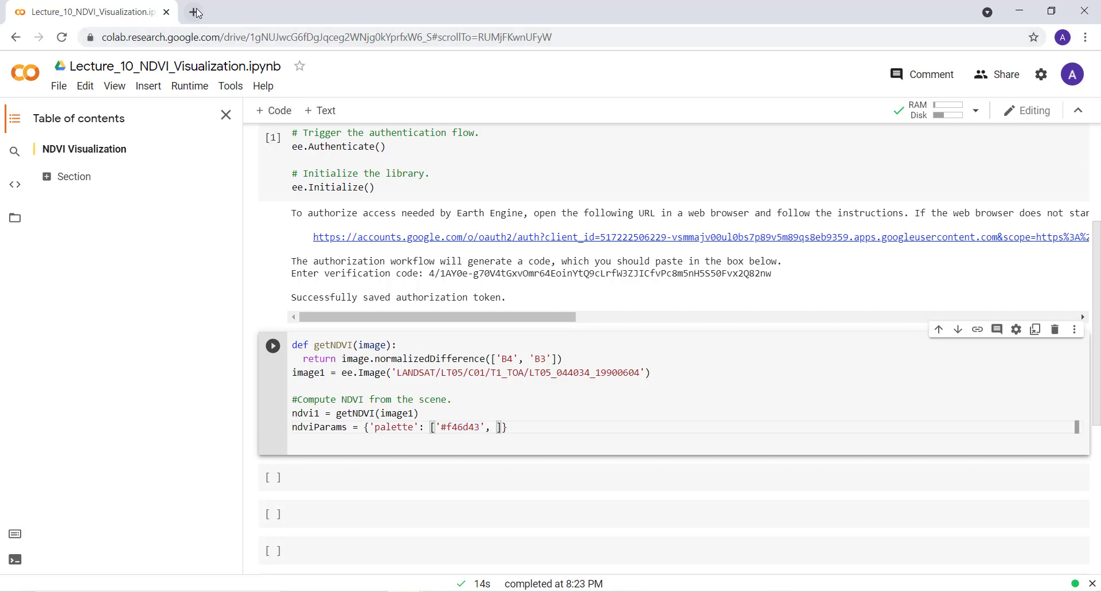
- Load colorbrewer2.org in a new tab, preview YlOrBr and YlGn at 5 classes, and copy the darkest green hex
{"action": "left_click", "coordinate": [197, 11]}
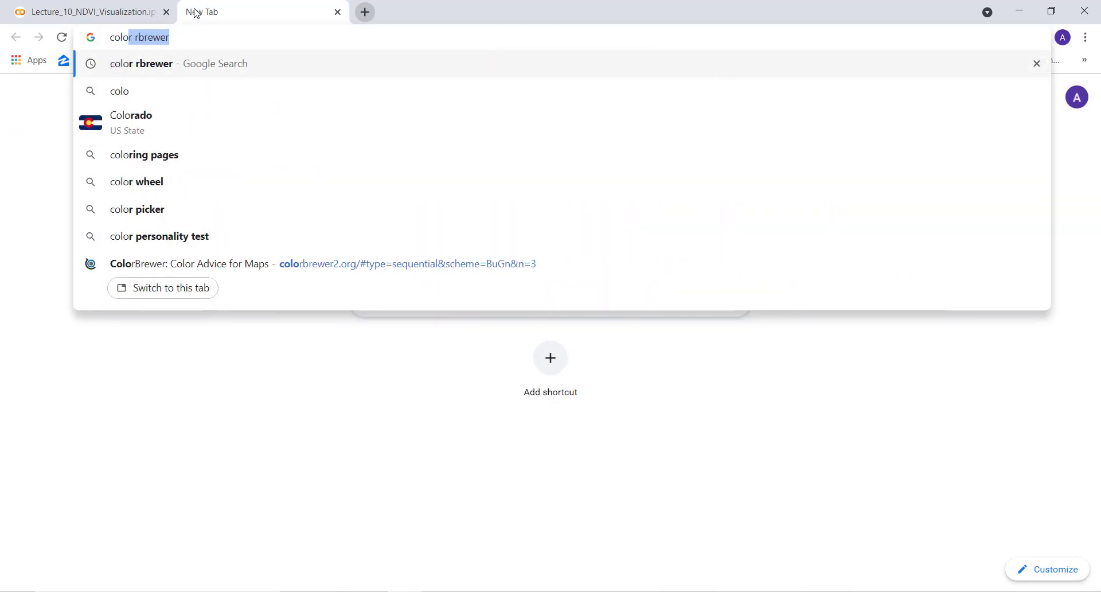
{"action": "key", "text": "Return"}
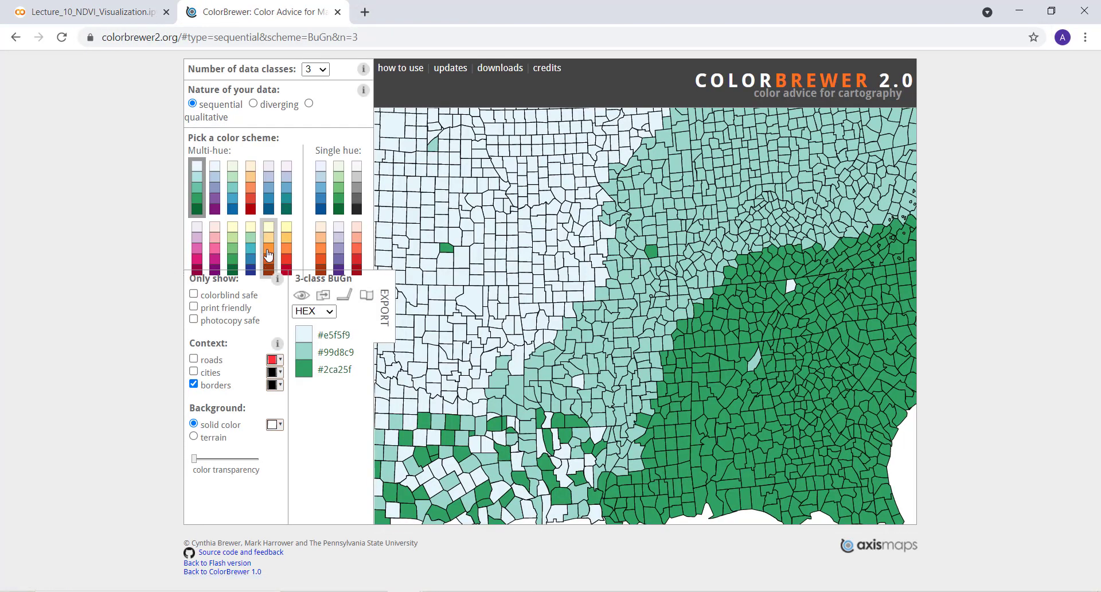
{"action": "left_click", "coordinate": [267, 243]}
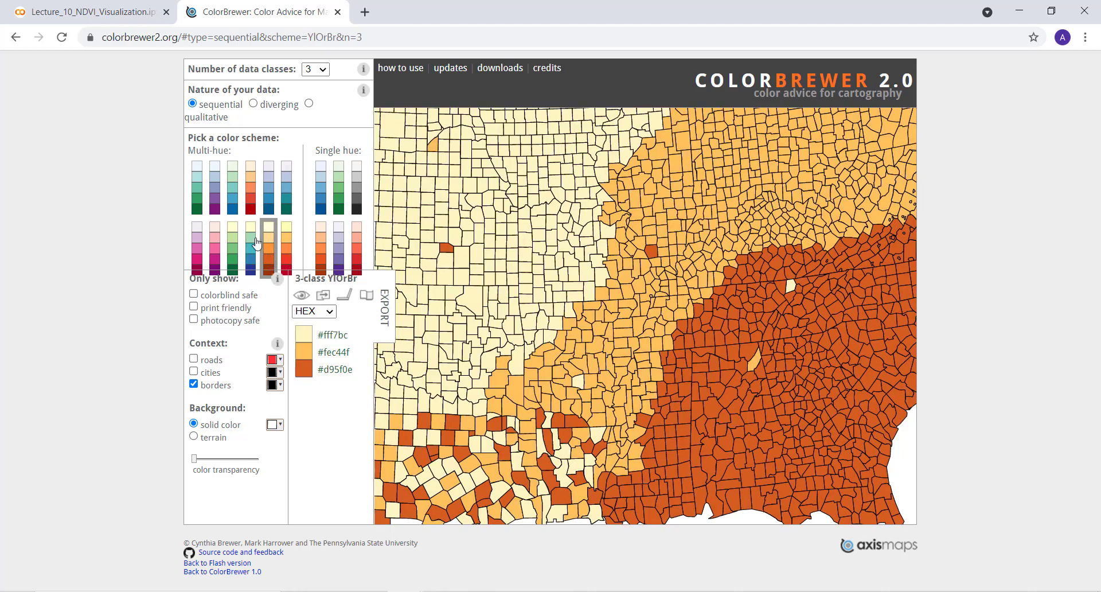
{"action": "left_click", "coordinate": [232, 249]}
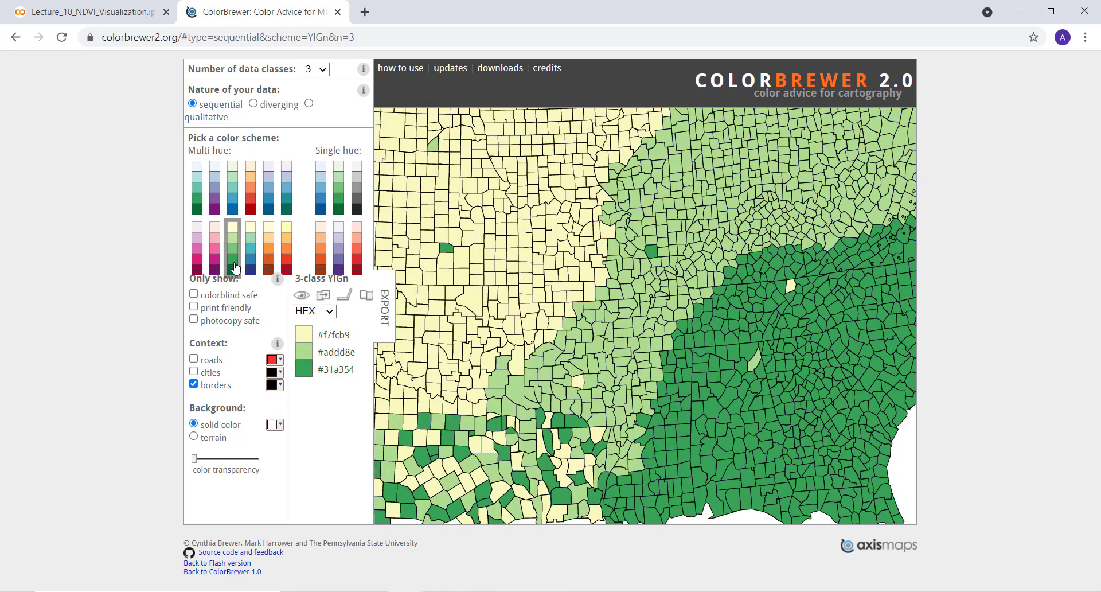
{"action": "mouse_move", "coordinate": [318, 77]}
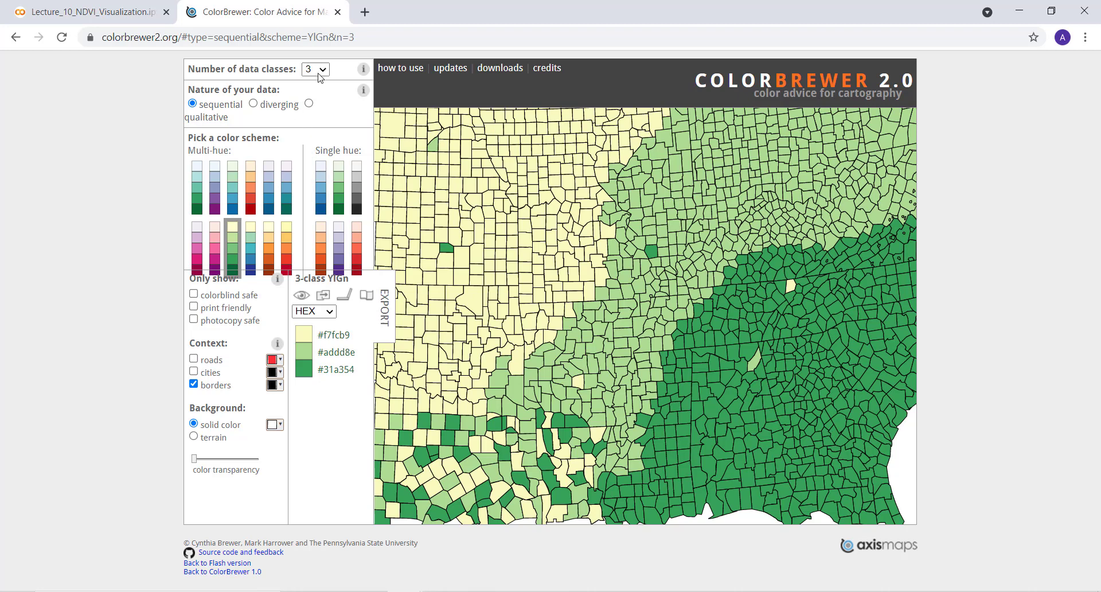
{"action": "left_click", "coordinate": [315, 68]}
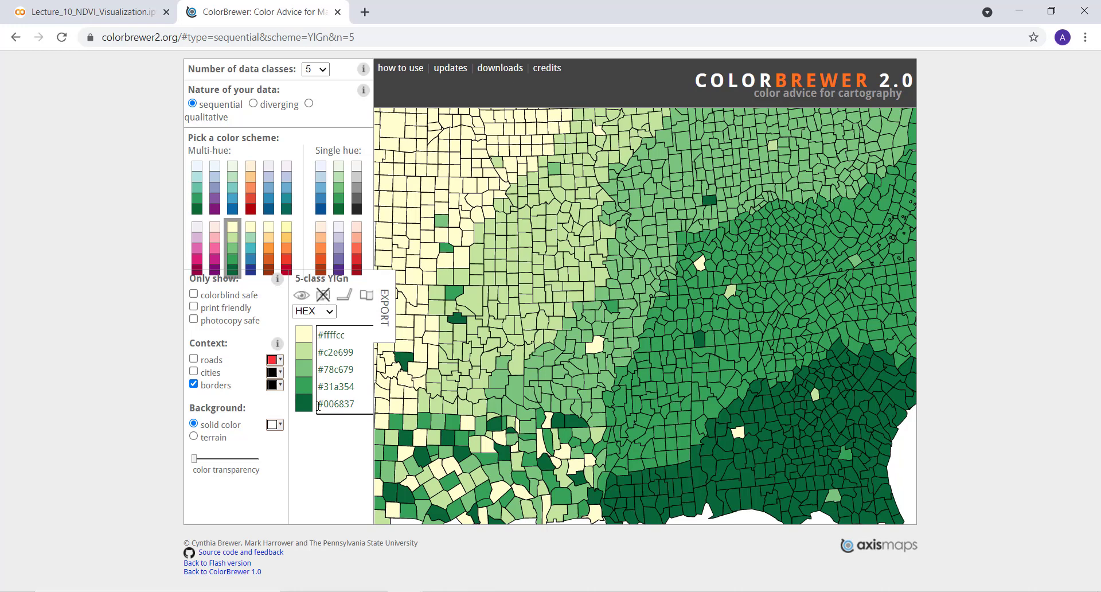
{"action": "right_click", "coordinate": [336, 402]}
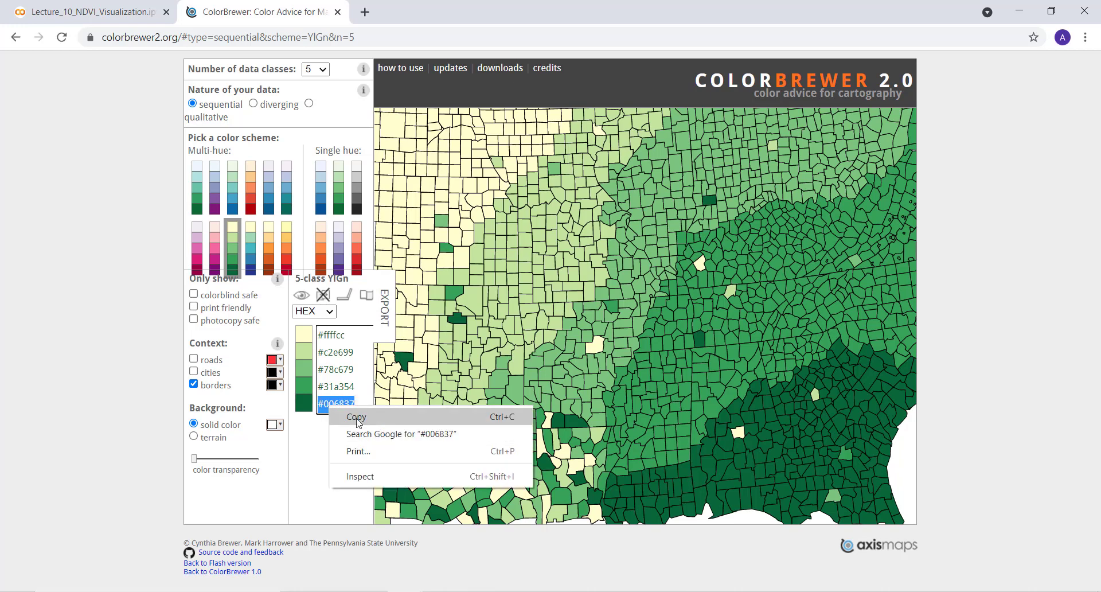
{"action": "left_click", "coordinate": [84, 11]}
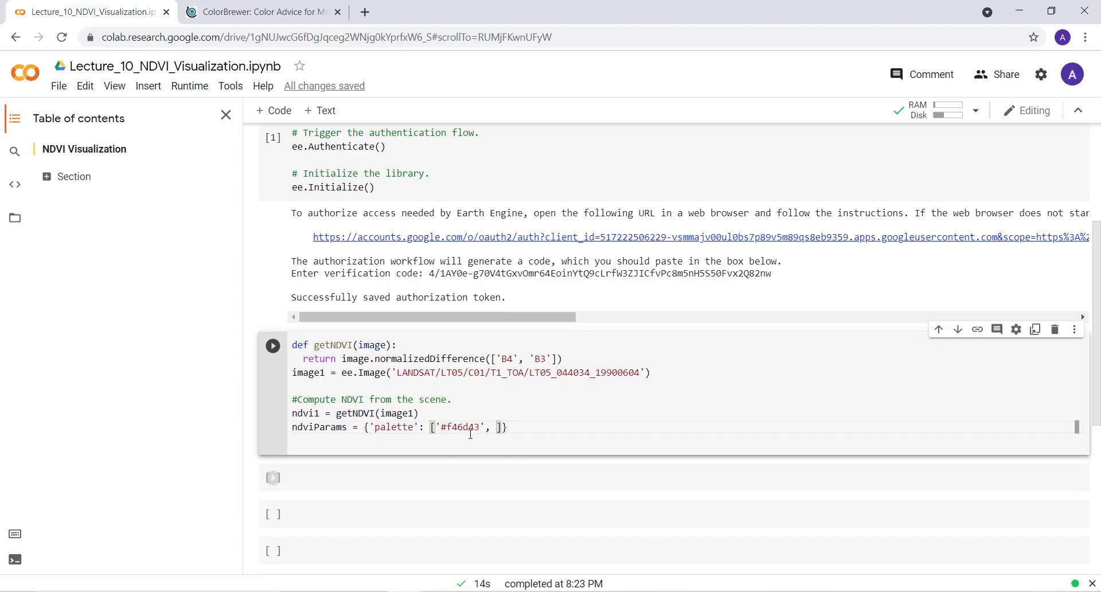
- Flip between Colab and ColorBrewer, compare YlOrRd and RdPu, and settle on the 5-class YlOrRd scheme
{"action": "left_click", "coordinate": [261, 11]}
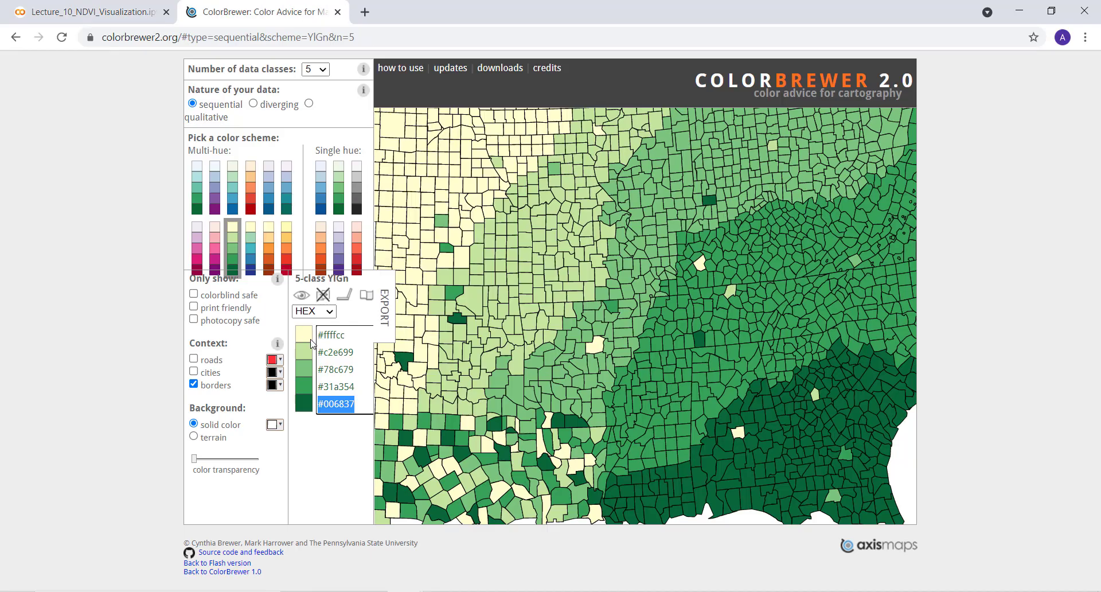
{"action": "mouse_move", "coordinate": [339, 388]}
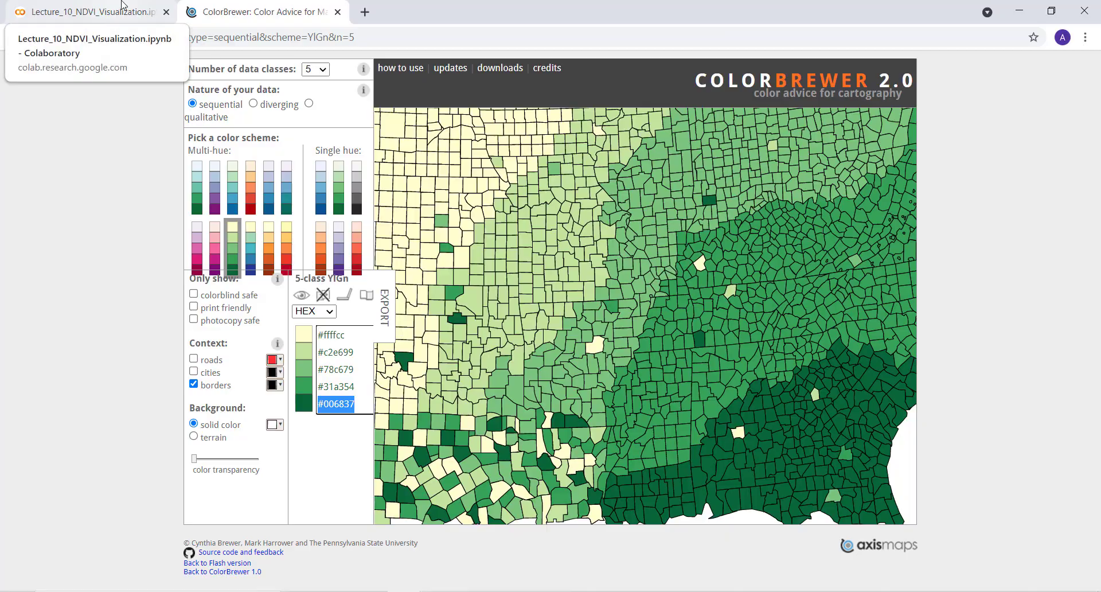
{"action": "left_click", "coordinate": [83, 11]}
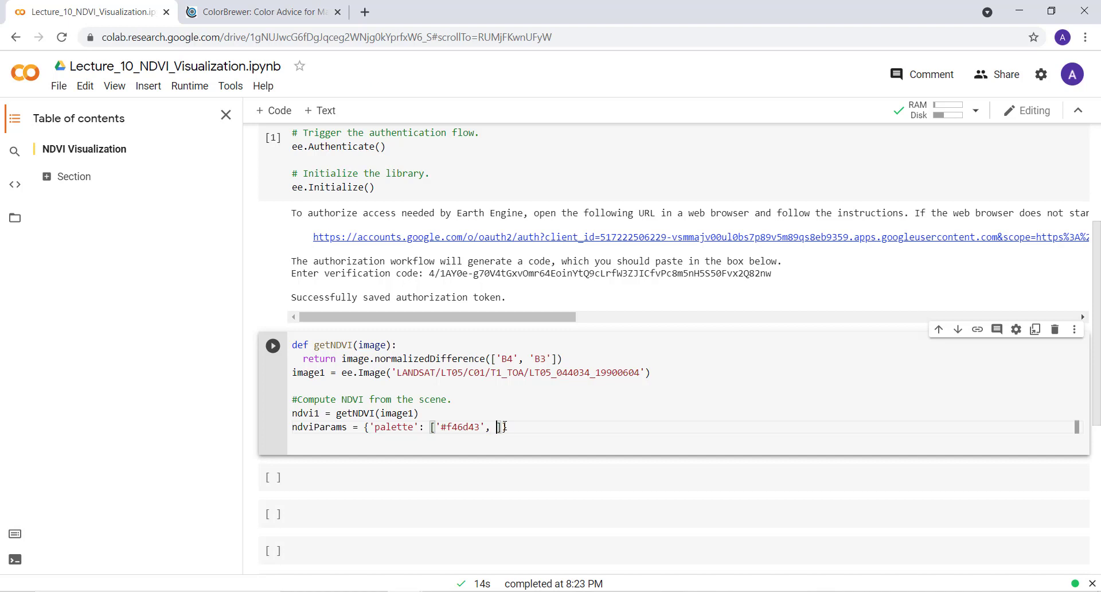
{"action": "left_click", "coordinate": [264, 12]}
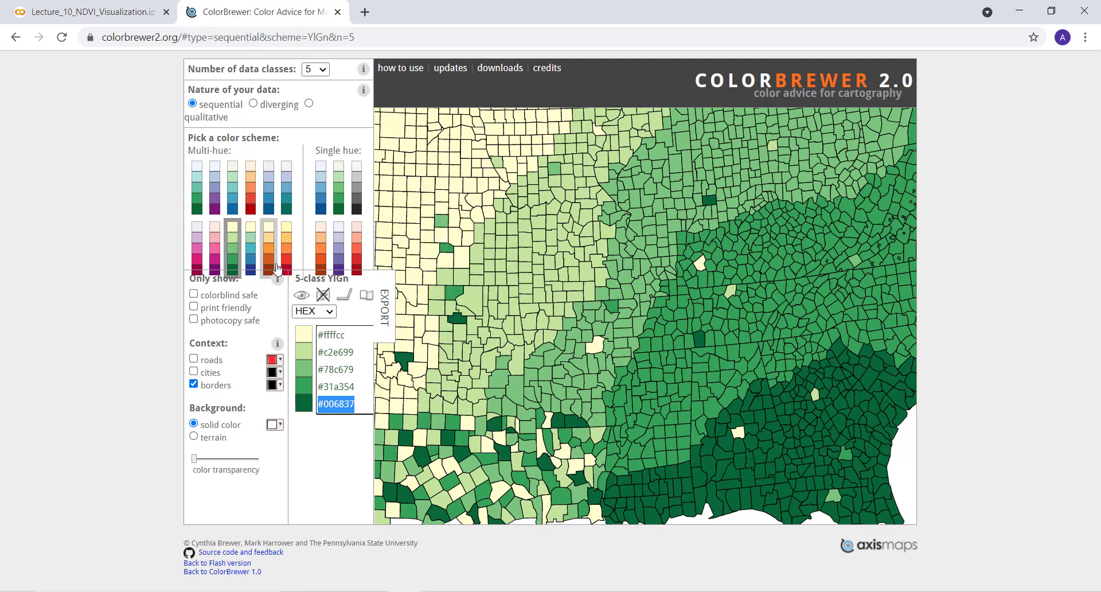
{"action": "left_click", "coordinate": [354, 247]}
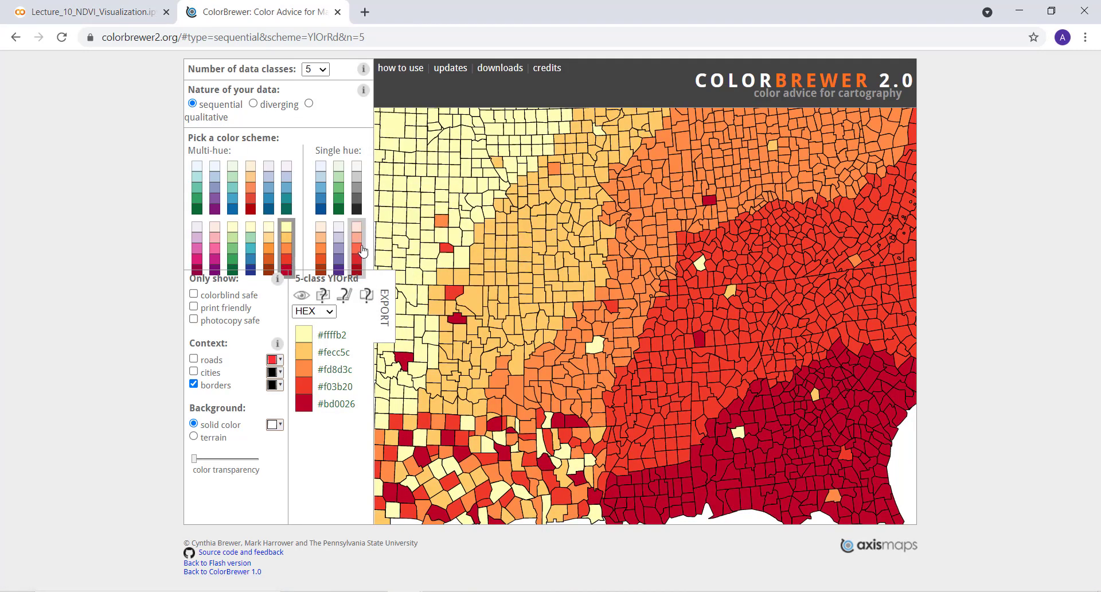
{"action": "left_click", "coordinate": [214, 247]}
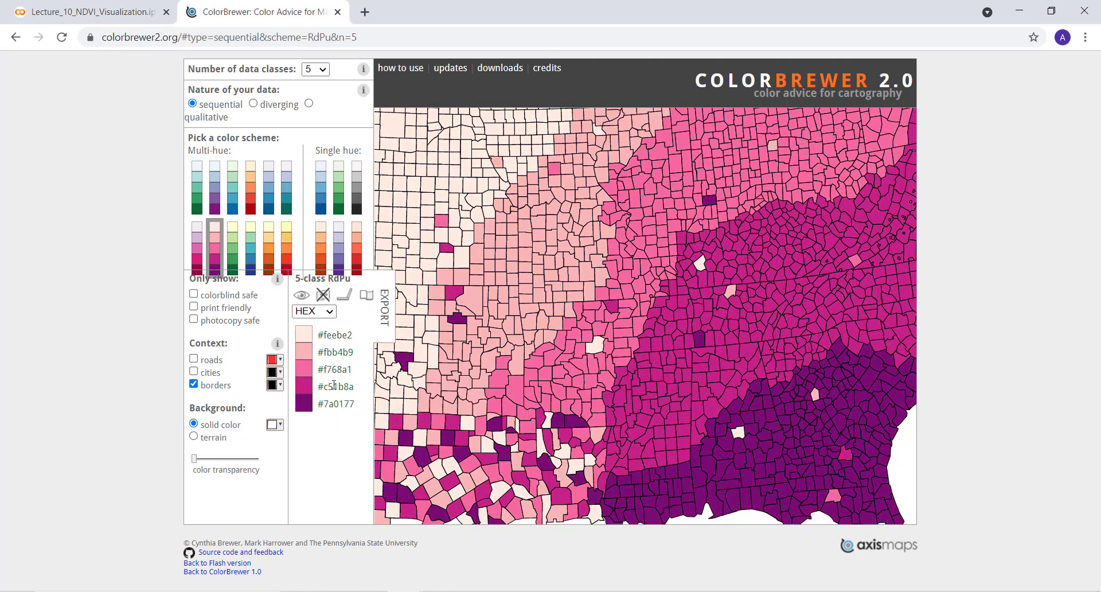
{"action": "mouse_move", "coordinate": [293, 274]}
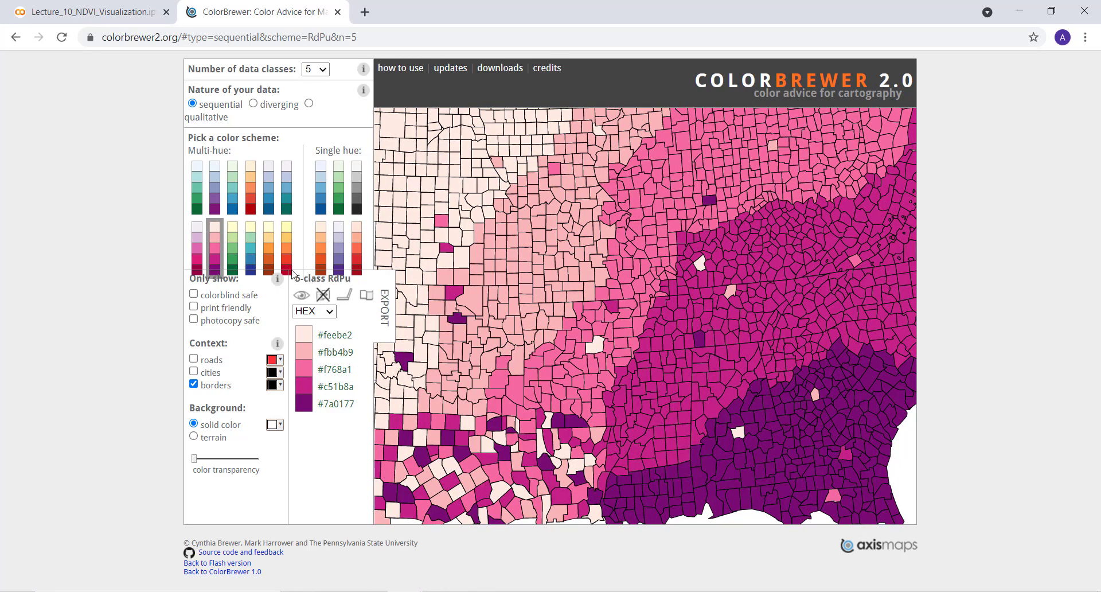
{"action": "left_click", "coordinate": [269, 245]}
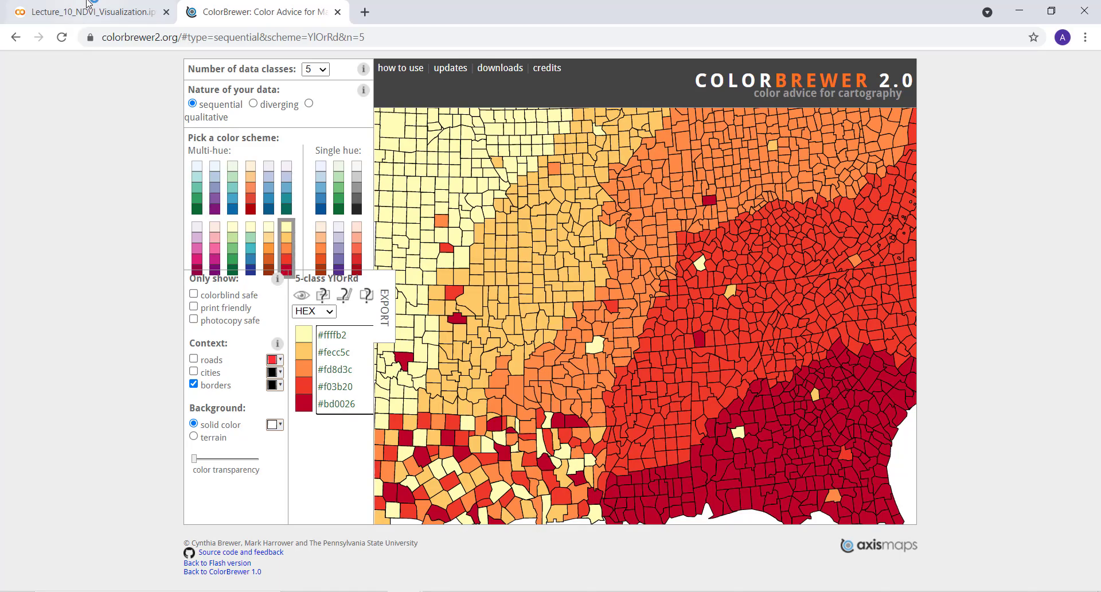
- Back in Colab, insert '#d73027' as the first palette colour before '#f46d43'
{"action": "left_click", "coordinate": [89, 11]}
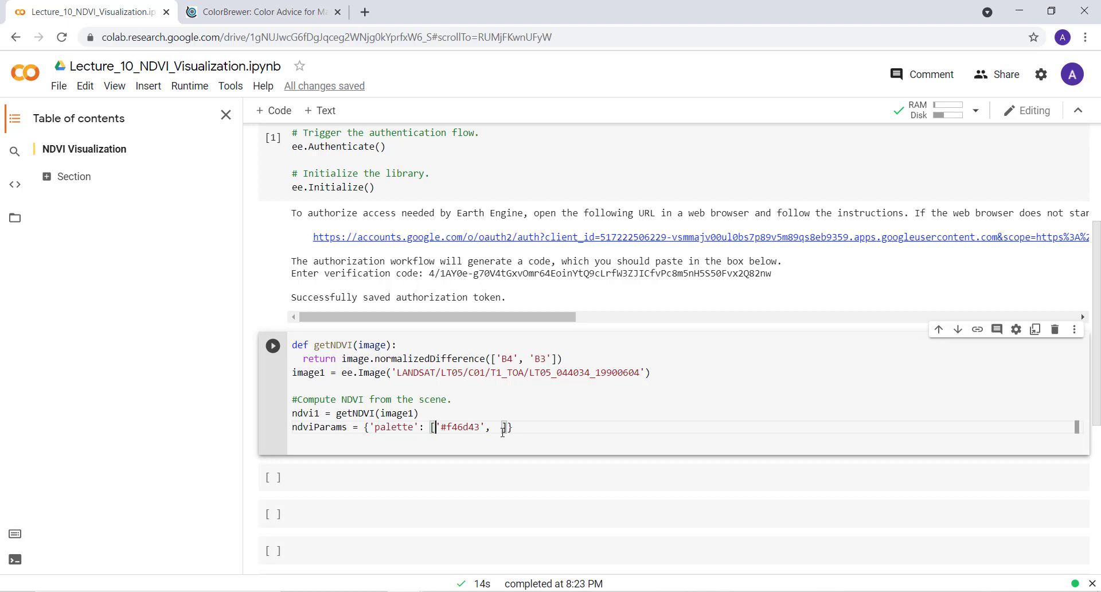
{"action": "type", "text": "#d'"}
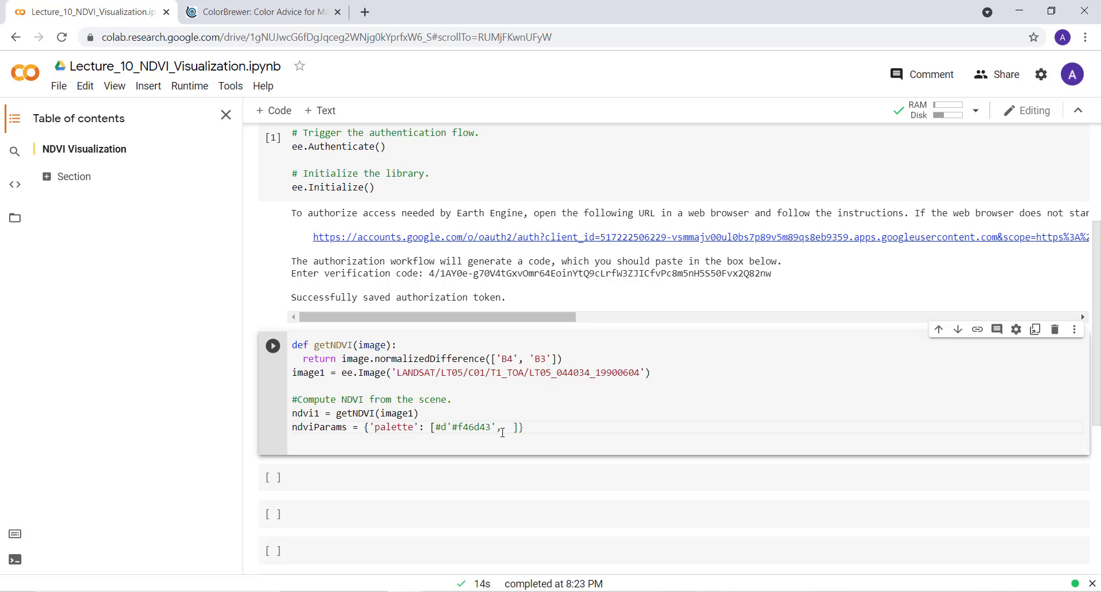
{"action": "type", "text": "7"}
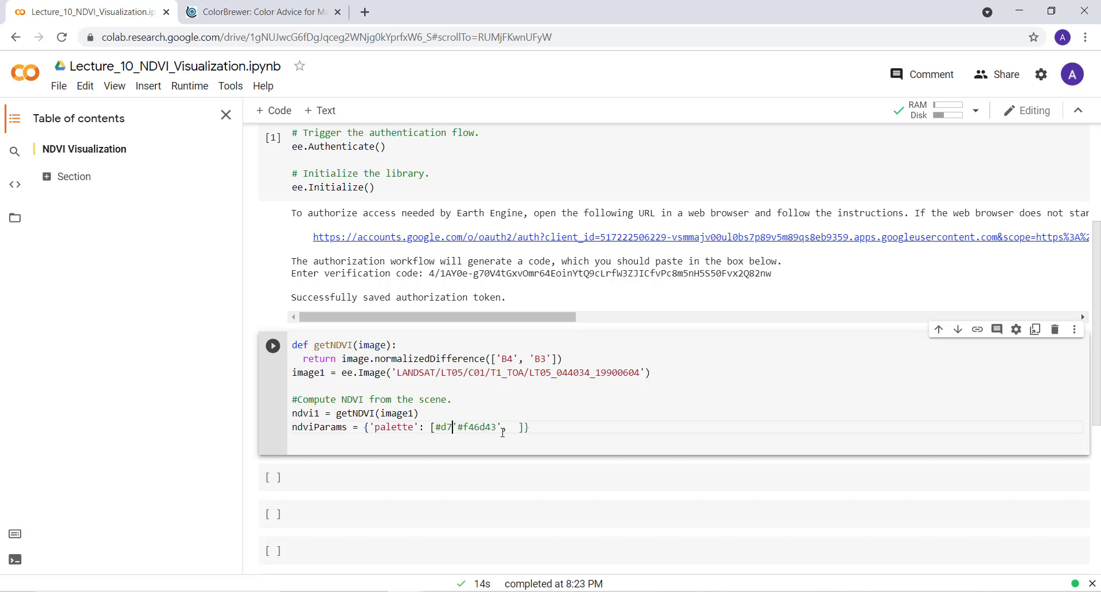
{"action": "type", "text": "30"}
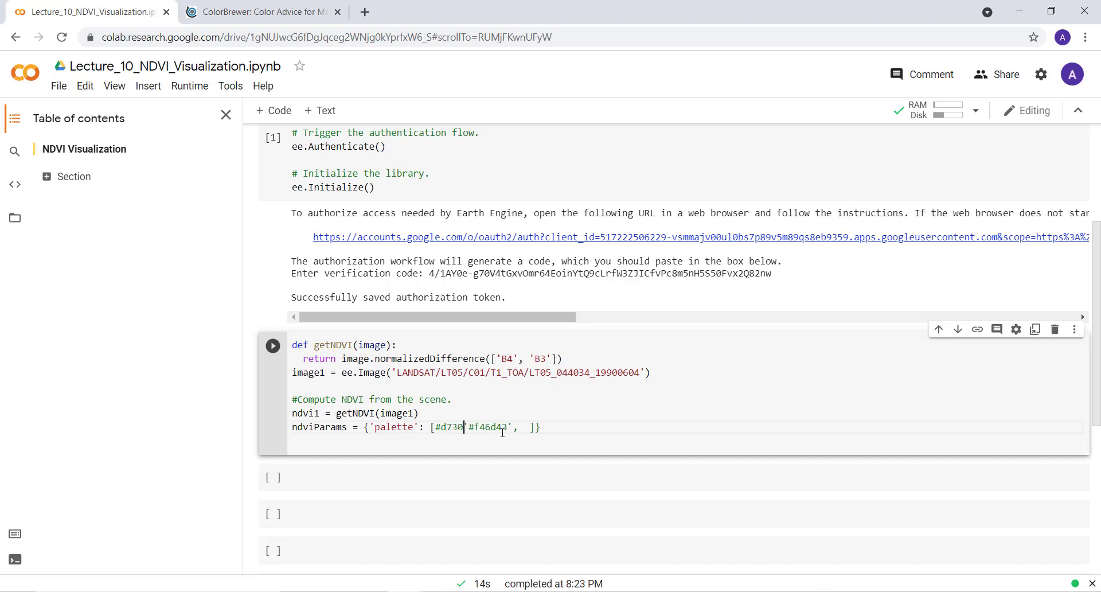
{"action": "type", "text": "27"}
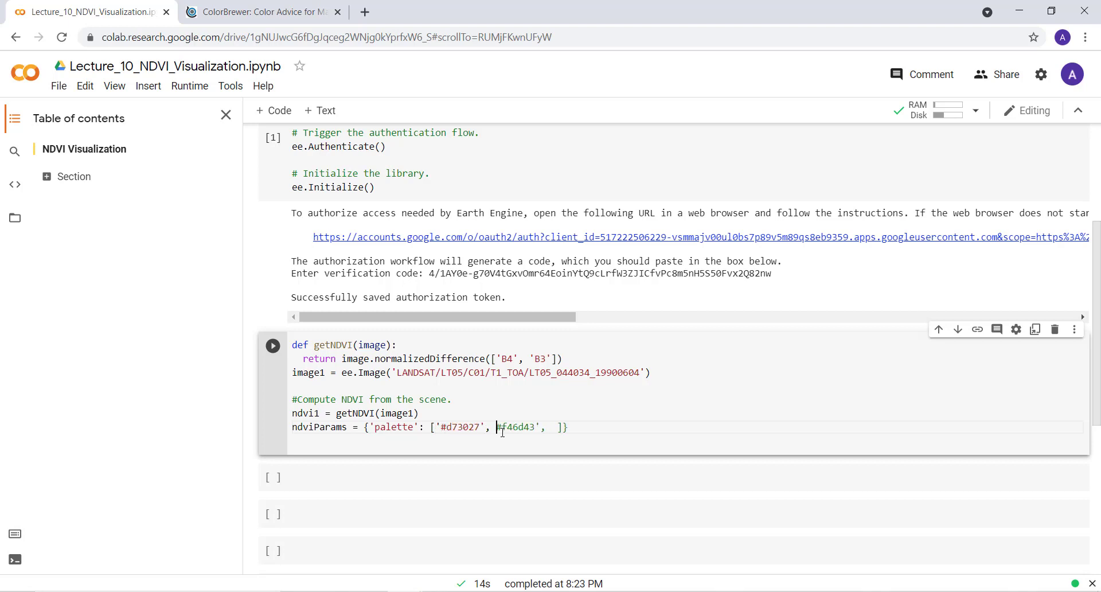
{"action": "type", "text": "',"}
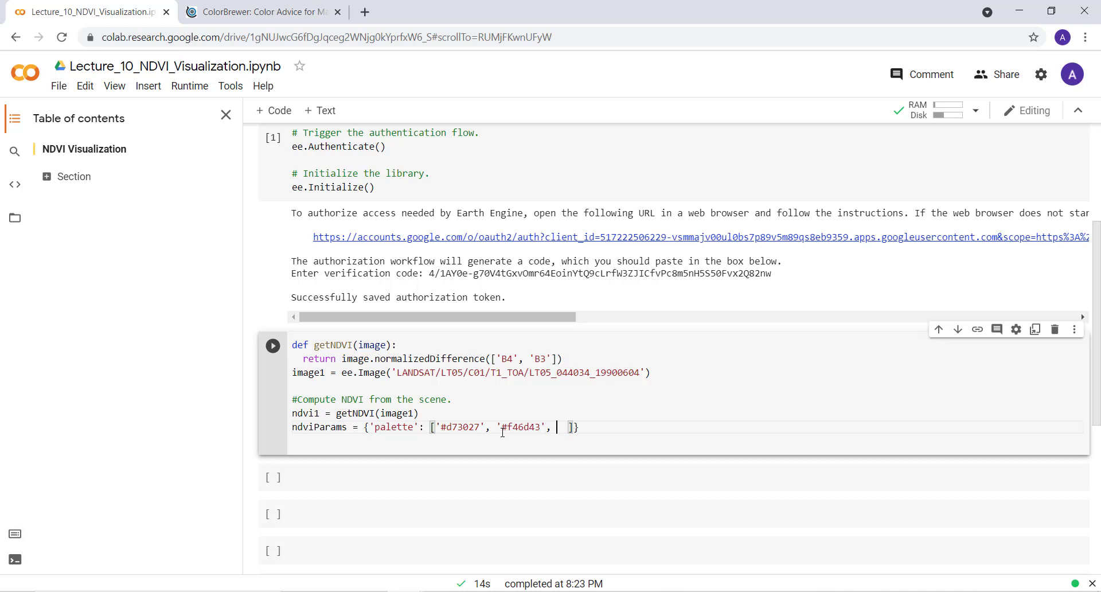
- Append 'fdae61' and 'fee08b' to the palette list
{"action": "type", "text": "'fda"}
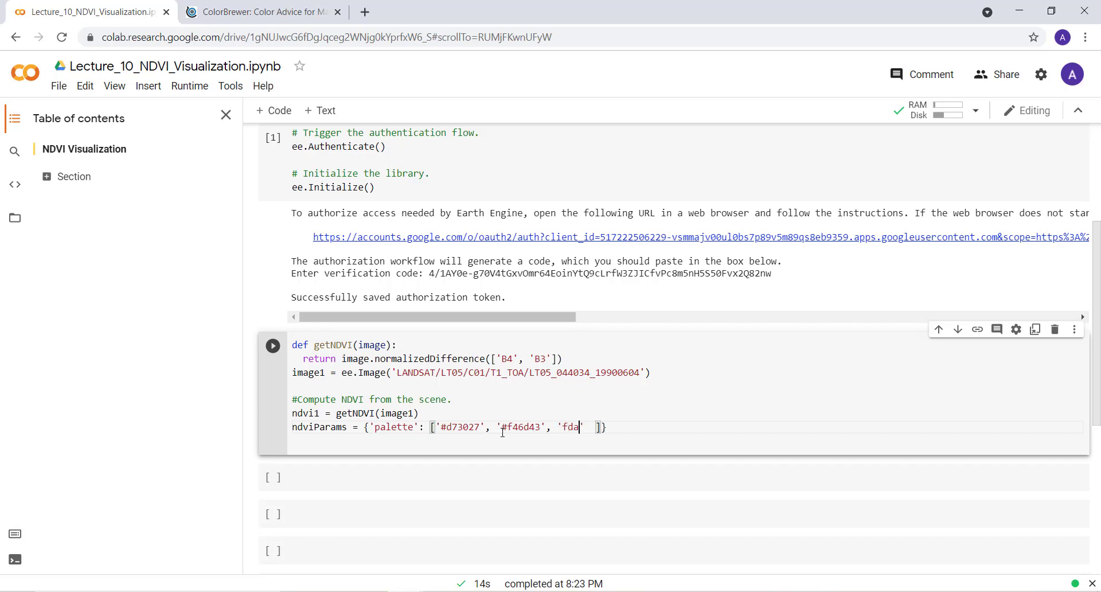
{"action": "type", "text": "e"}
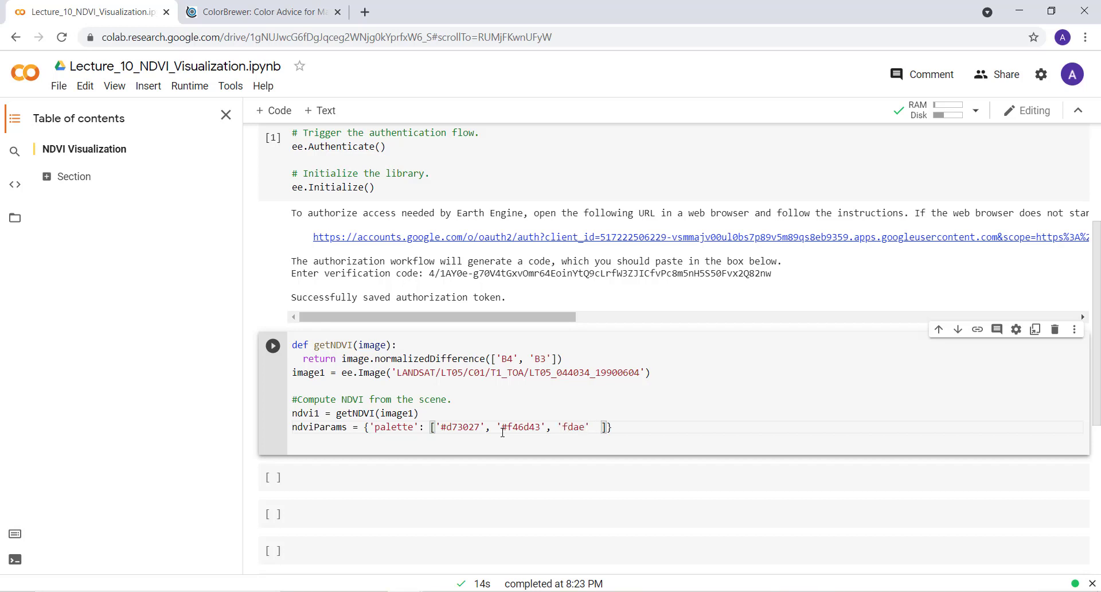
{"action": "type", "text": "61"}
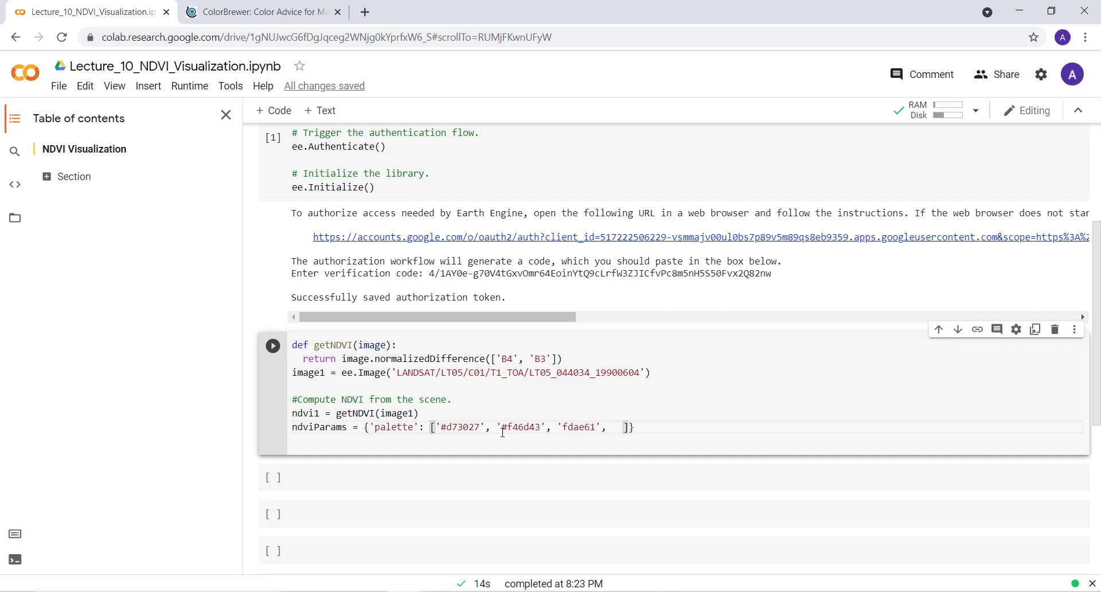
{"action": "type", "text": "fee"}
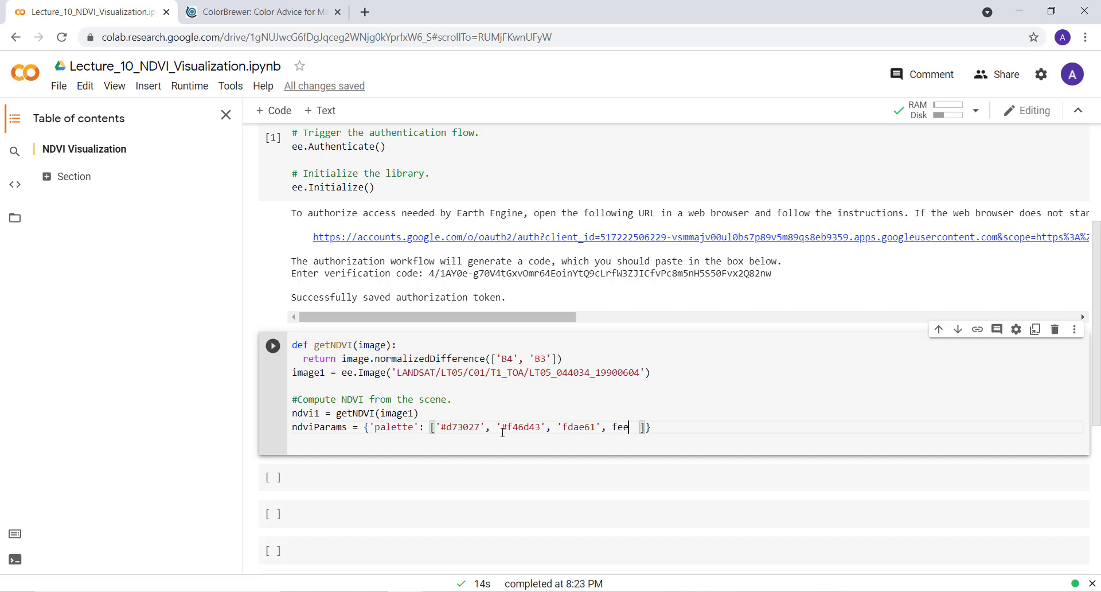
{"action": "type", "text": "08"}
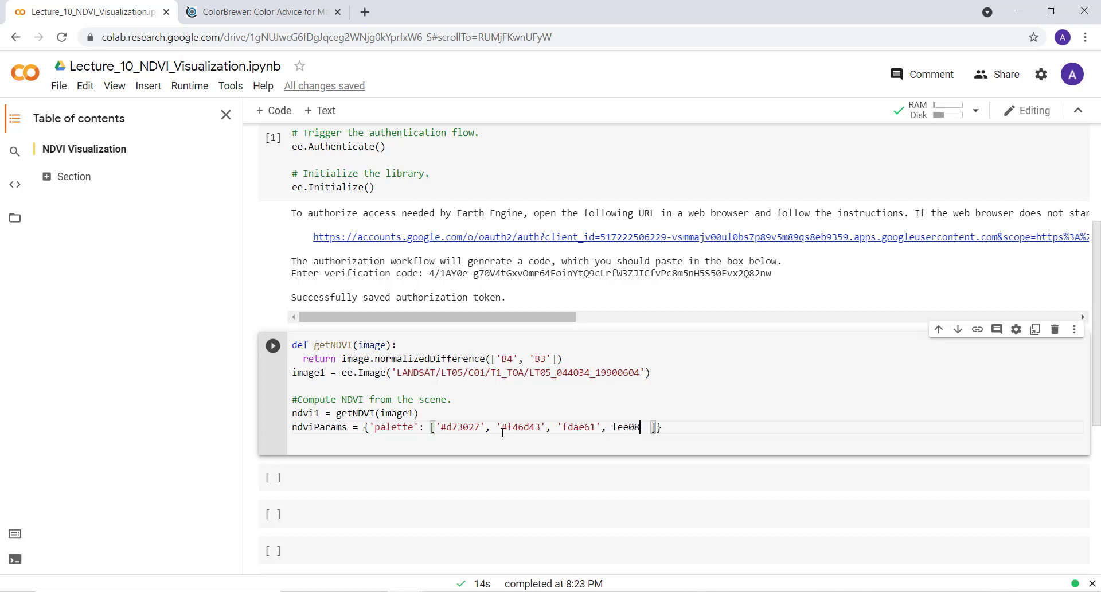
{"action": "type", "text": "b"}
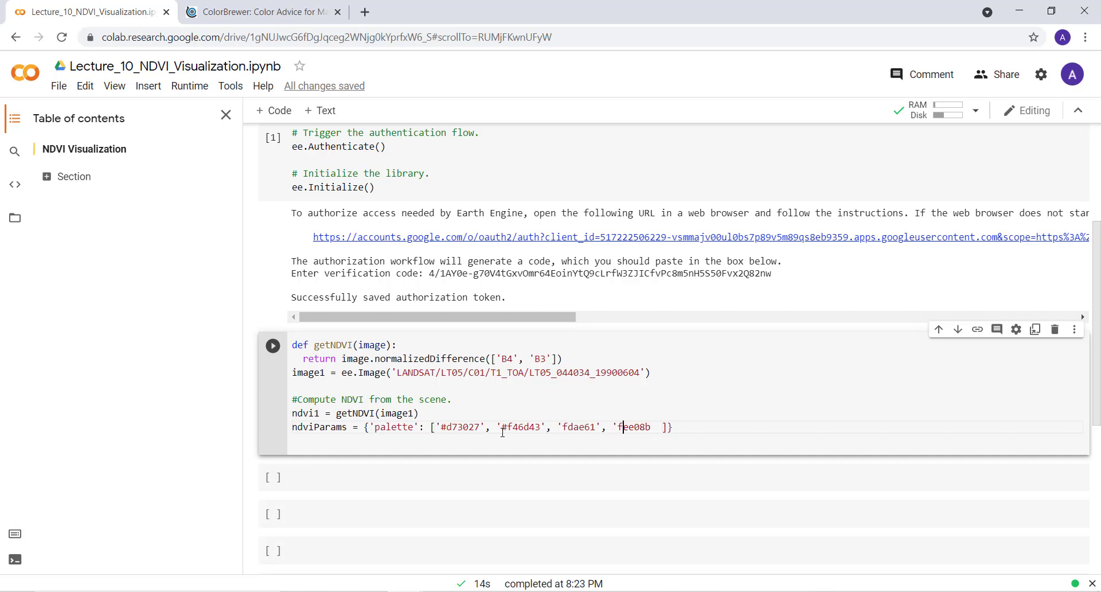
{"action": "type", "text": "',"}
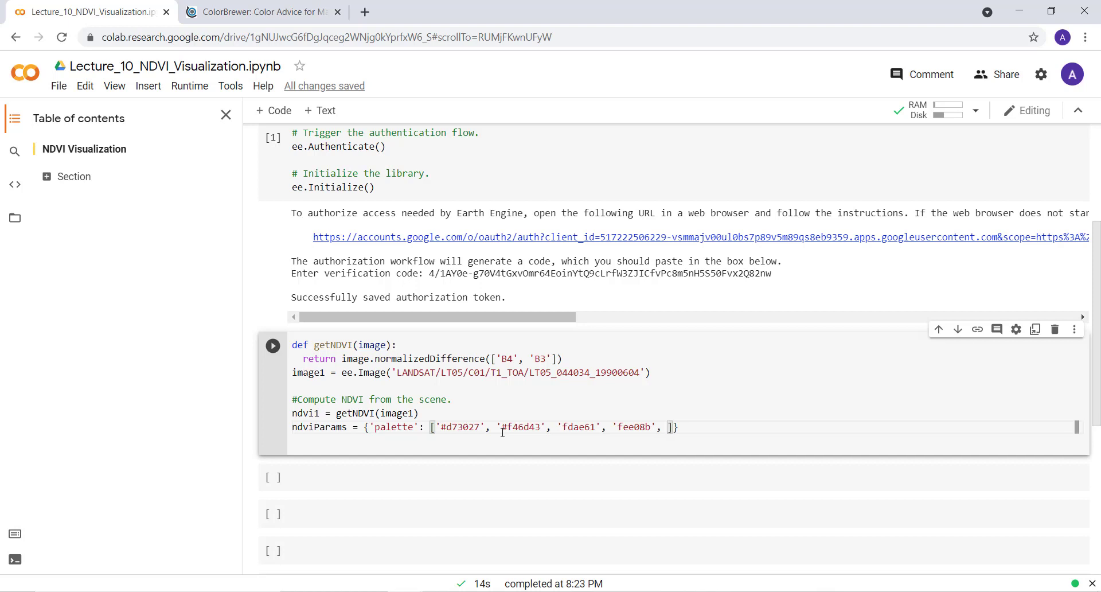
- Append '#d9ef8b' and 'ae6d96a', deleting a mistyped trailing digit
{"action": "type", "text": "#d"}
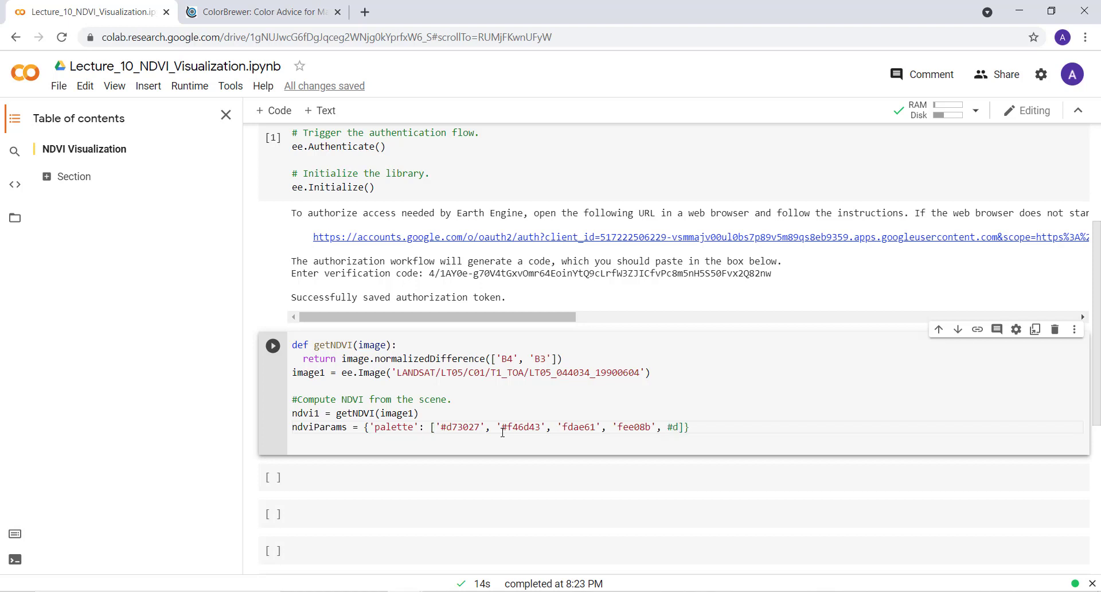
{"action": "type", "text": "9e"}
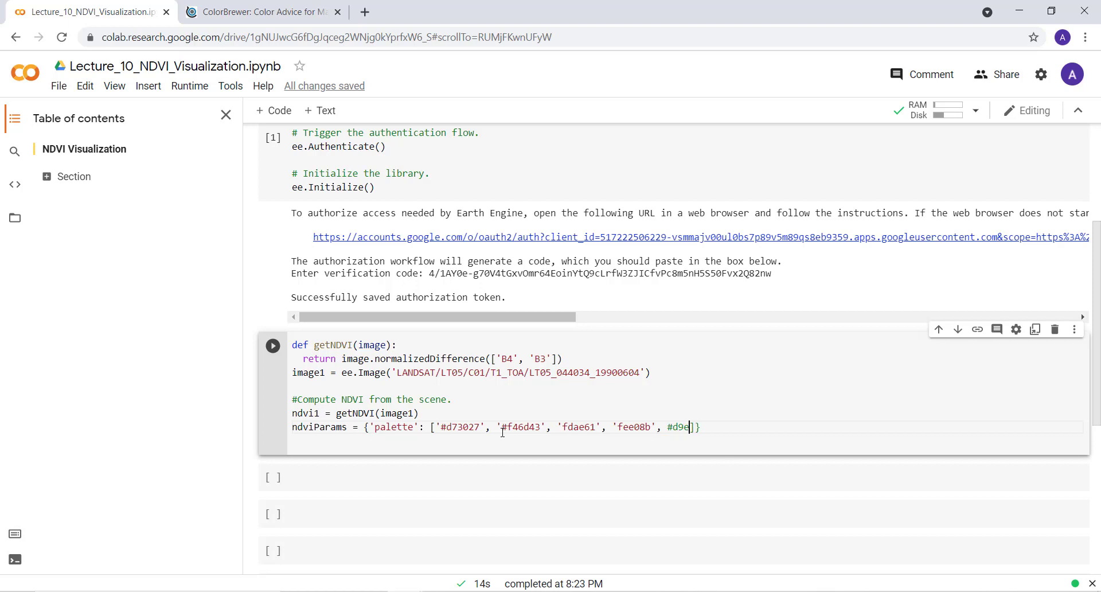
{"action": "type", "text": "f"}
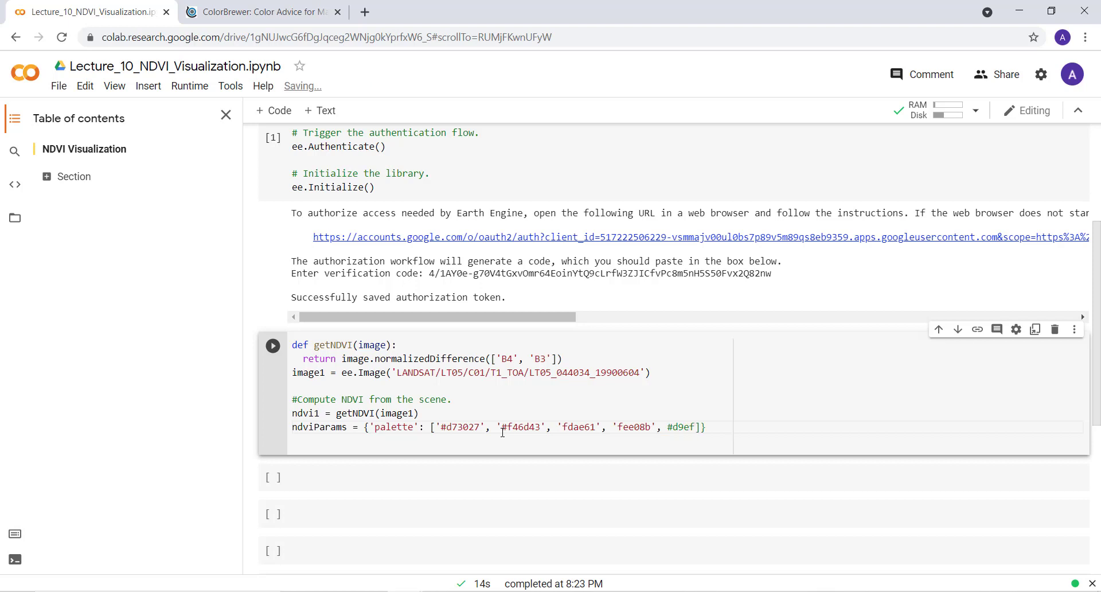
{"action": "type", "text": "8b"}
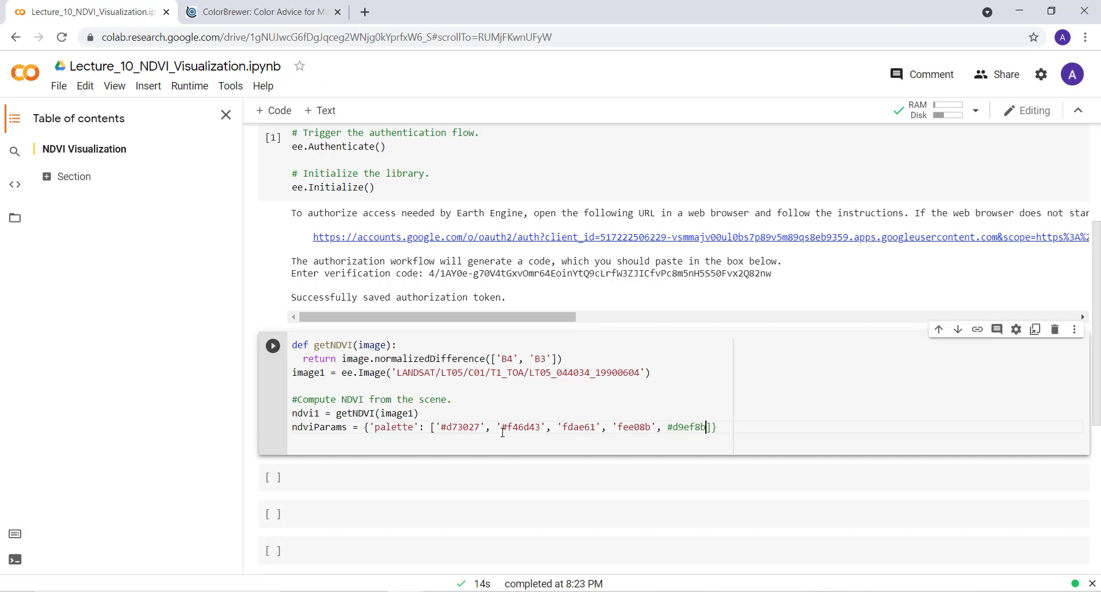
{"action": "type", "text": "'"}
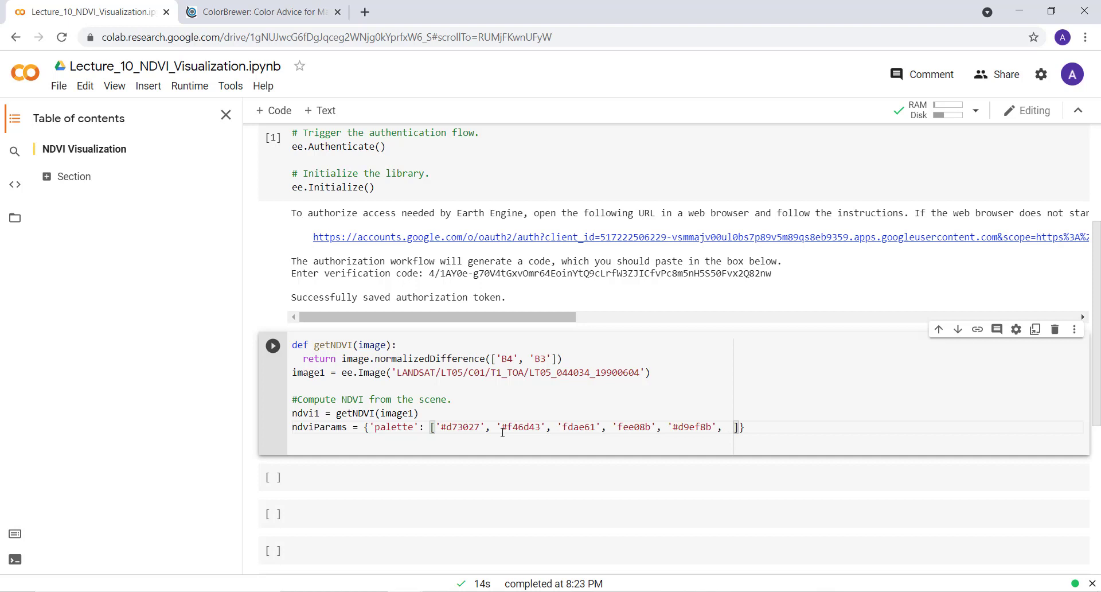
{"action": "type", "text": "ae6"}
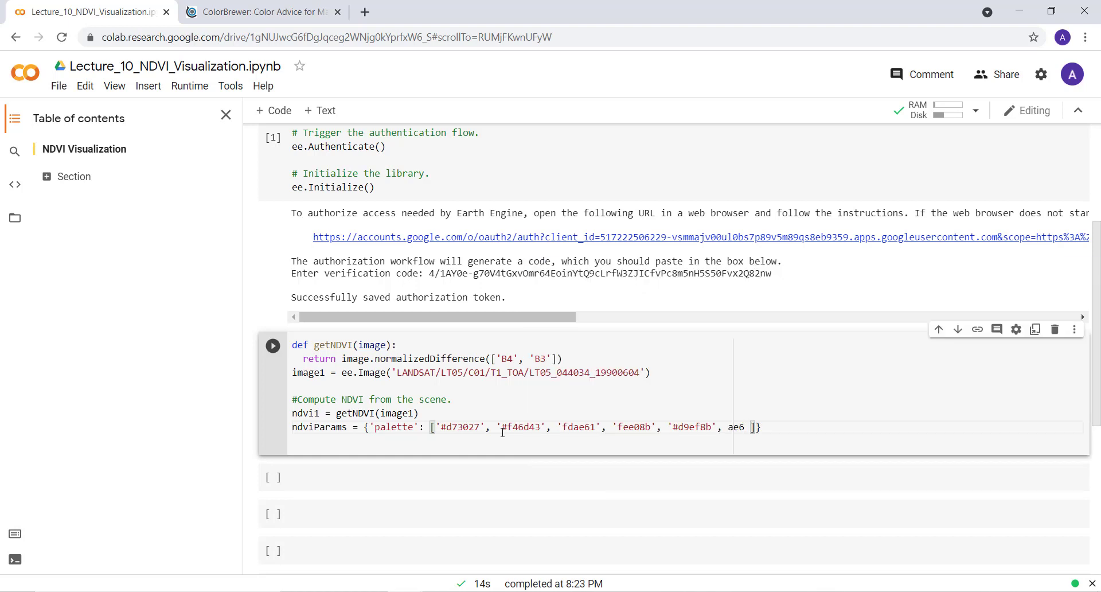
{"action": "type", "text": "d"}
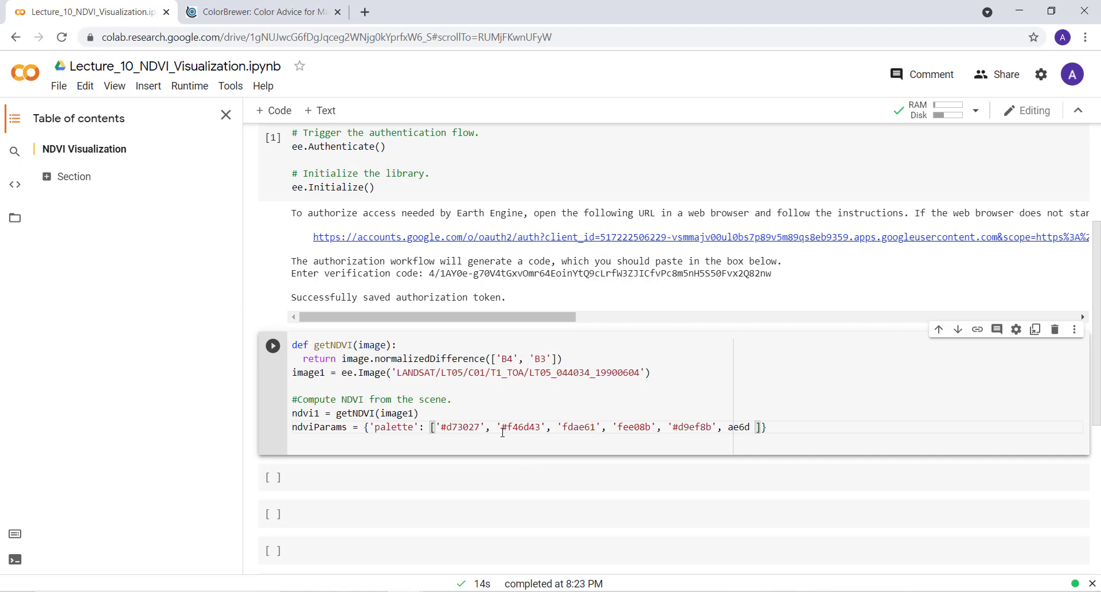
{"action": "type", "text": "961"}
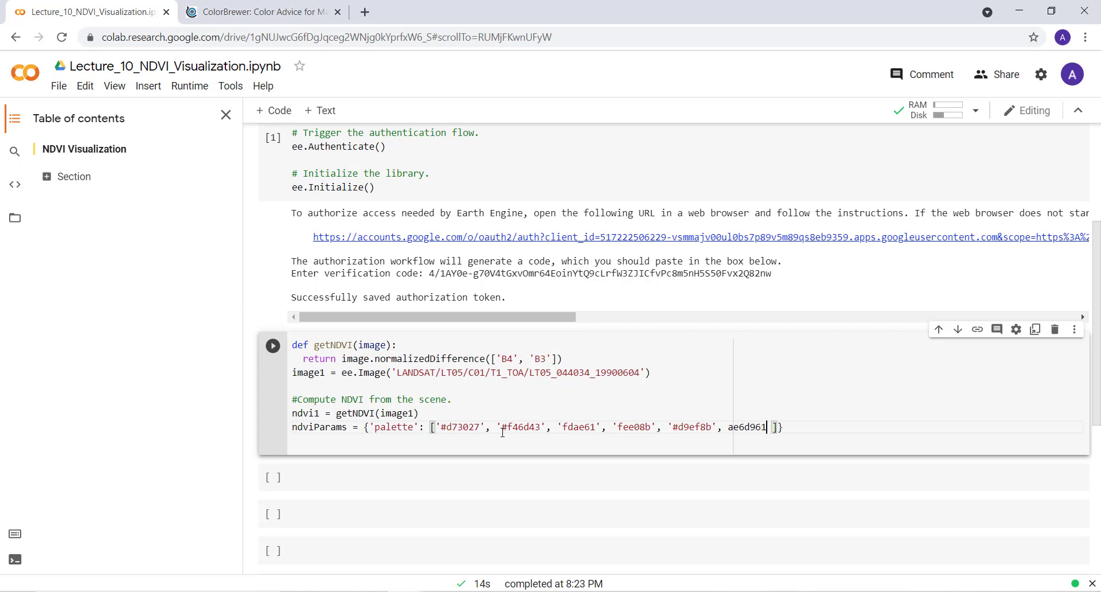
{"action": "key", "text": "Backspace"}
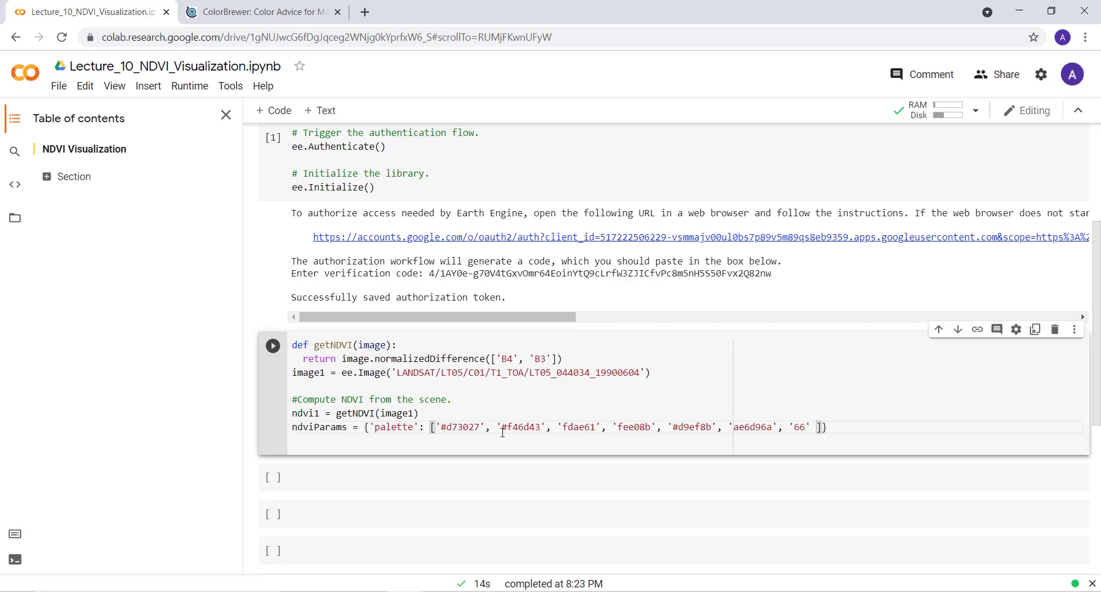
- Finish the palette with '66bd63' and '#1a9850', then go back to add missing # prefixes
{"action": "type", "text": "bd63"}
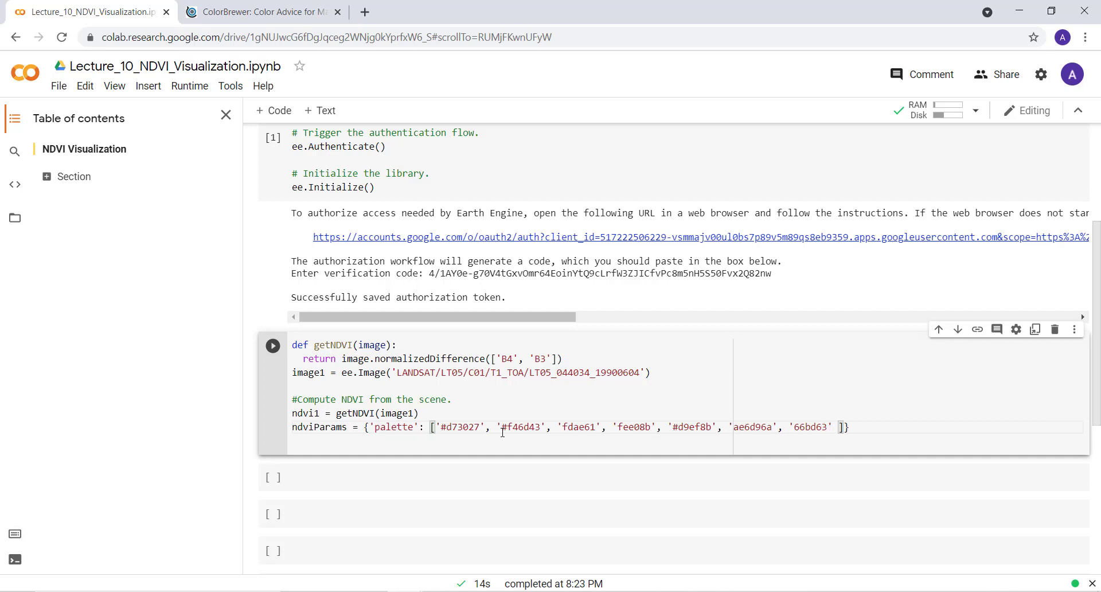
{"action": "type", "text": "', '"}
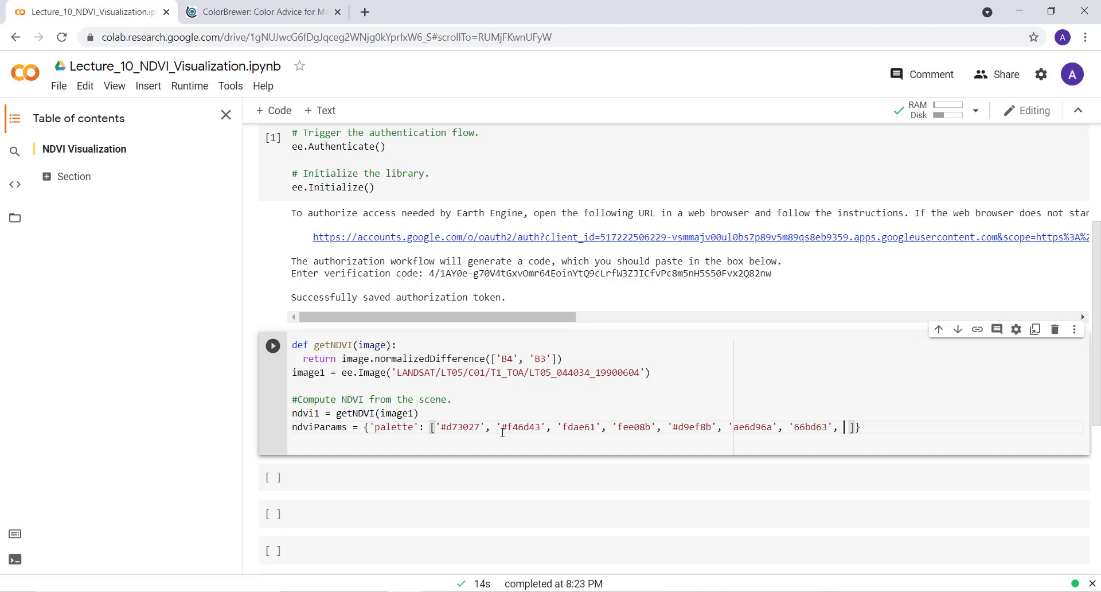
{"action": "type", "text": "''"}
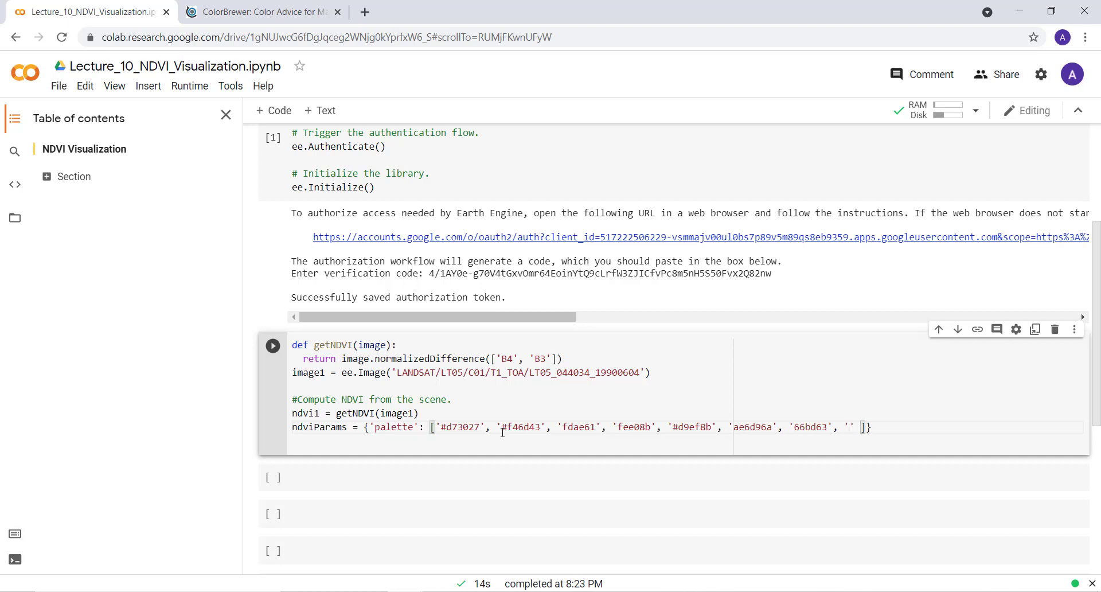
{"action": "type", "text": "#"}
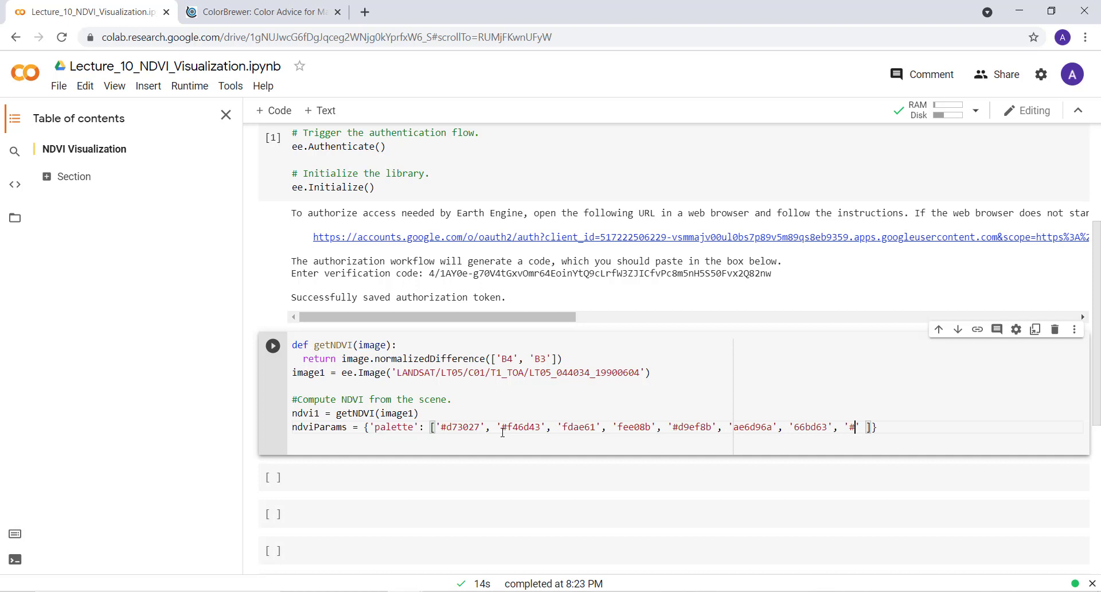
{"action": "type", "text": "1a"}
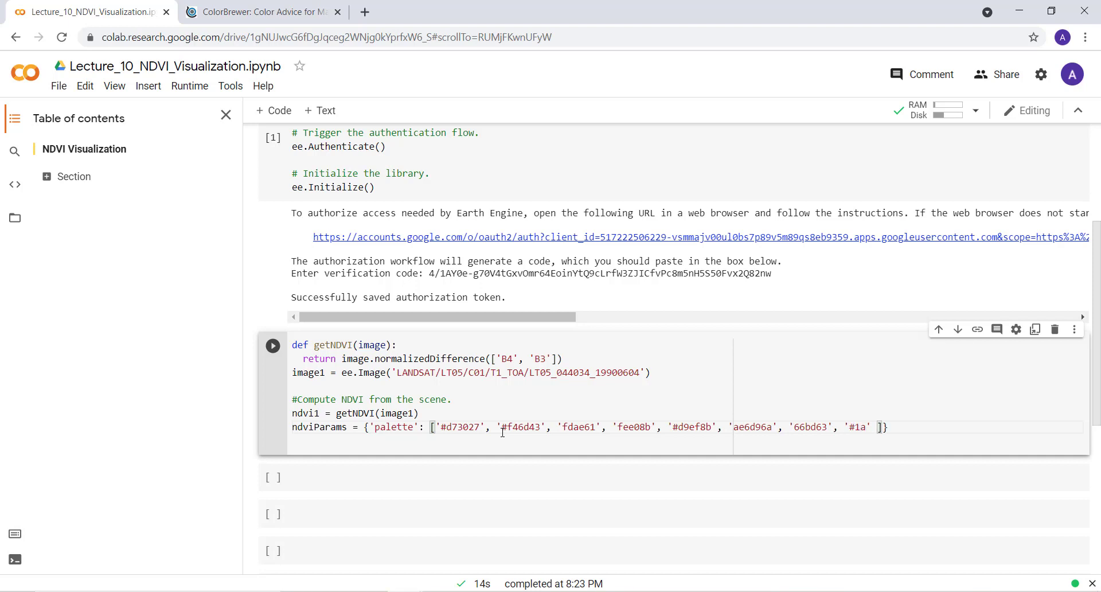
{"action": "type", "text": "98"}
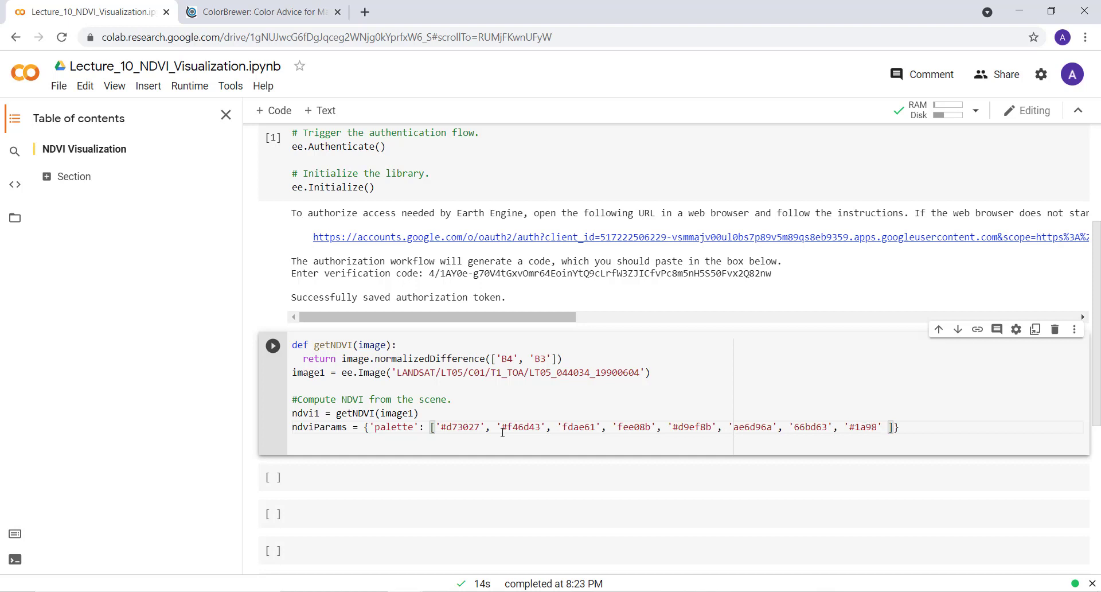
{"action": "type", "text": "50"}
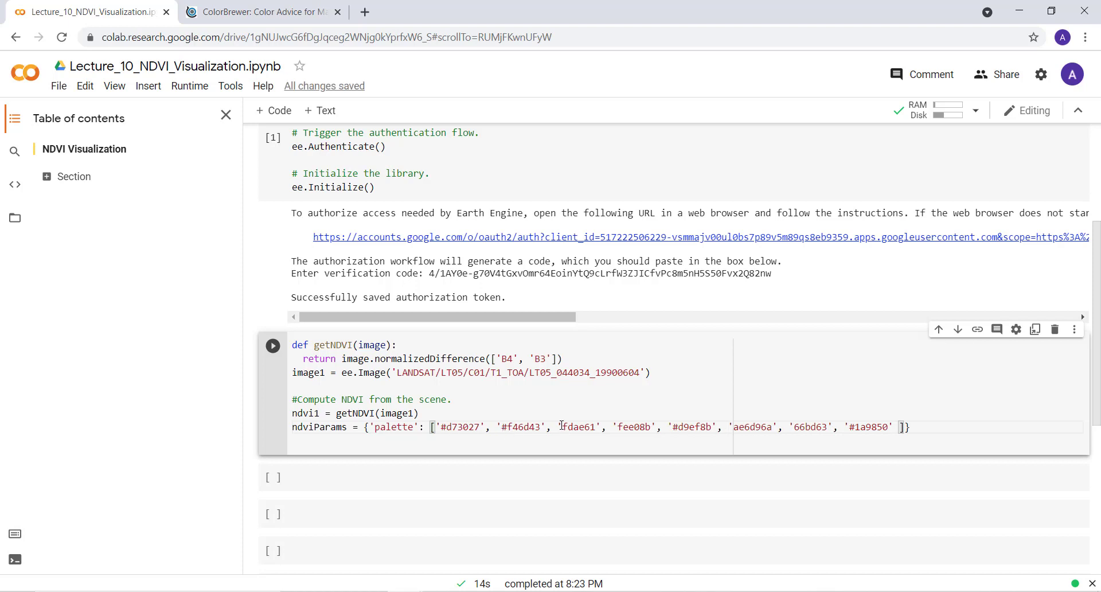
{"action": "left_click", "coordinate": [567, 426]}
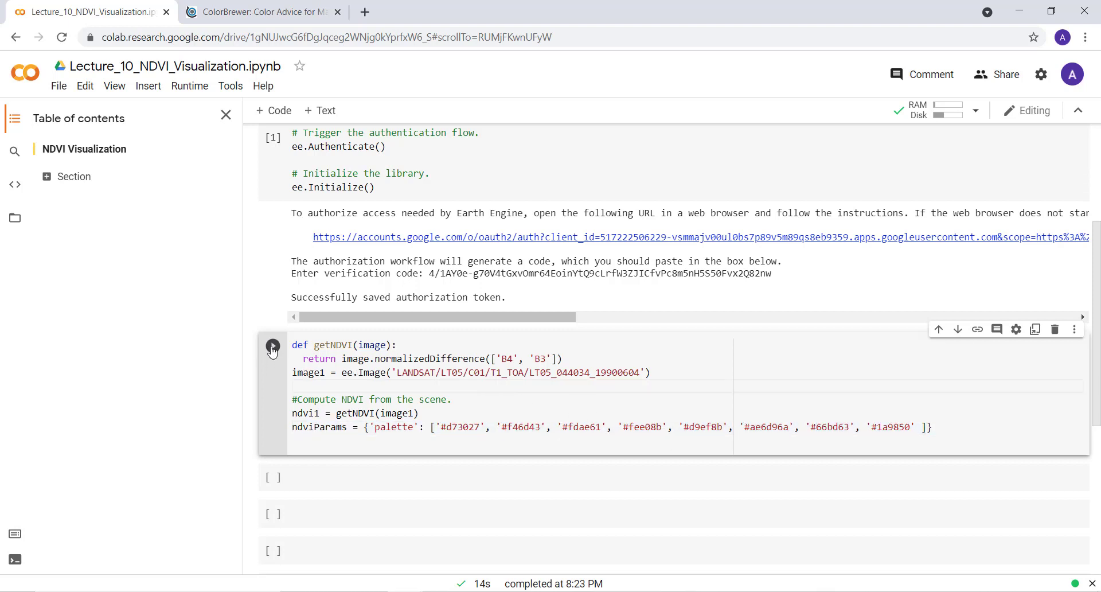
{"action": "mouse_move", "coordinate": [272, 349]}
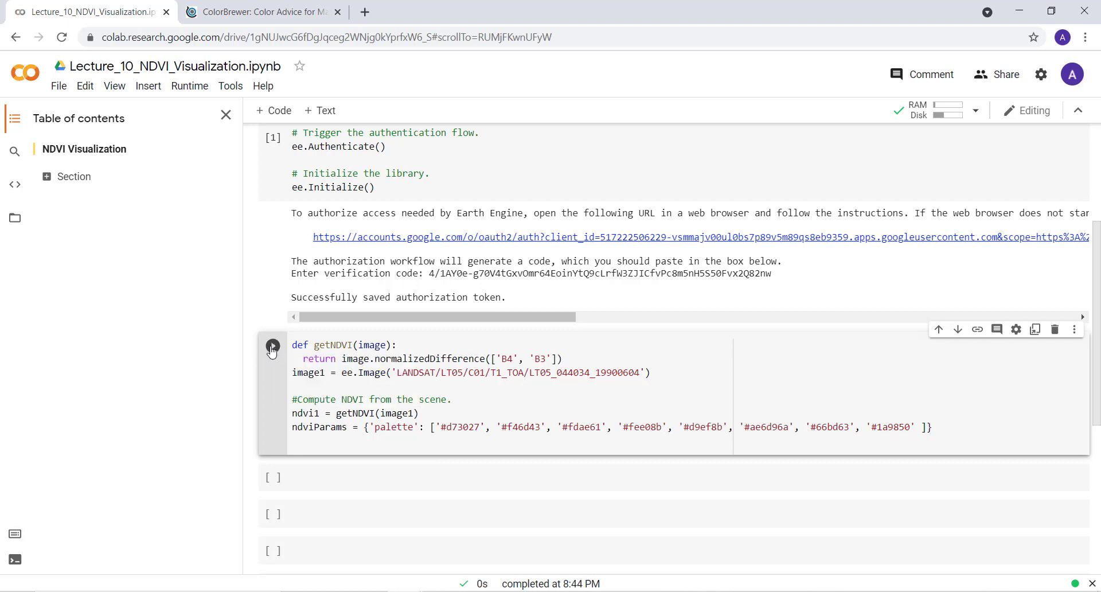
{"action": "mouse_move", "coordinate": [323, 351]}
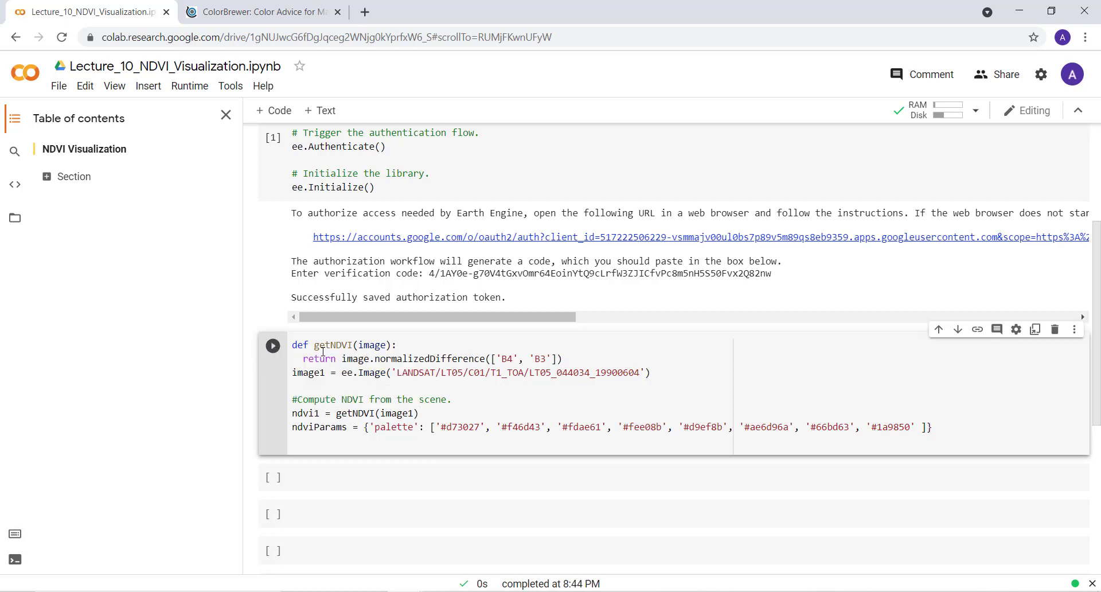
{"action": "mouse_move", "coordinate": [337, 380]}
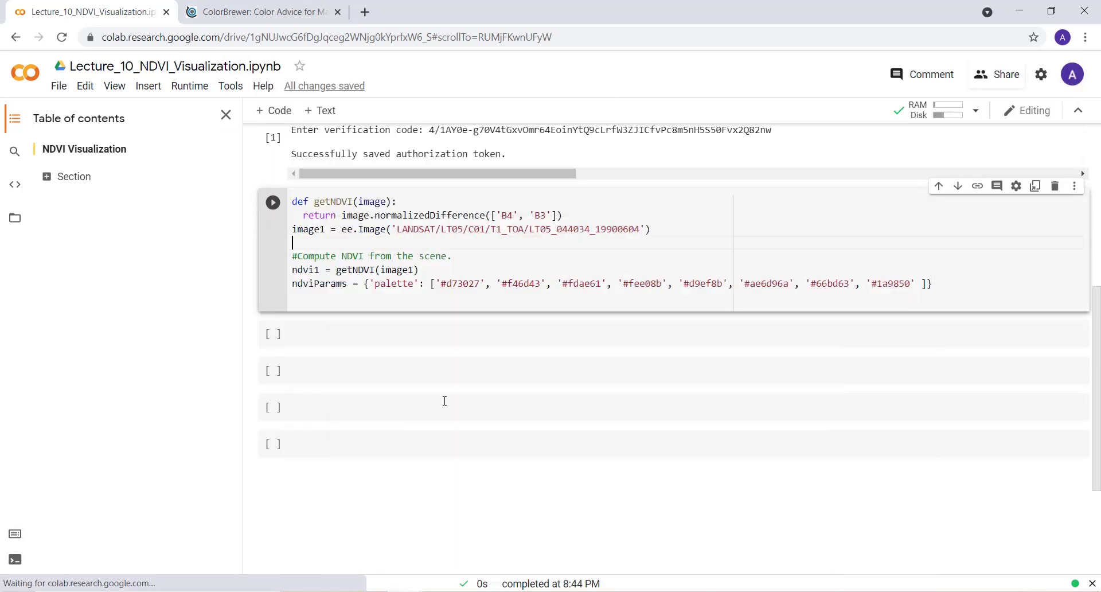
{"action": "scroll", "scroll_direction": "down", "scroll_amount": 3}
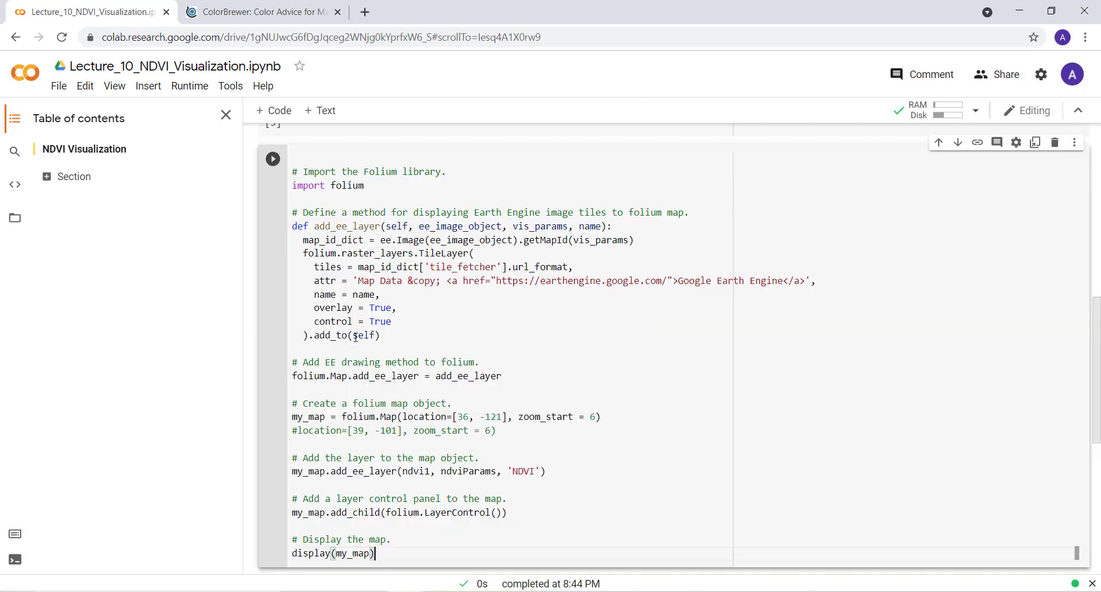
{"action": "scroll", "scroll_direction": "up", "scroll_amount": 3}
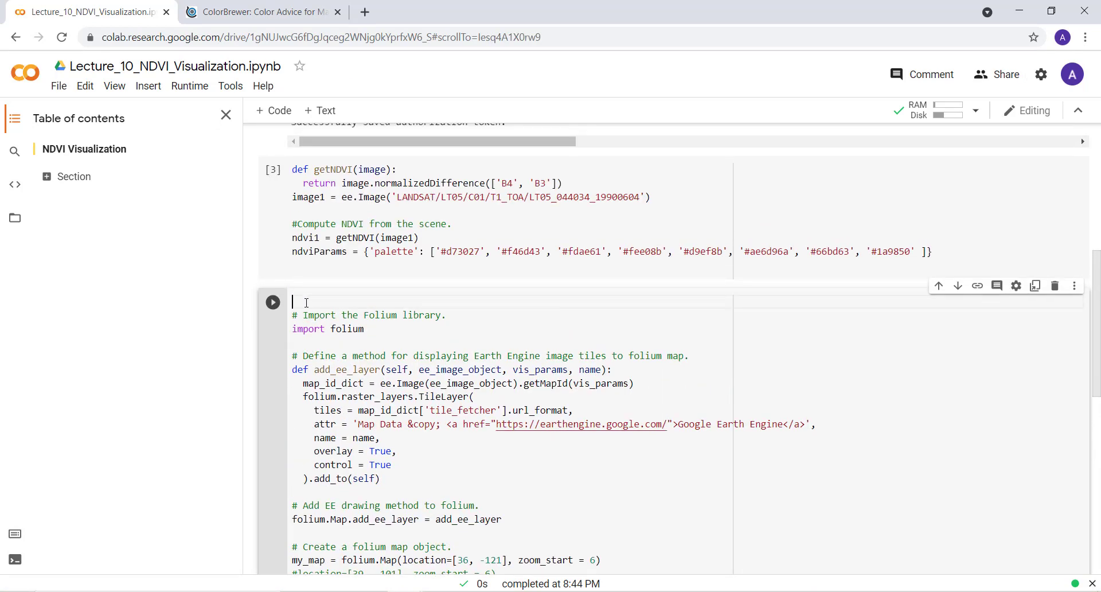
{"action": "double_click", "coordinate": [328, 328]}
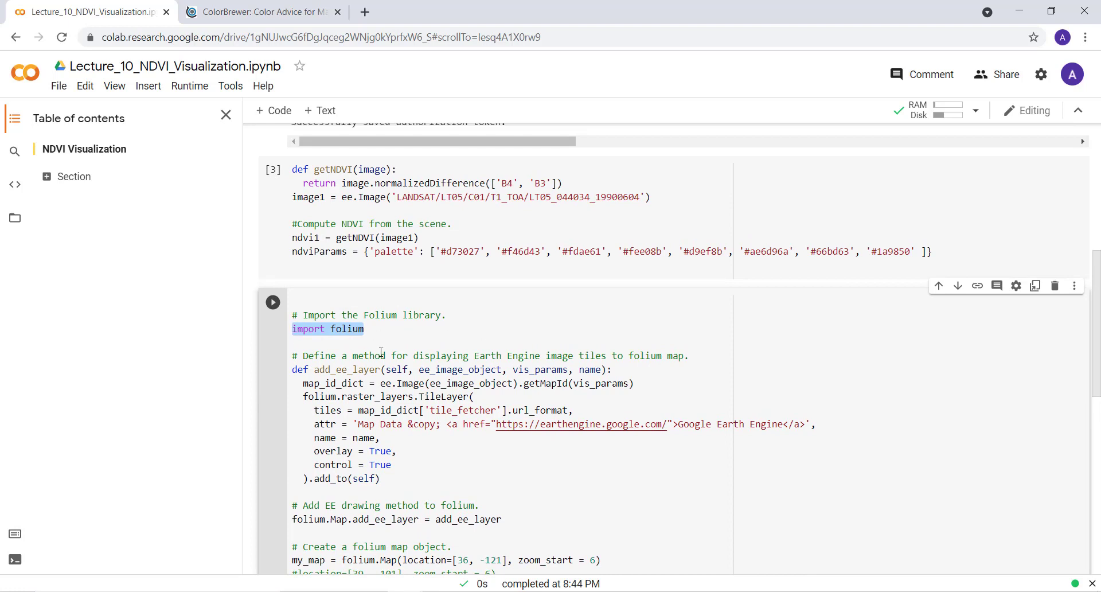
{"action": "scroll", "scroll_direction": "down", "scroll_amount": 3}
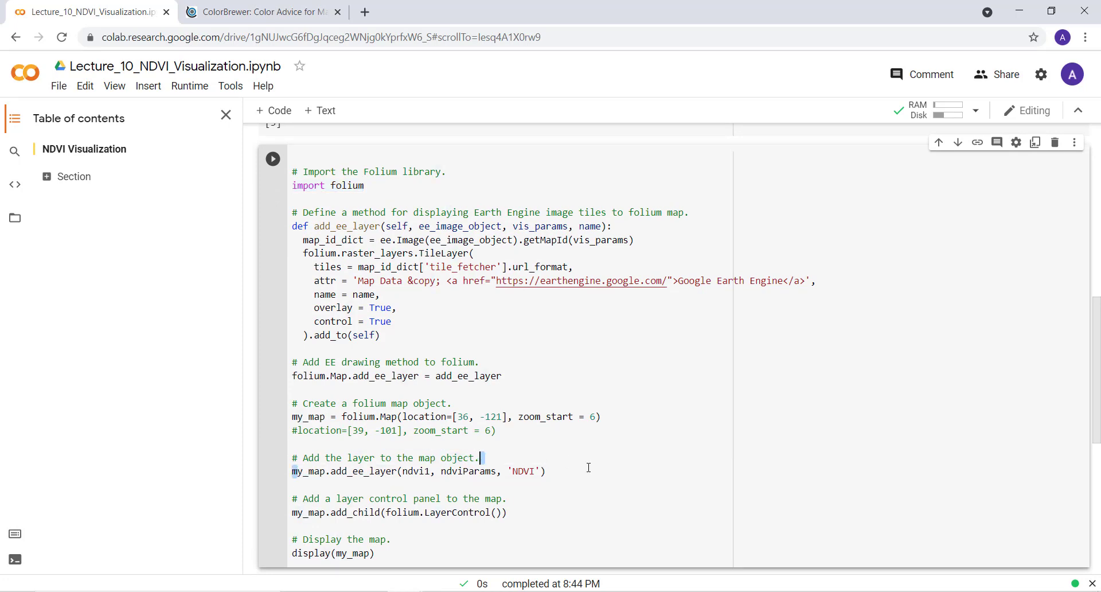
{"action": "mouse_move", "coordinate": [417, 472]}
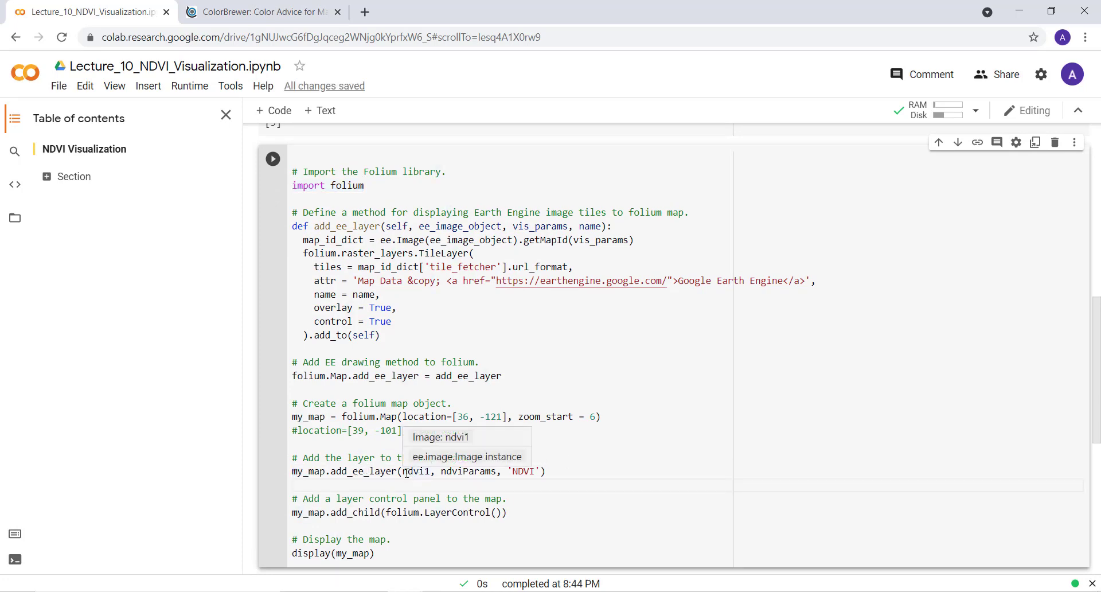
{"action": "scroll", "scroll_direction": "up", "scroll_amount": 3}
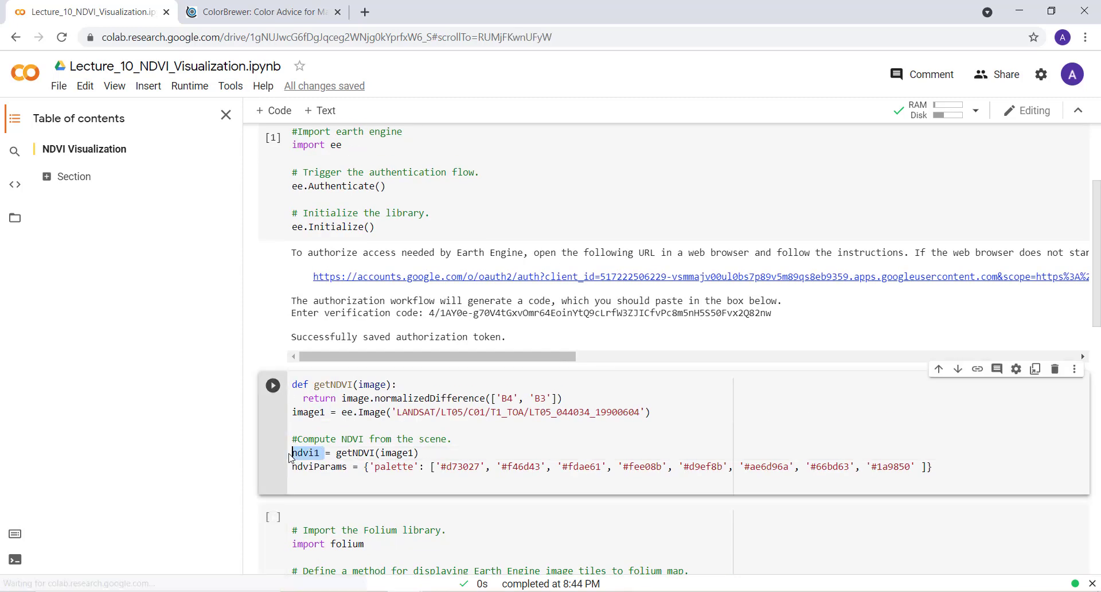
{"action": "scroll", "scroll_direction": "down", "scroll_amount": 3}
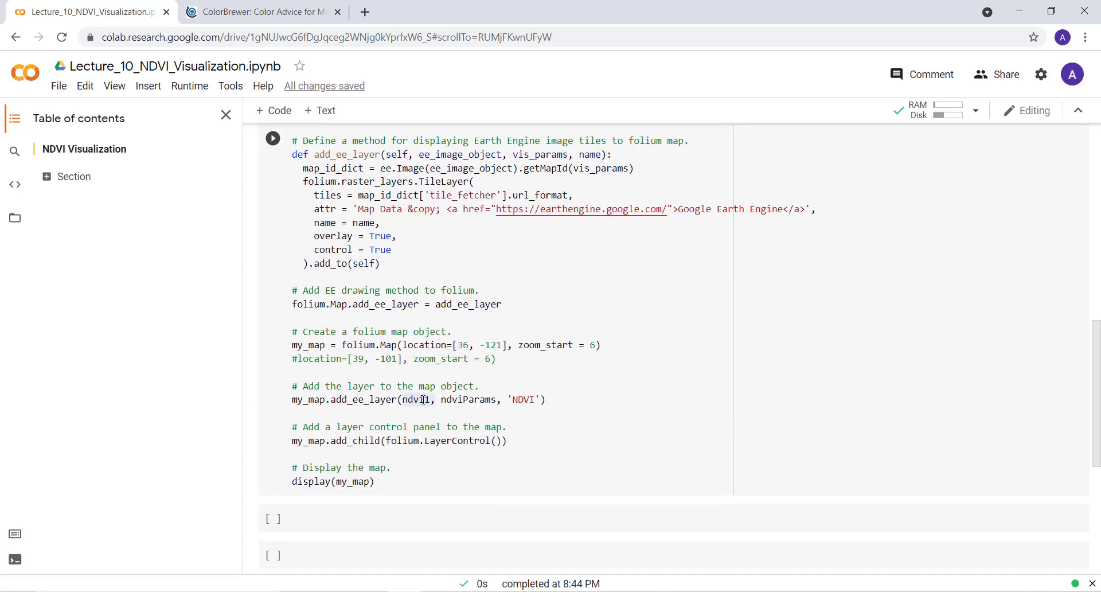
{"action": "double_click", "coordinate": [470, 399]}
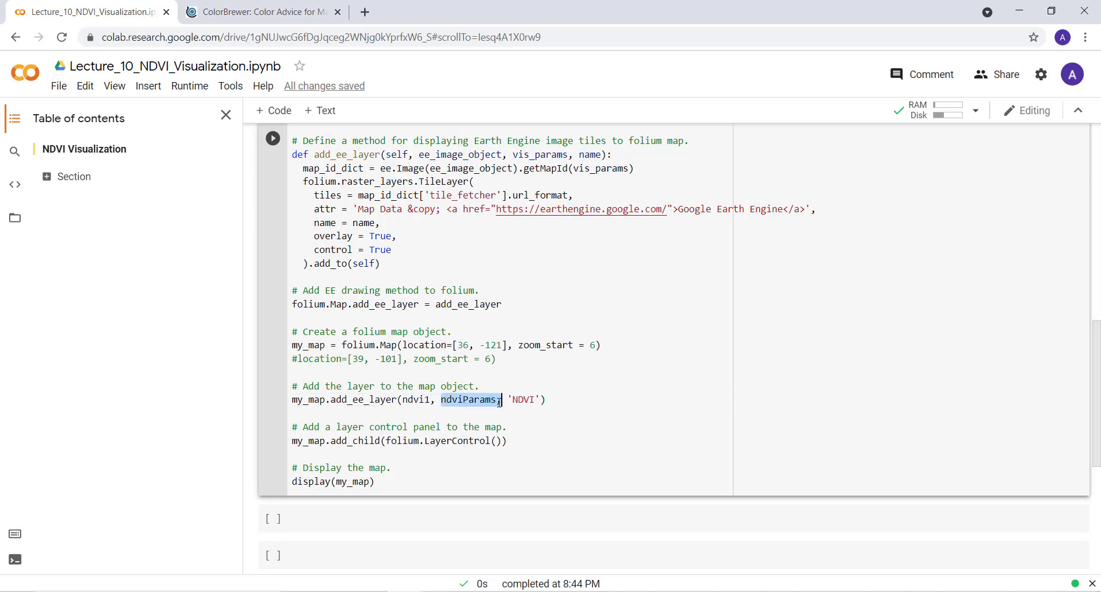
{"action": "scroll", "scroll_direction": "up", "scroll_amount": 3}
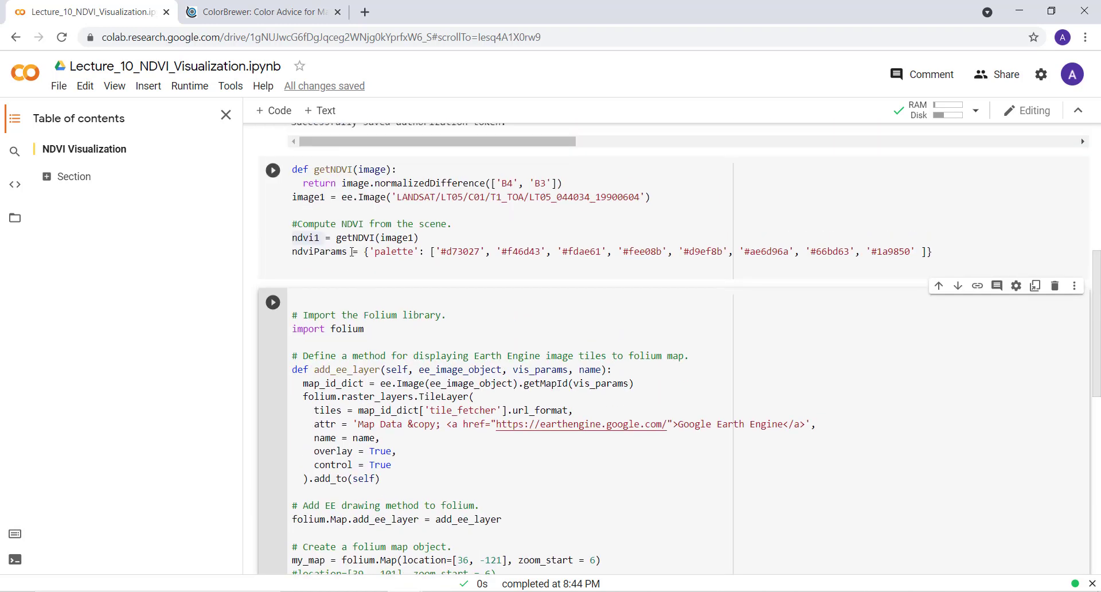
{"action": "scroll", "scroll_direction": "down", "scroll_amount": 3}
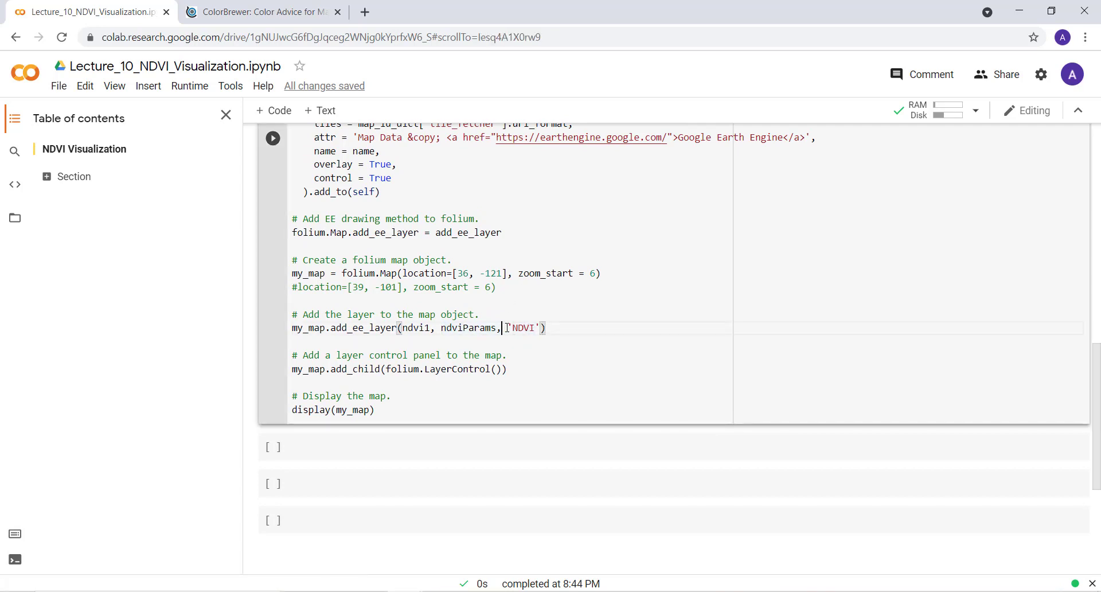
{"action": "double_click", "coordinate": [523, 329]}
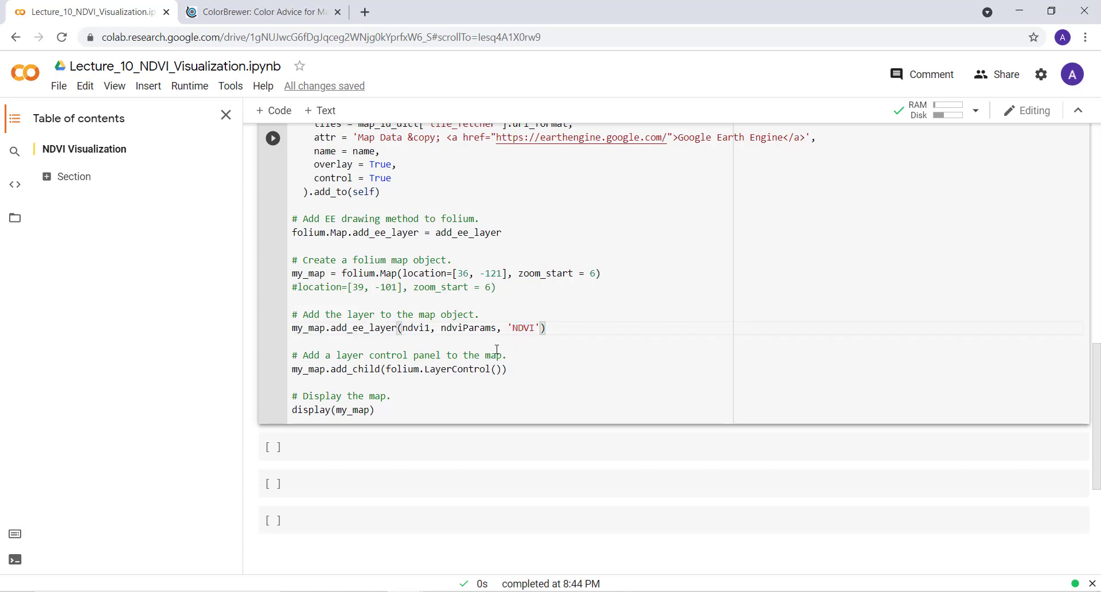
- Run the folium map cell, see the EEException for invalid colour '#ae6d96a', and scroll back to ndviParams
{"action": "left_click", "coordinate": [273, 138]}
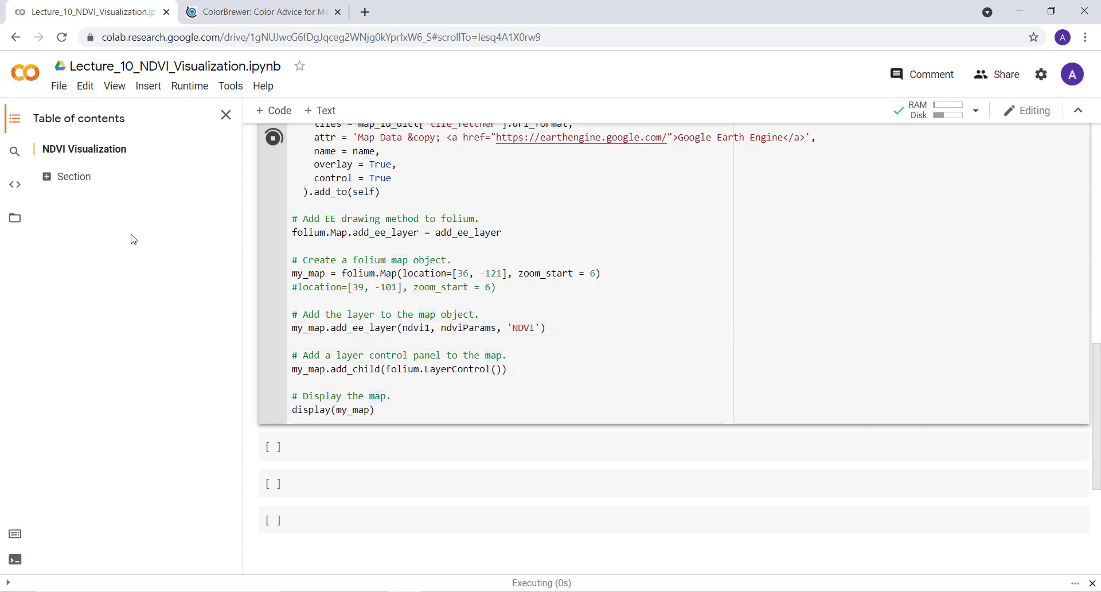
{"action": "left_click", "coordinate": [273, 136]}
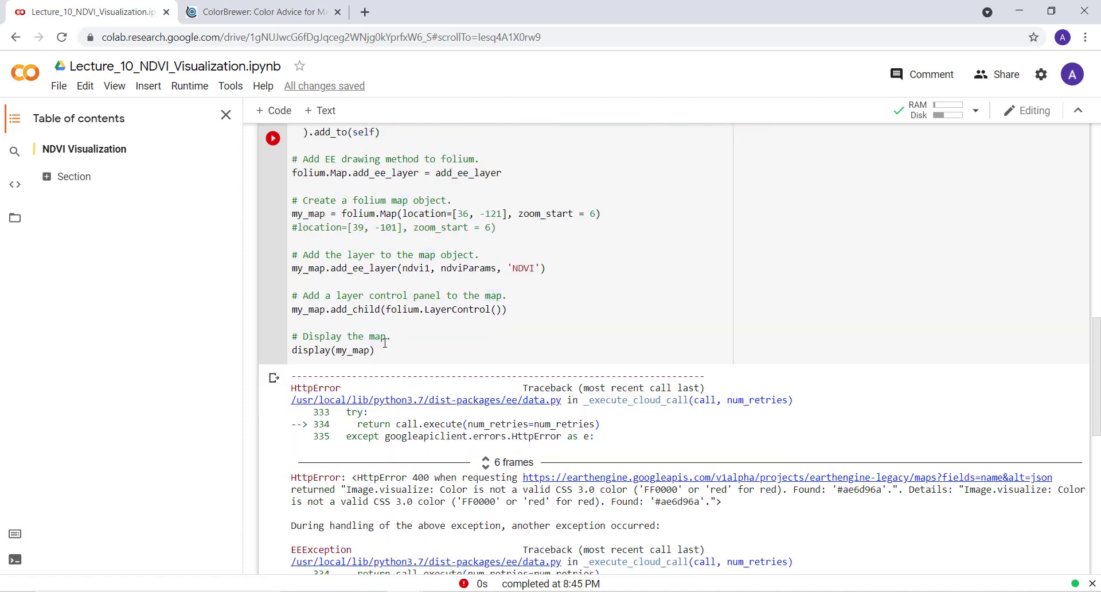
{"action": "scroll", "scroll_direction": "down", "scroll_amount": 3}
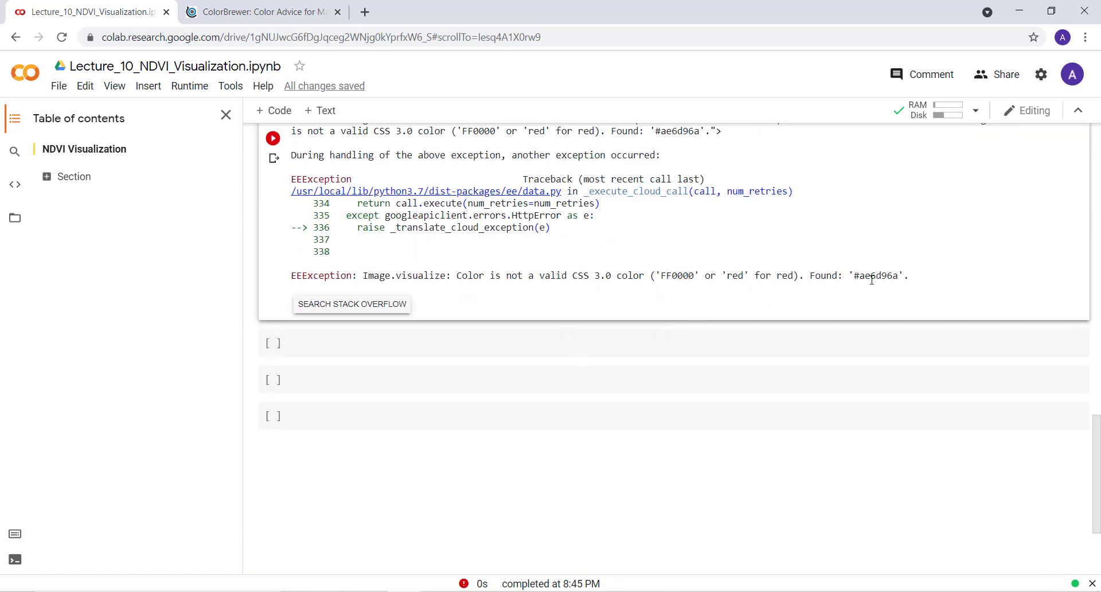
{"action": "scroll", "scroll_direction": "up", "scroll_amount": 3}
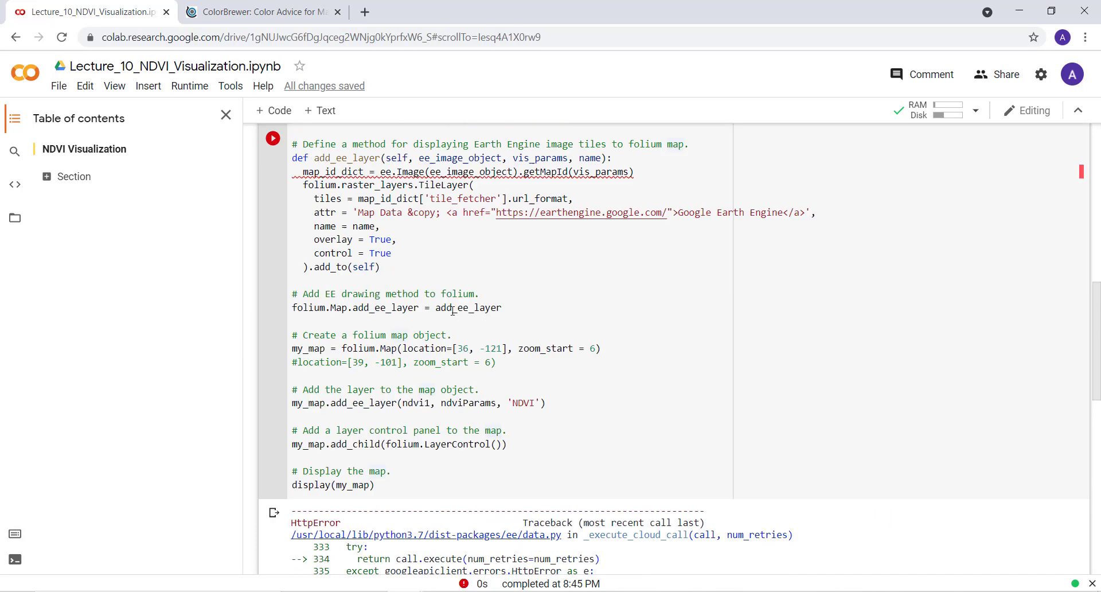
{"action": "scroll", "scroll_direction": "up", "scroll_amount": 3}
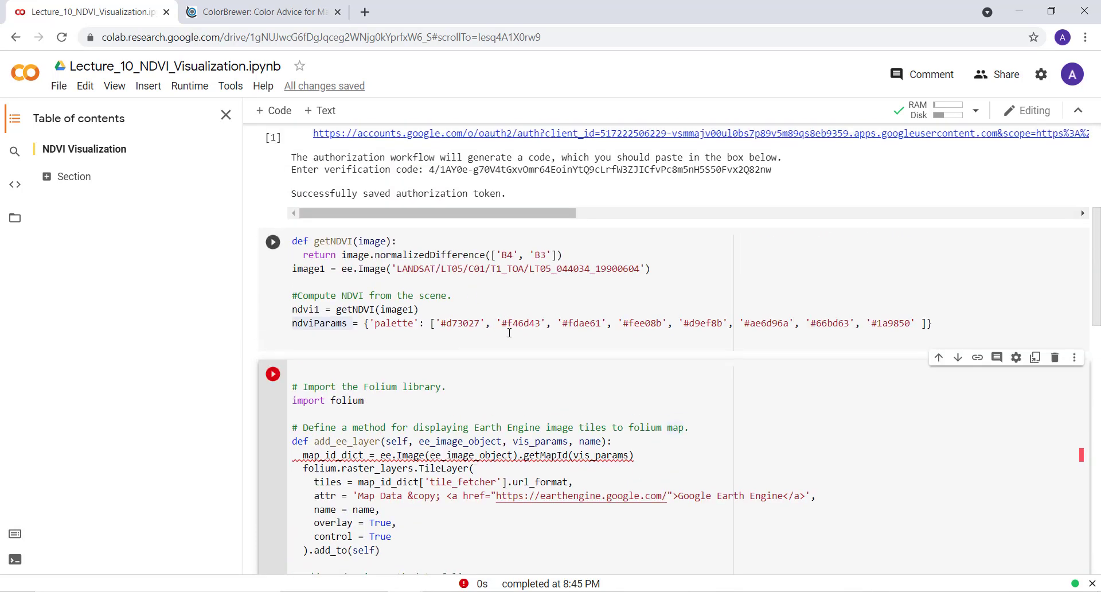
{"action": "mouse_move", "coordinate": [766, 323]}
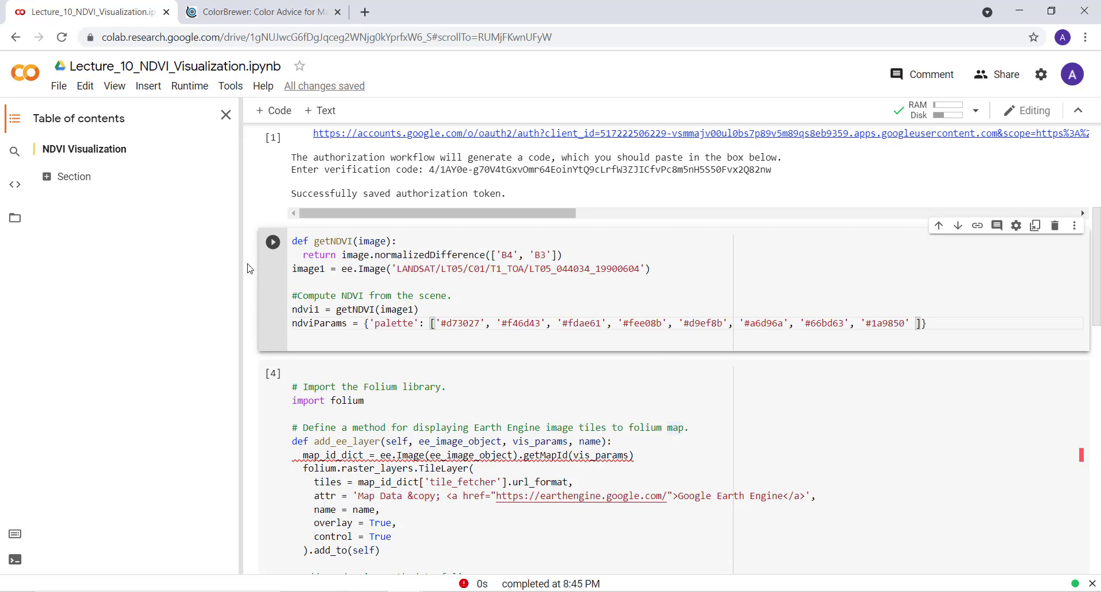
- Save the notebook via File > Save and scroll down to the map output
{"action": "left_click", "coordinate": [58, 86]}
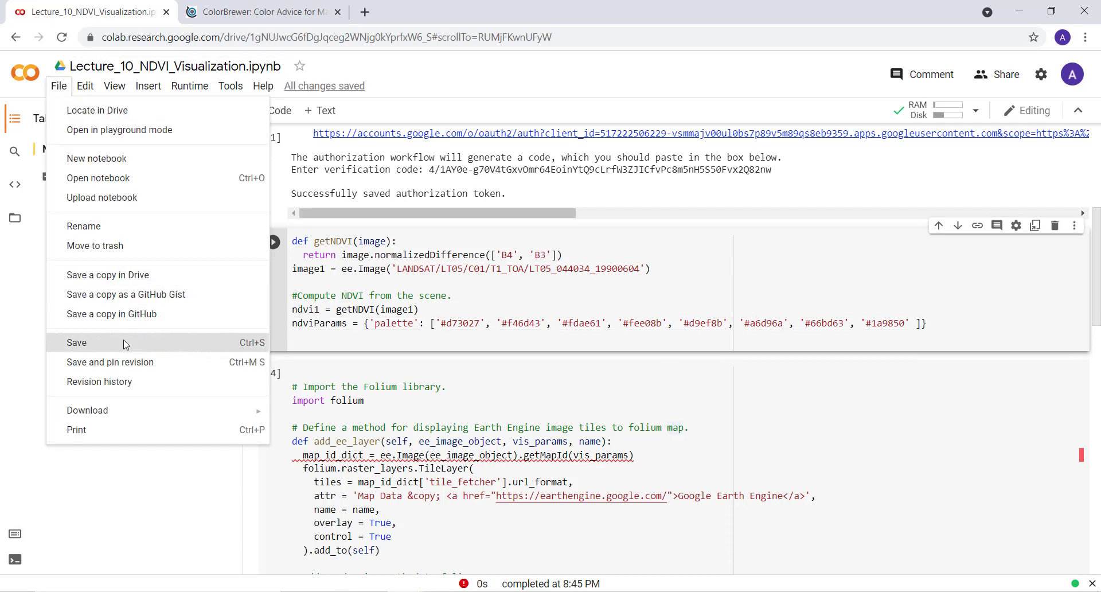
{"action": "left_click", "coordinate": [76, 342]}
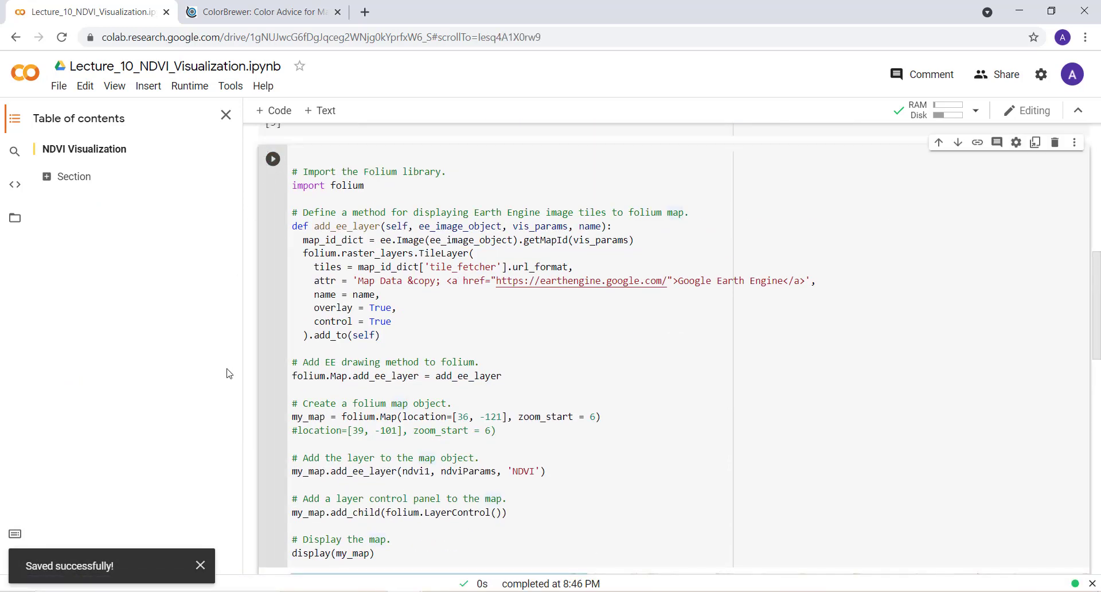
{"action": "scroll", "scroll_direction": "down", "scroll_amount": 3}
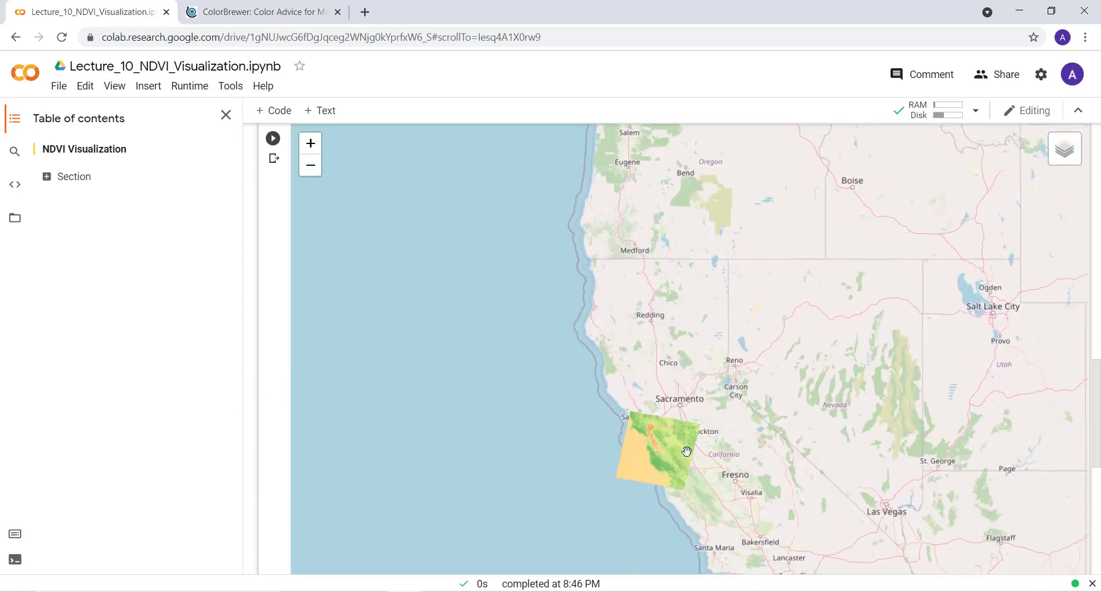
- Toggle the NDVI layer off, back on, then off again to leave the plain base map over the Bay Area
{"action": "left_click", "coordinate": [1064, 148]}
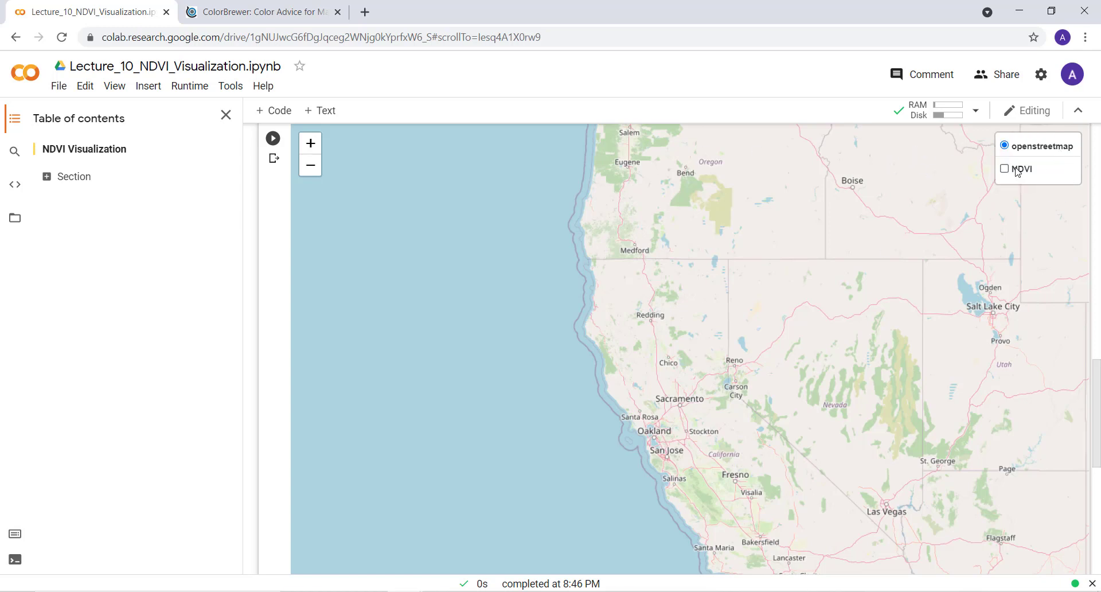
{"action": "left_click", "coordinate": [1006, 168]}
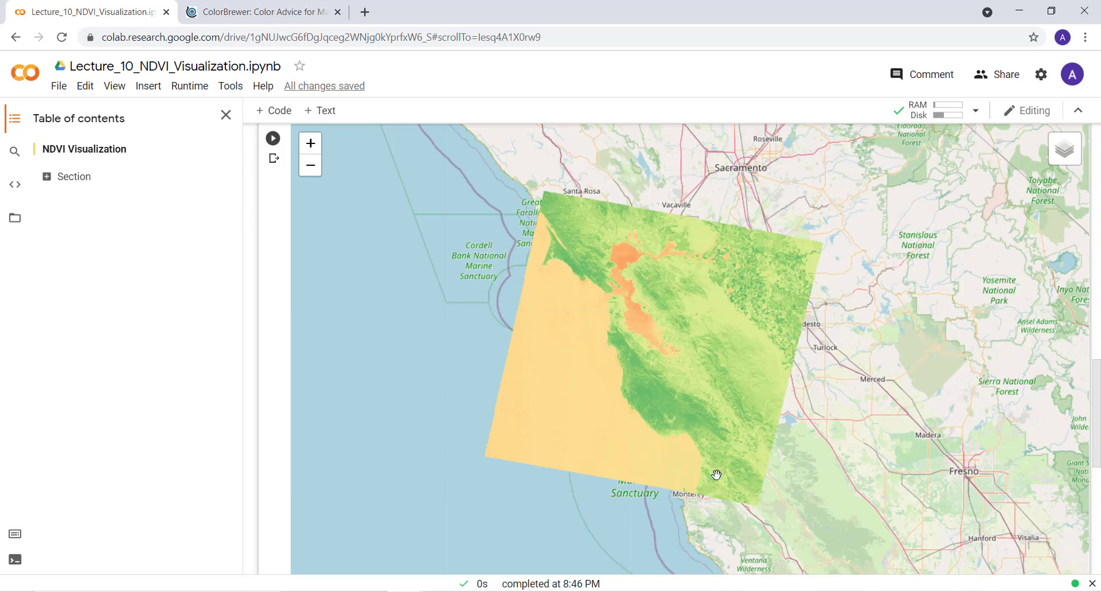
{"action": "mouse_move", "coordinate": [1045, 140]}
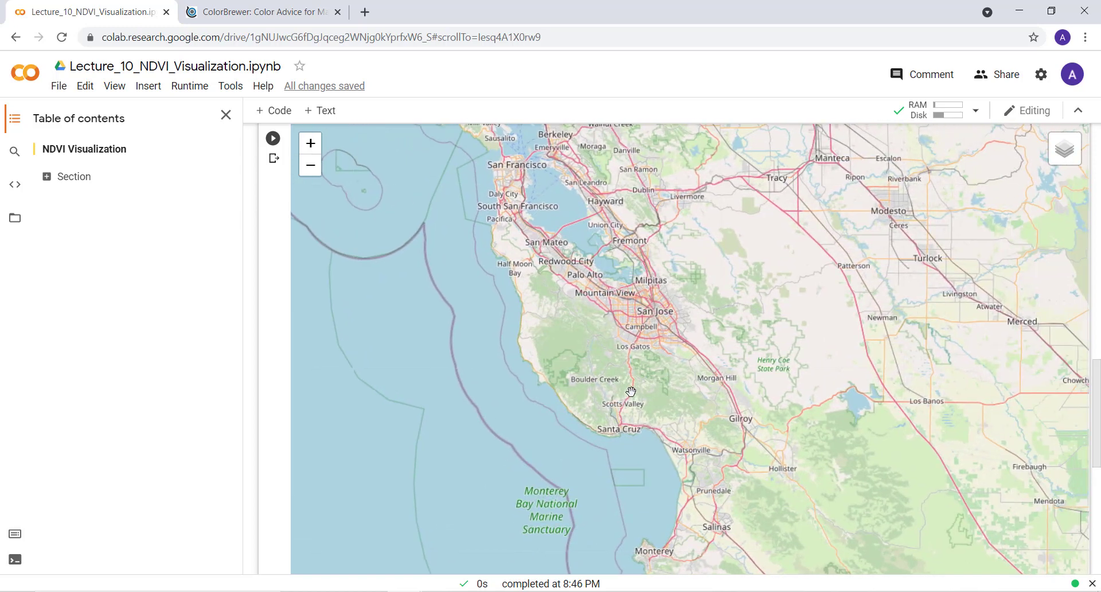
{"action": "mouse_move", "coordinate": [731, 274]}
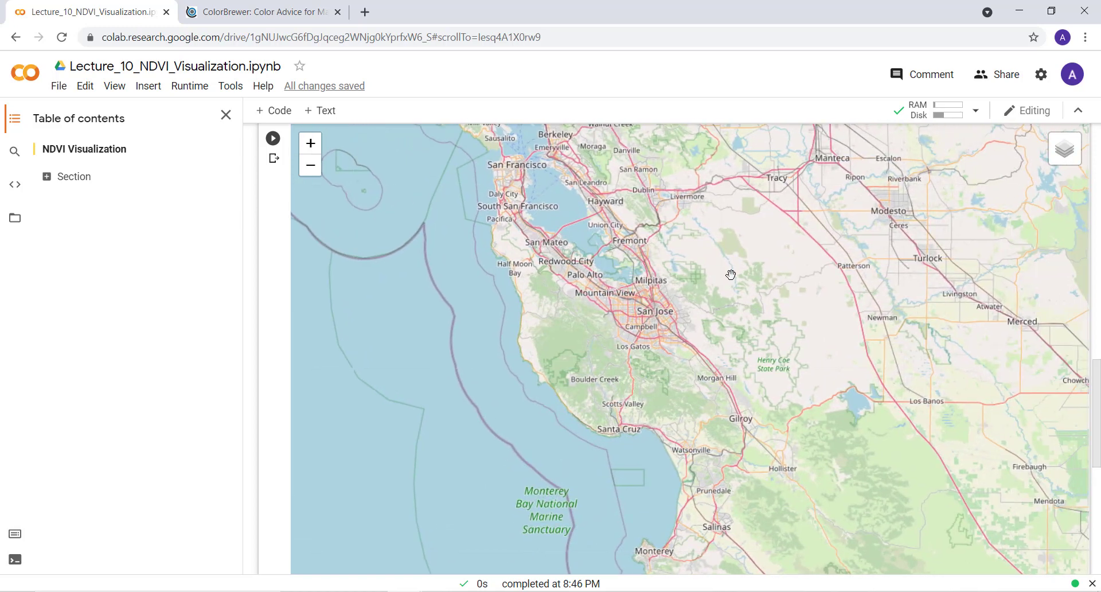
{"action": "left_click", "coordinate": [1064, 148]}
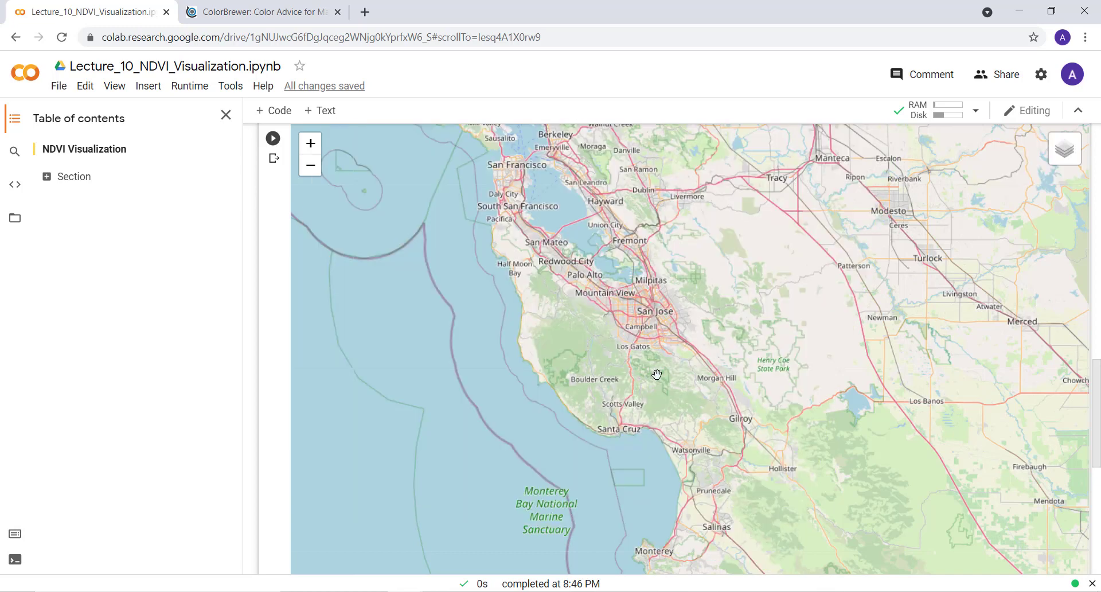
{"action": "mouse_move", "coordinate": [523, 383]}
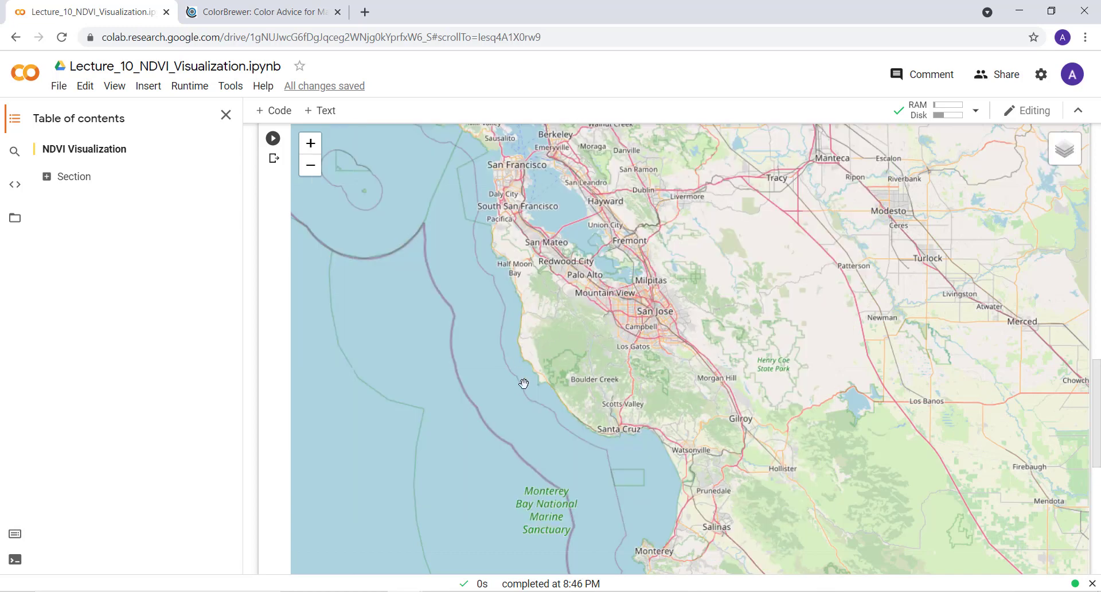
{"action": "mouse_move", "coordinate": [1095, 149]}
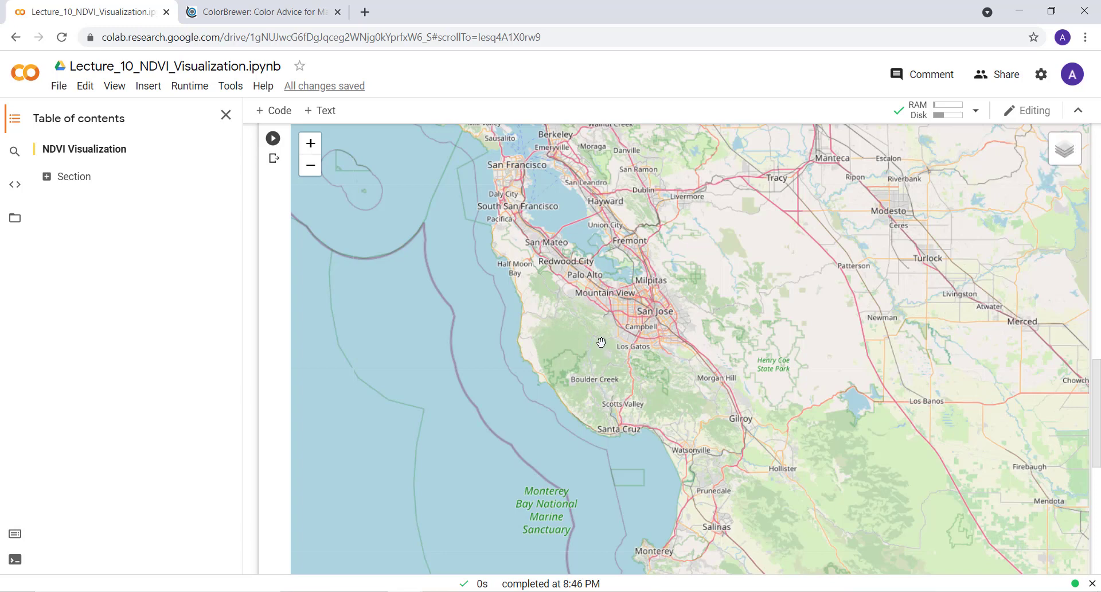
{"action": "mouse_move", "coordinate": [578, 342]}
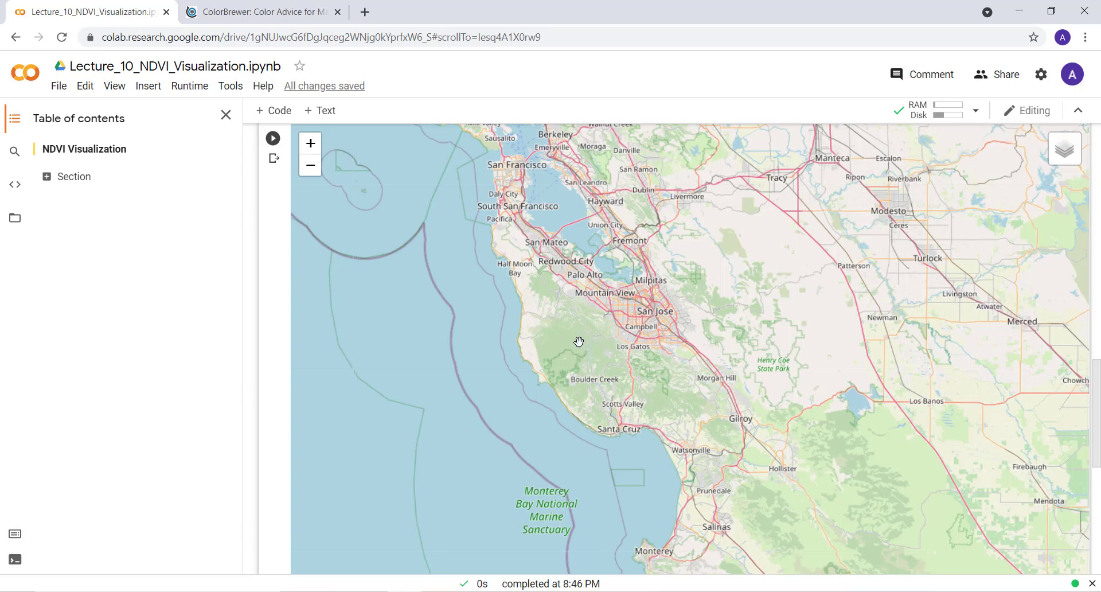
- Check the NDVI layer in the layer control and zoom out to the full Landsat scene
{"action": "left_click", "coordinate": [1064, 149]}
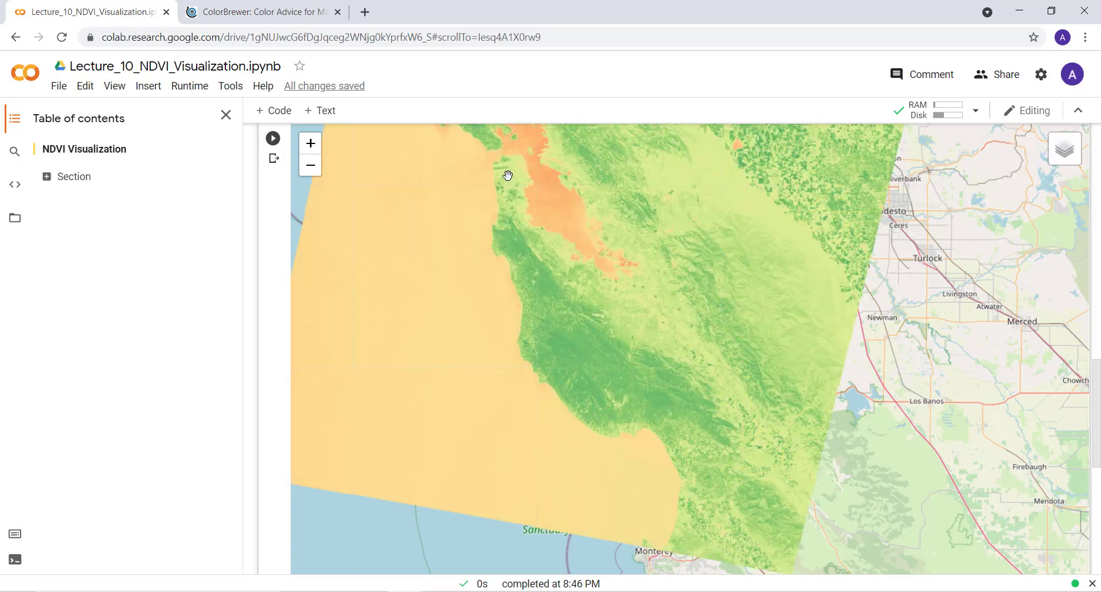
{"action": "left_click", "coordinate": [1065, 148]}
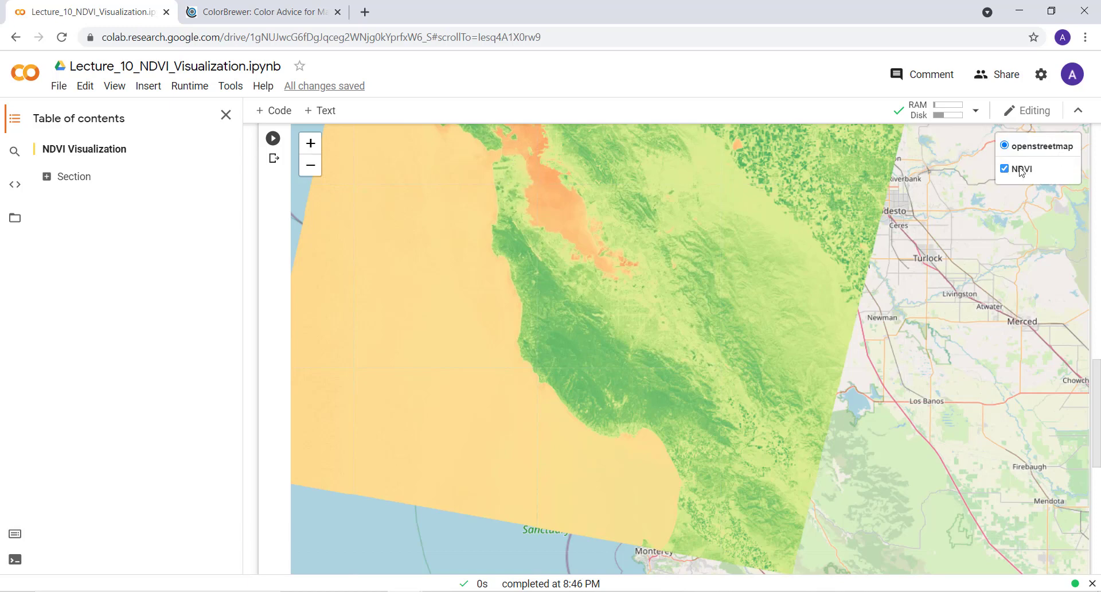
{"action": "left_click", "coordinate": [1007, 168]}
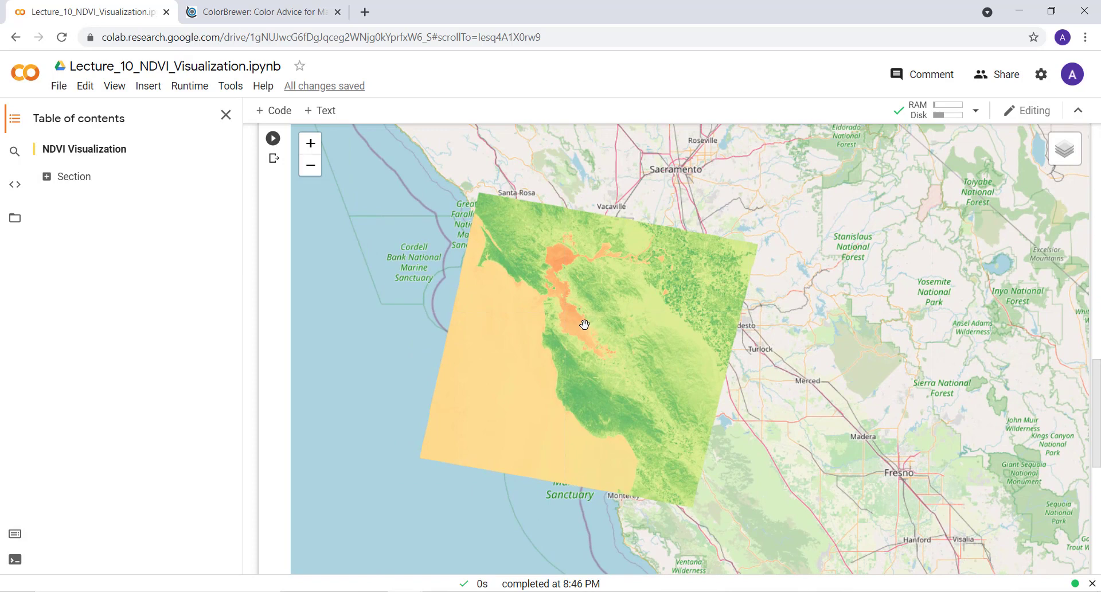
{"action": "mouse_move", "coordinate": [539, 237]}
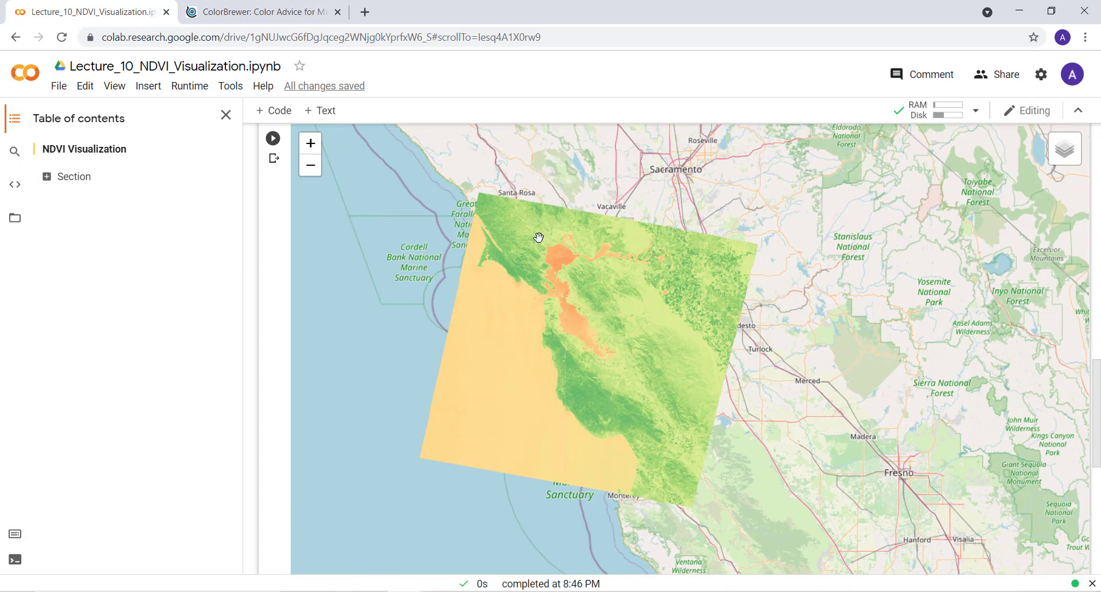
{"action": "mouse_move", "coordinate": [520, 234]}
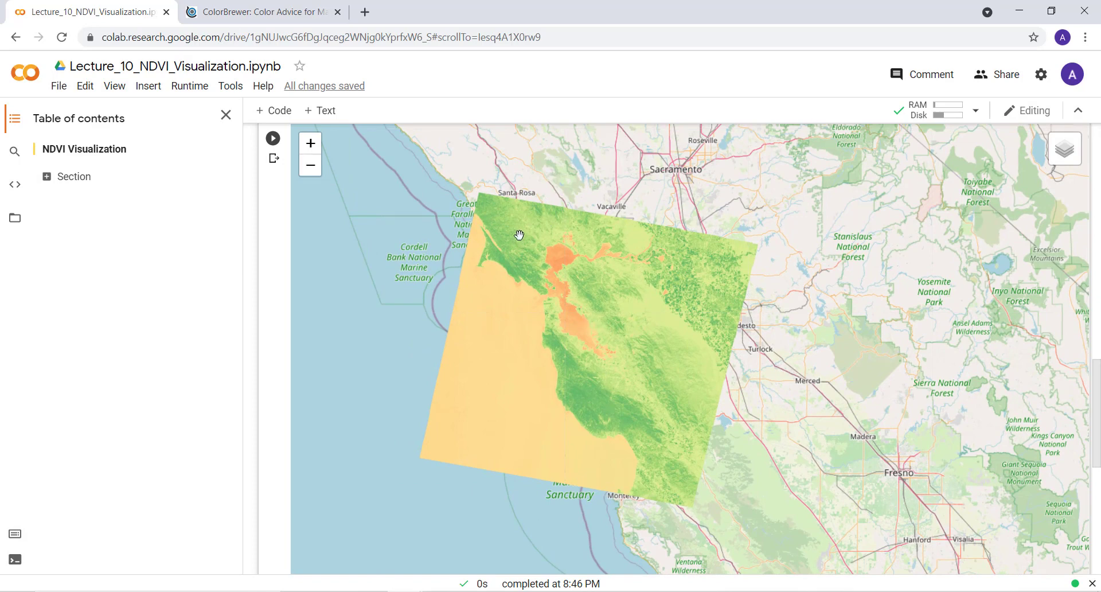